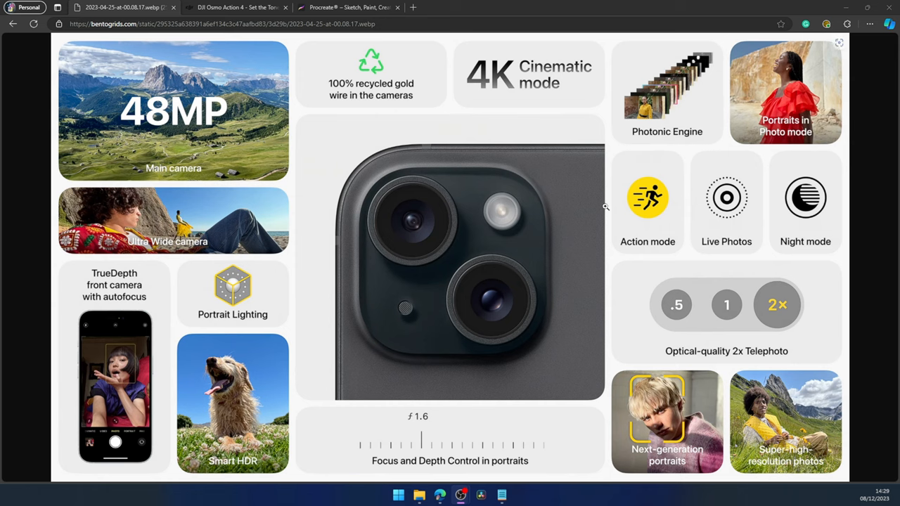
mouse_move(594, 208)
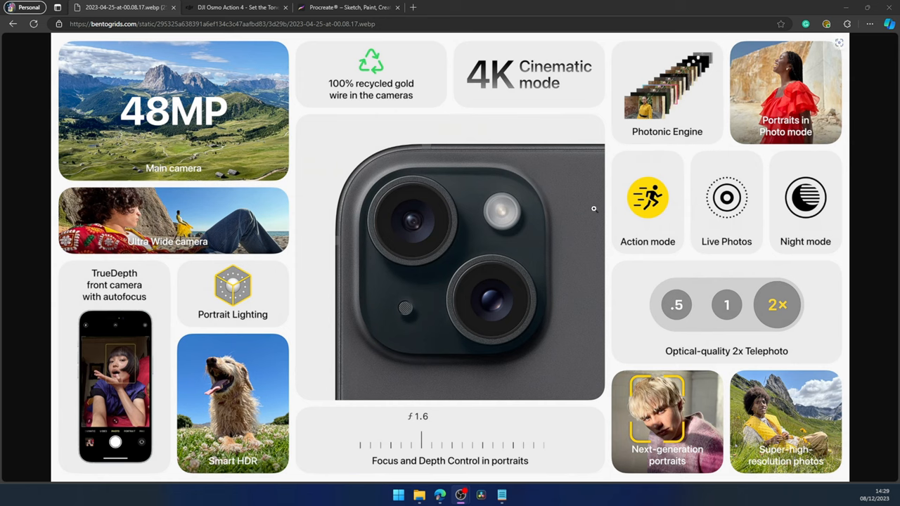
mouse_move(334, 197)
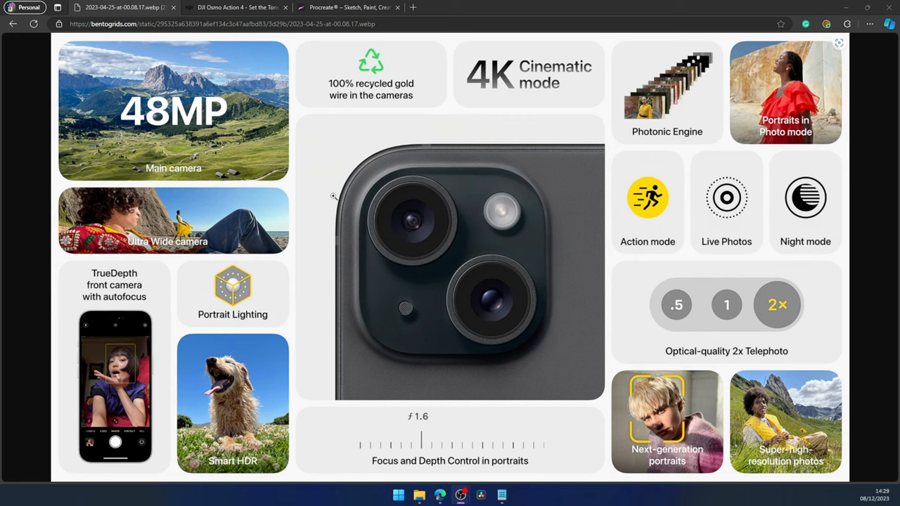
mouse_move(250, 415)
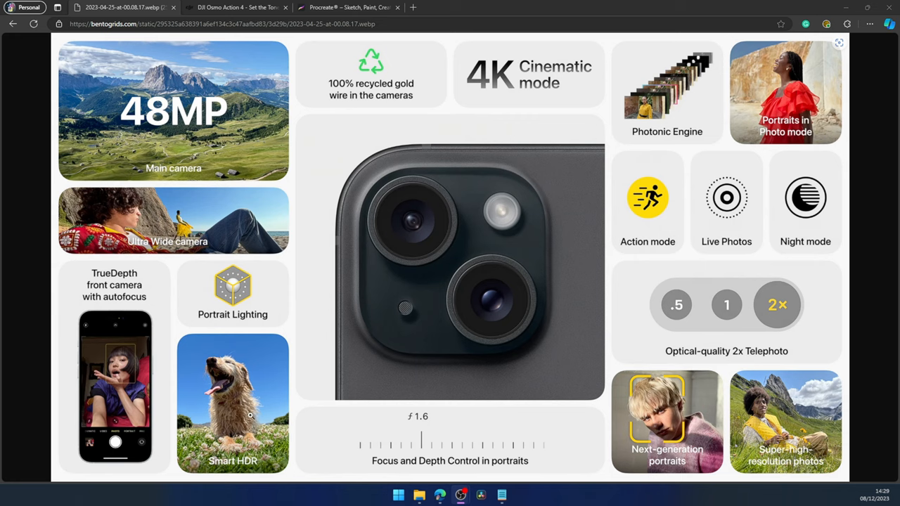
mouse_move(230, 287)
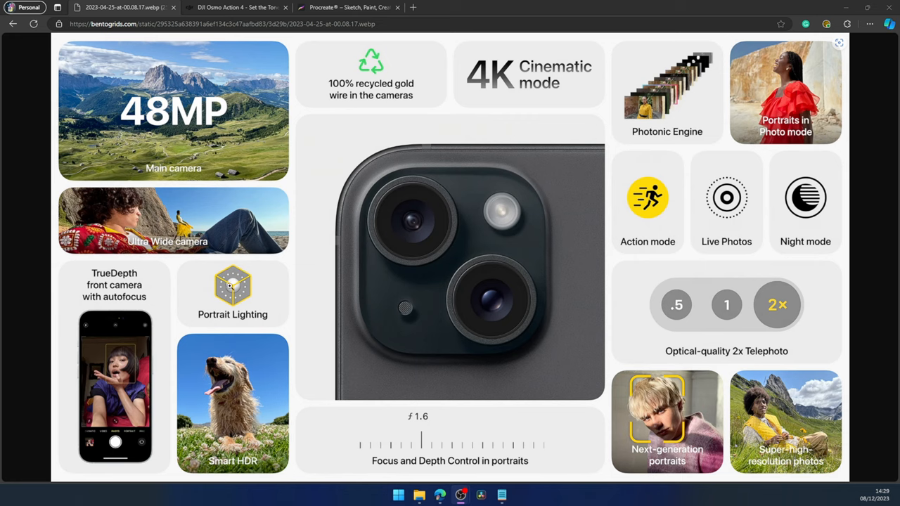
mouse_move(441, 90)
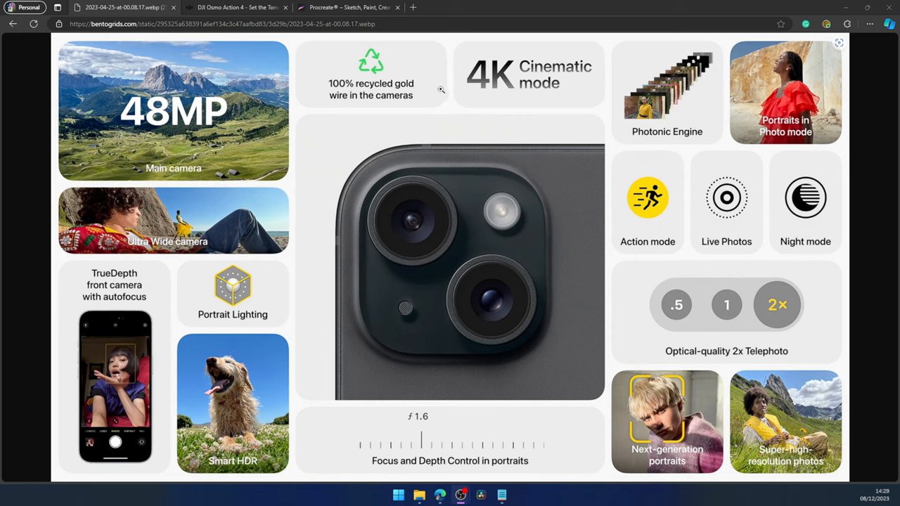
mouse_move(456, 111)
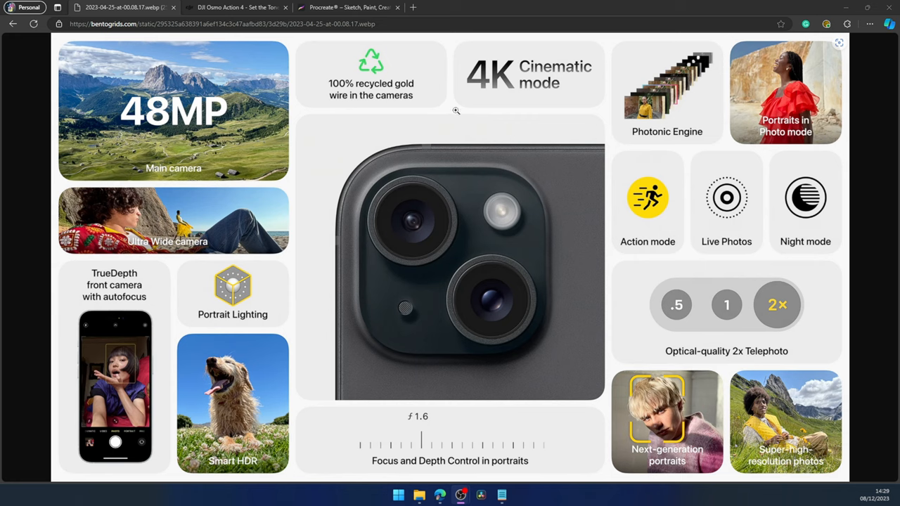
mouse_move(427, 90)
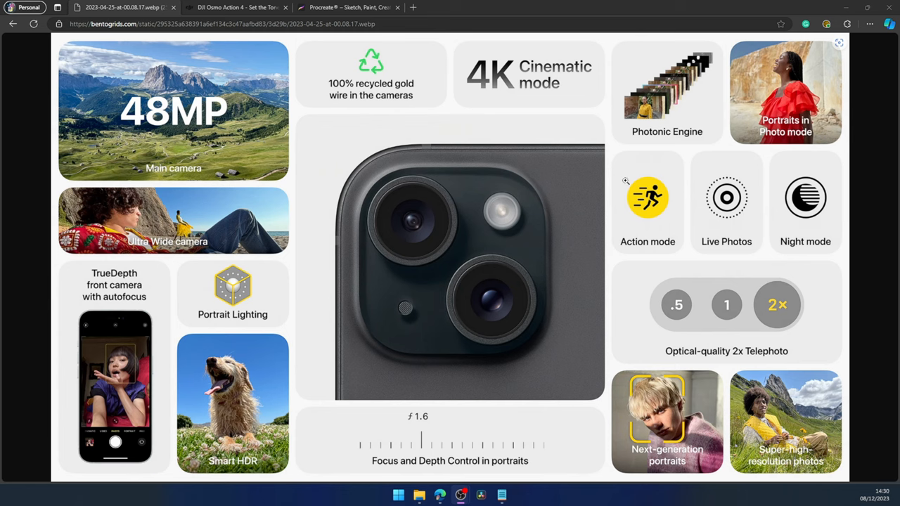
mouse_move(690, 245)
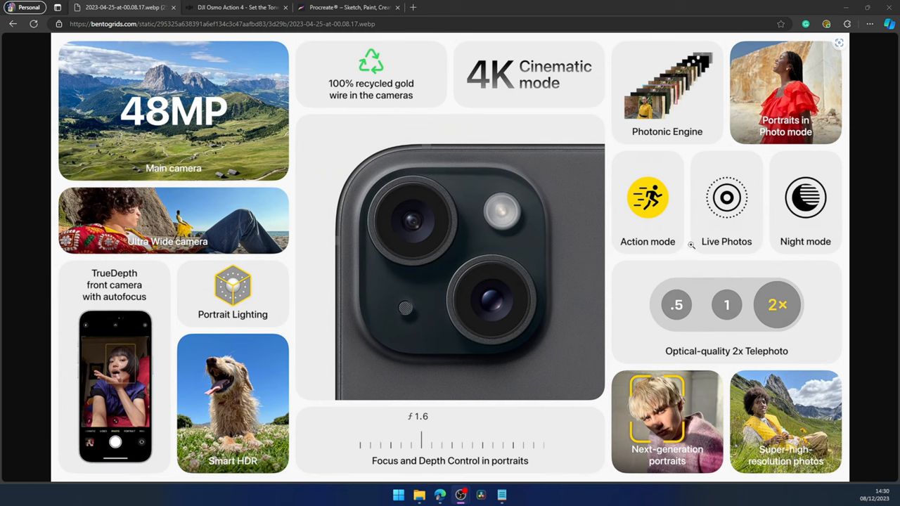
mouse_move(630, 204)
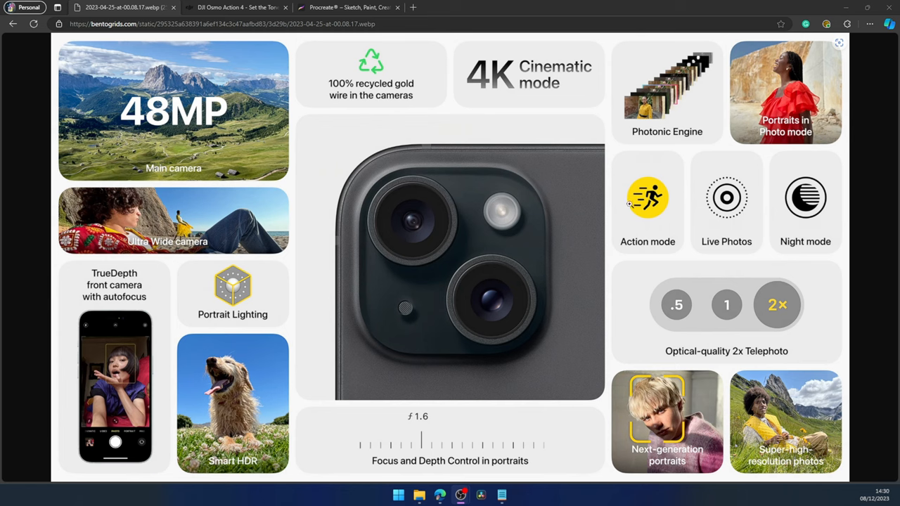
mouse_move(672, 218)
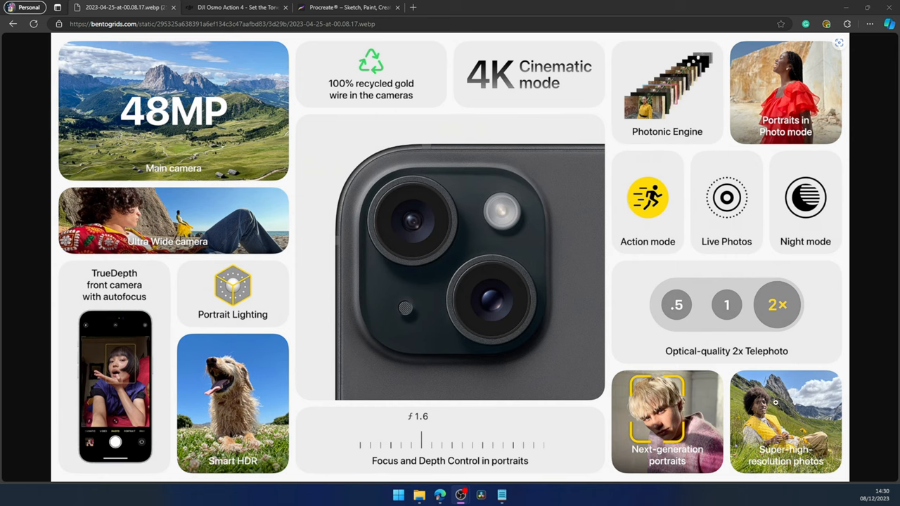
mouse_move(169, 401)
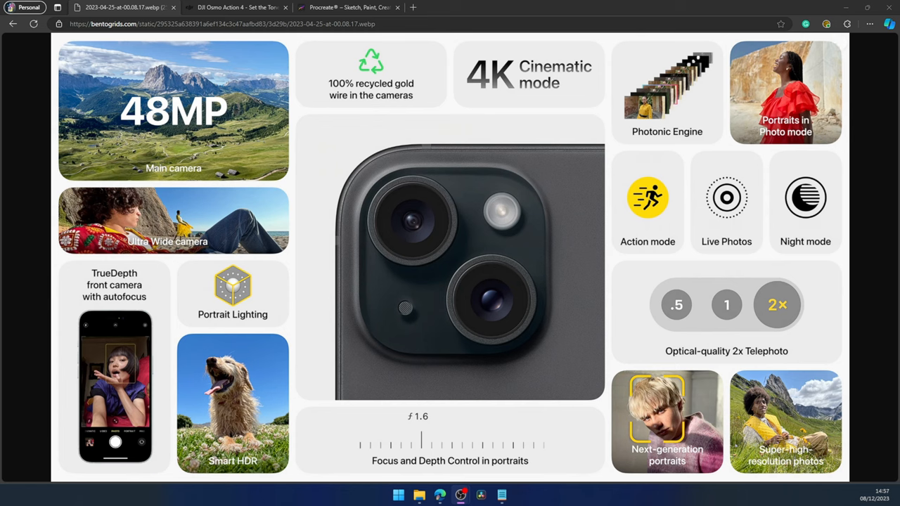
- Switch to the DJI Osmo Action 4 tab and scroll to the quick release, ultra-wide and waterproof cards
left_click(239, 7)
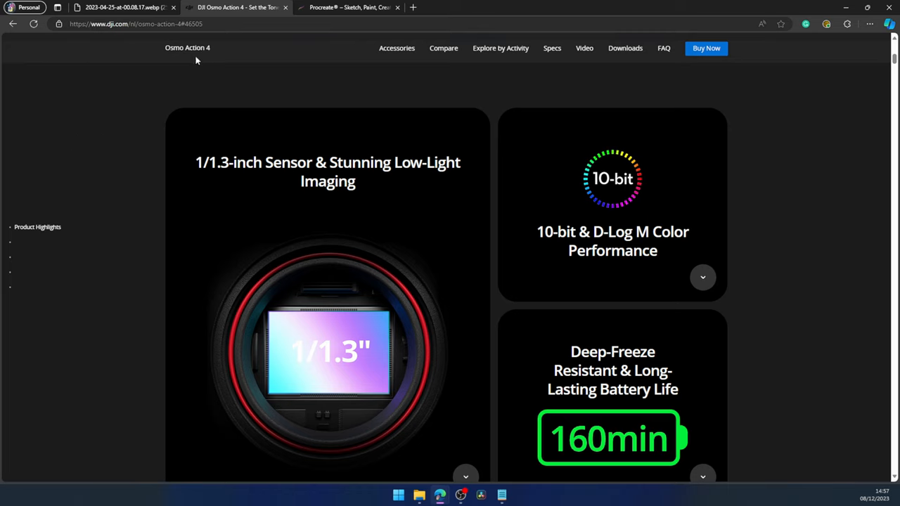
mouse_move(312, 128)
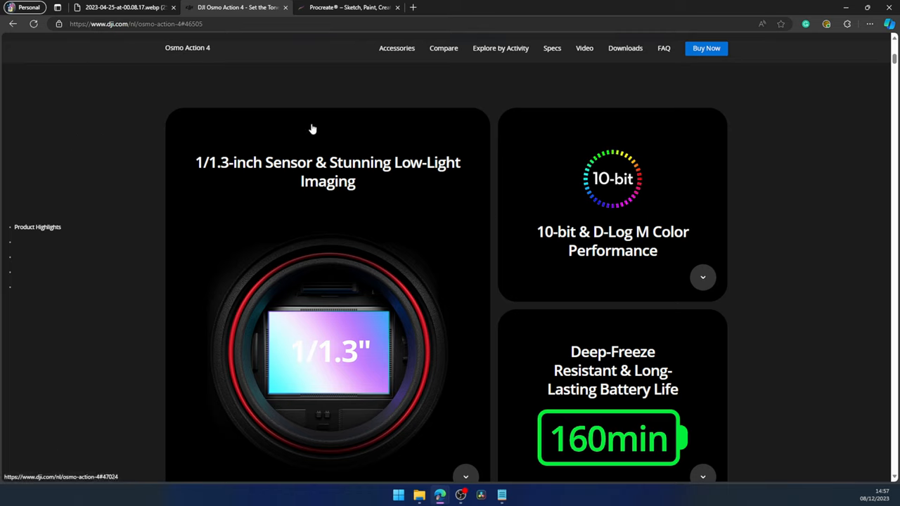
mouse_move(469, 159)
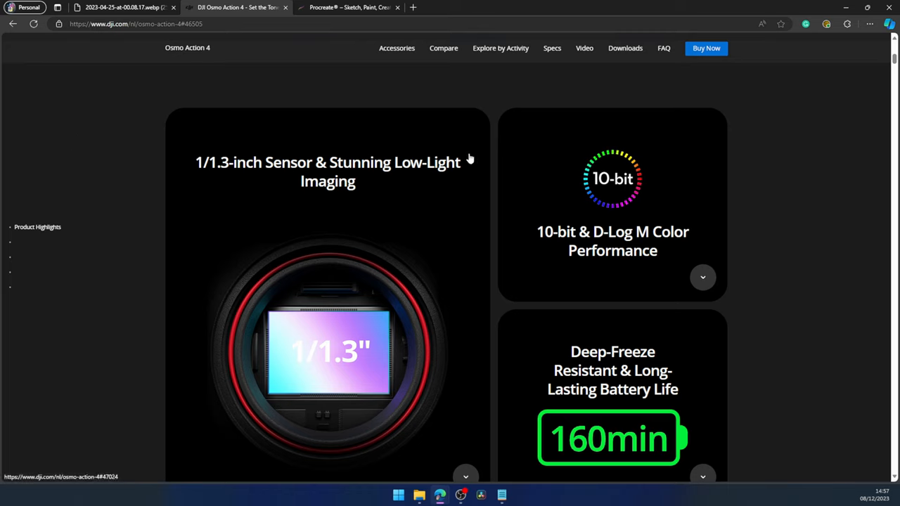
mouse_move(478, 155)
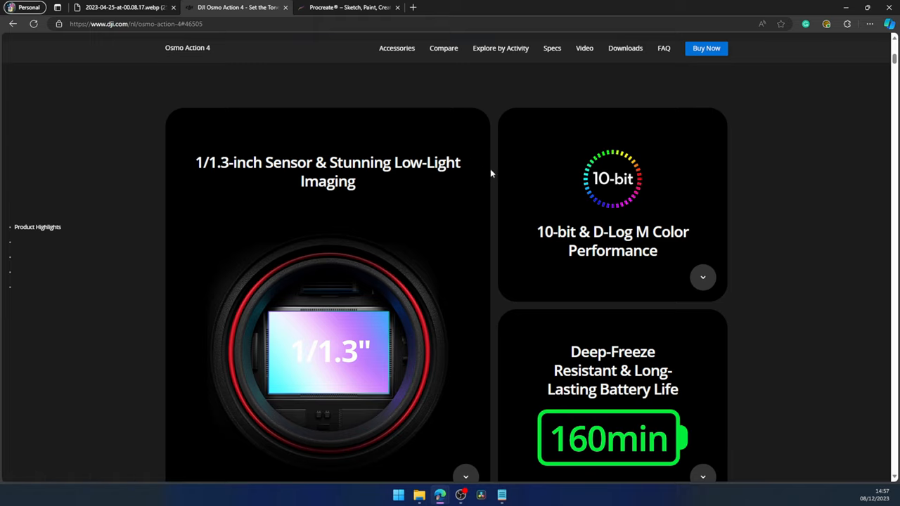
mouse_move(116, 77)
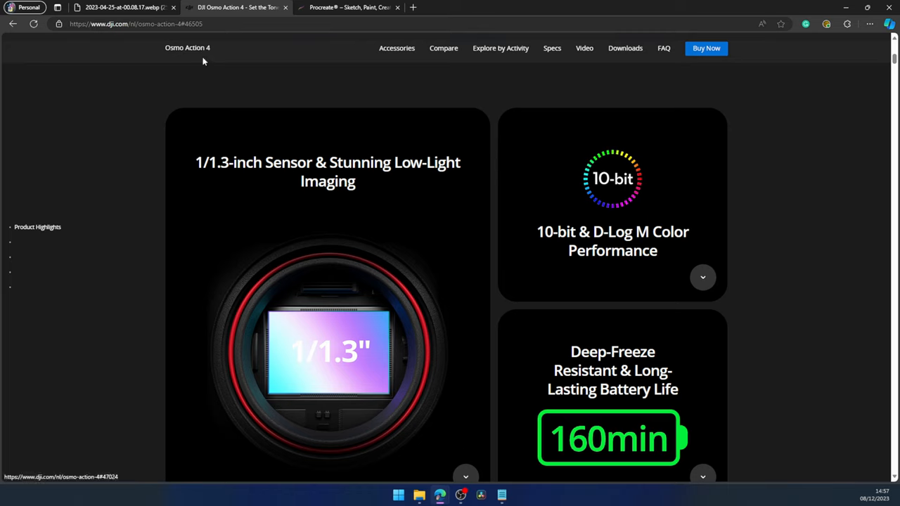
mouse_move(96, 128)
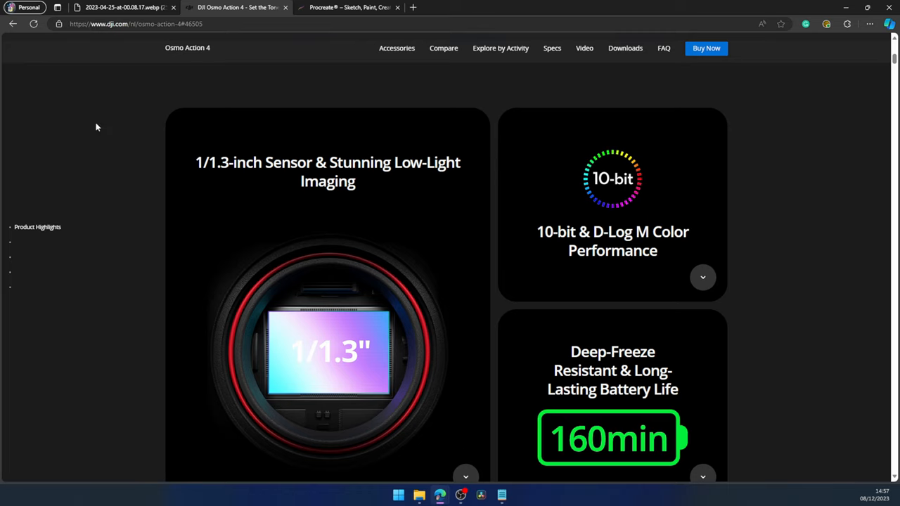
mouse_move(127, 146)
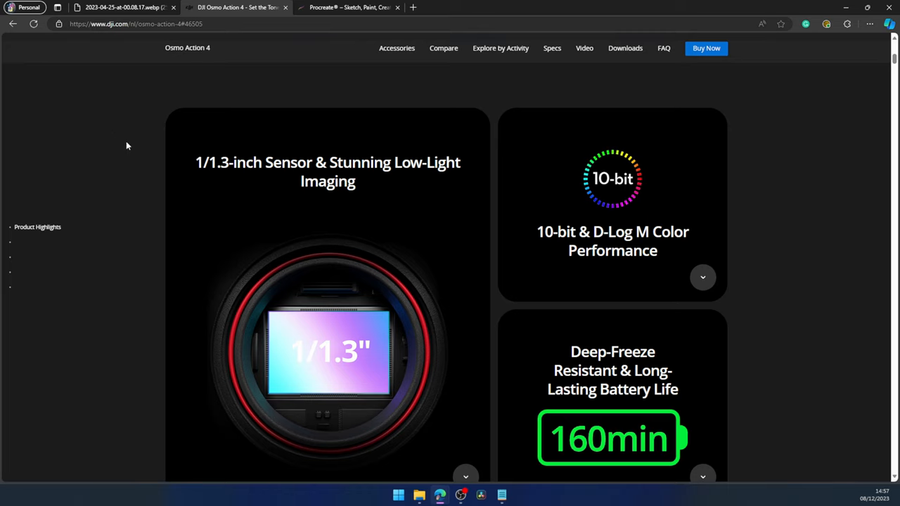
mouse_move(175, 175)
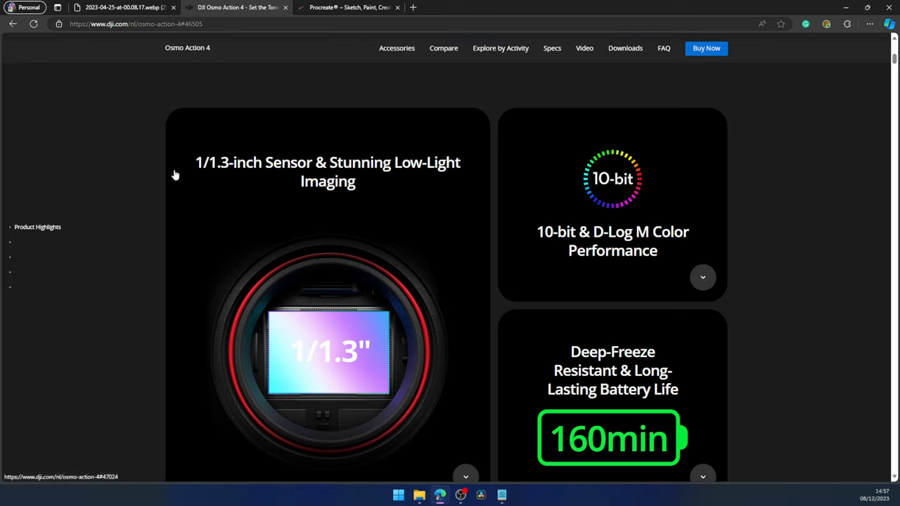
mouse_move(431, 113)
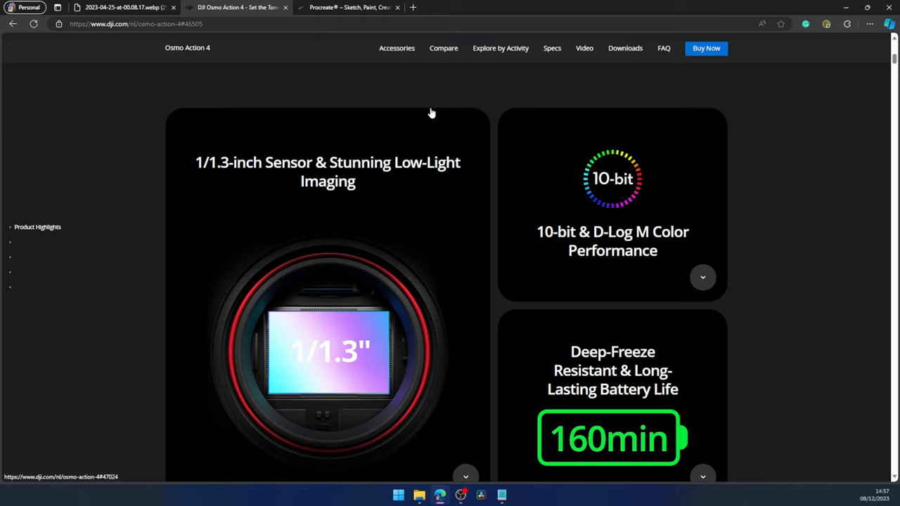
scroll("down", 3)
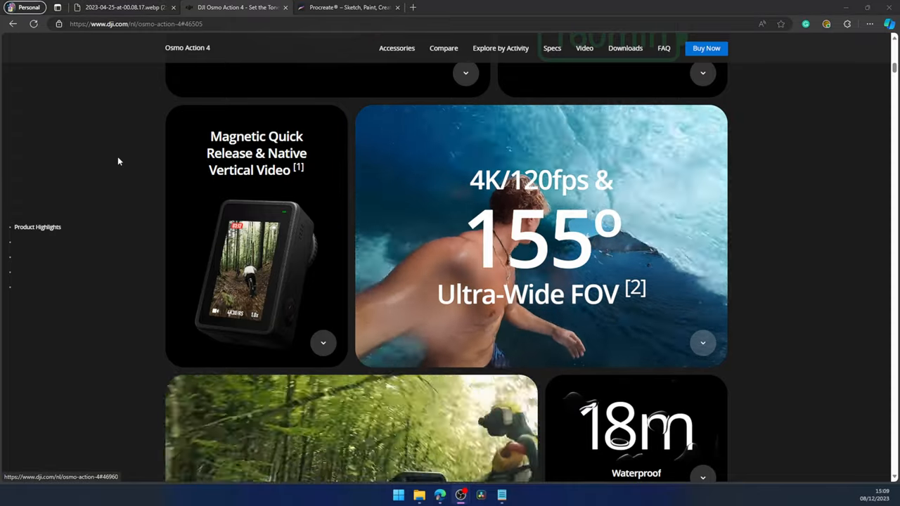
- Switch to the Procreate homepage and scroll down to its beginners, Folio, accessibility and education cards
left_click(345, 7)
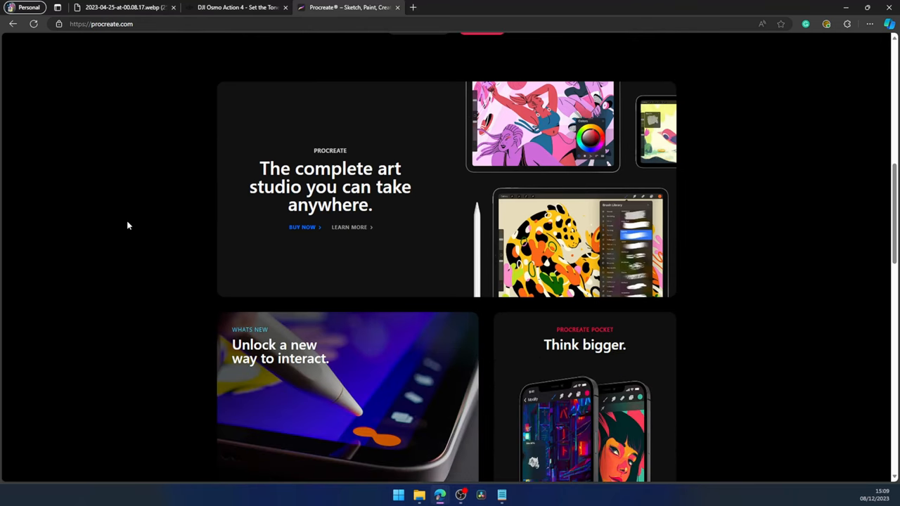
scroll("down", 3)
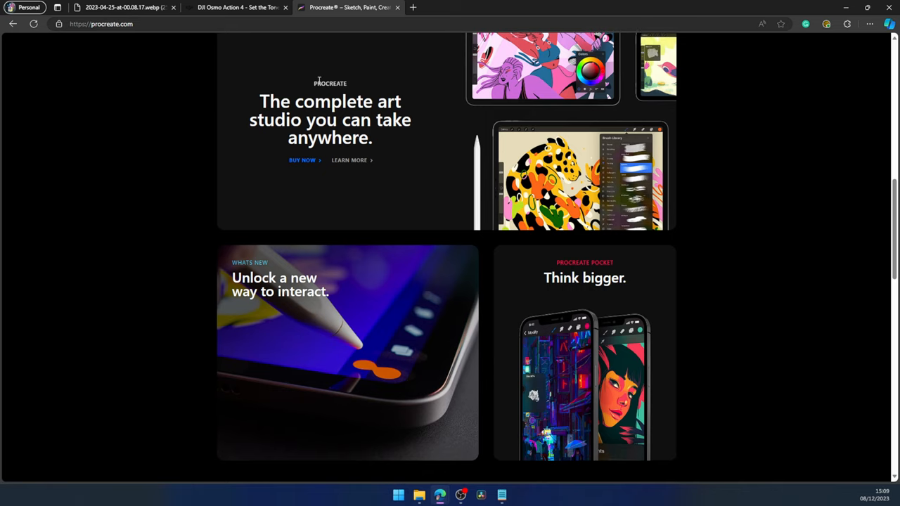
mouse_move(587, 309)
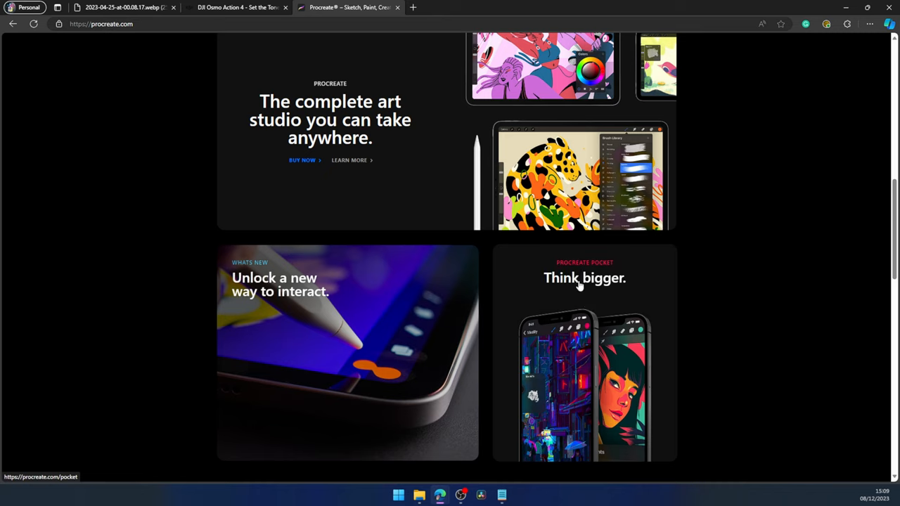
mouse_move(504, 324)
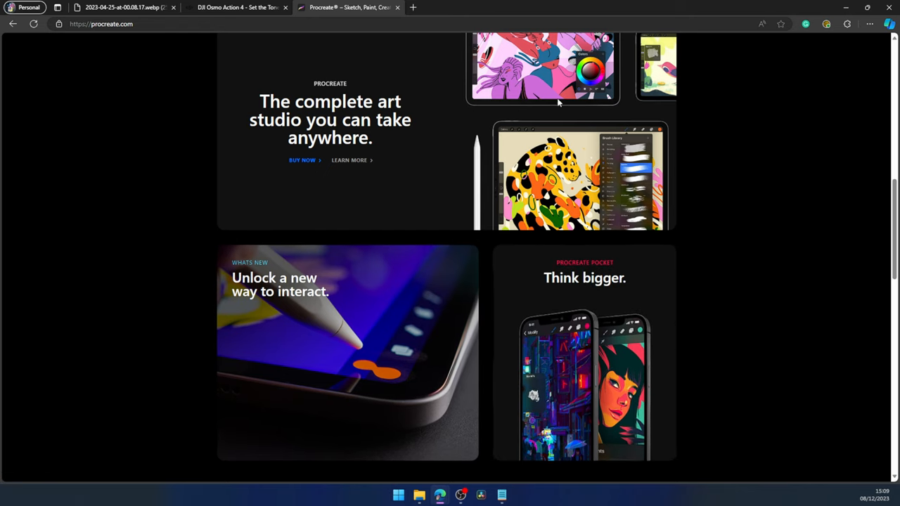
mouse_move(315, 83)
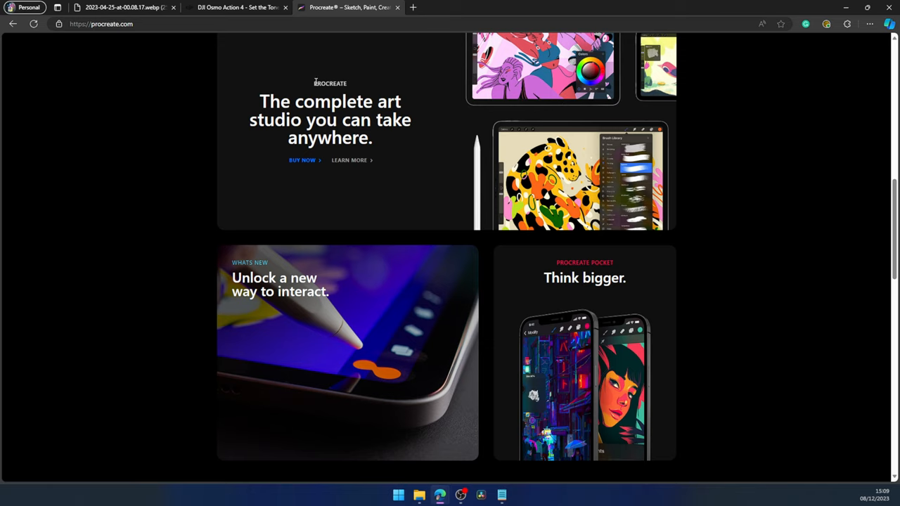
mouse_move(320, 83)
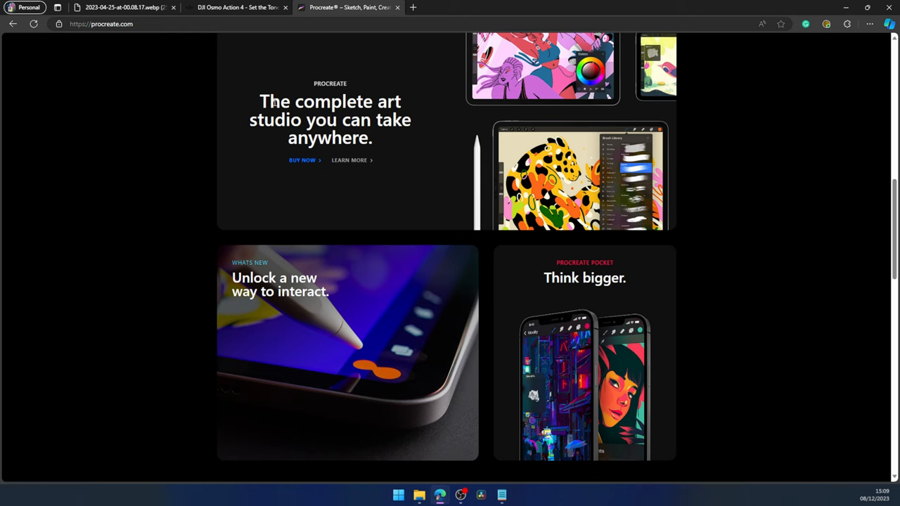
scroll("down", 3)
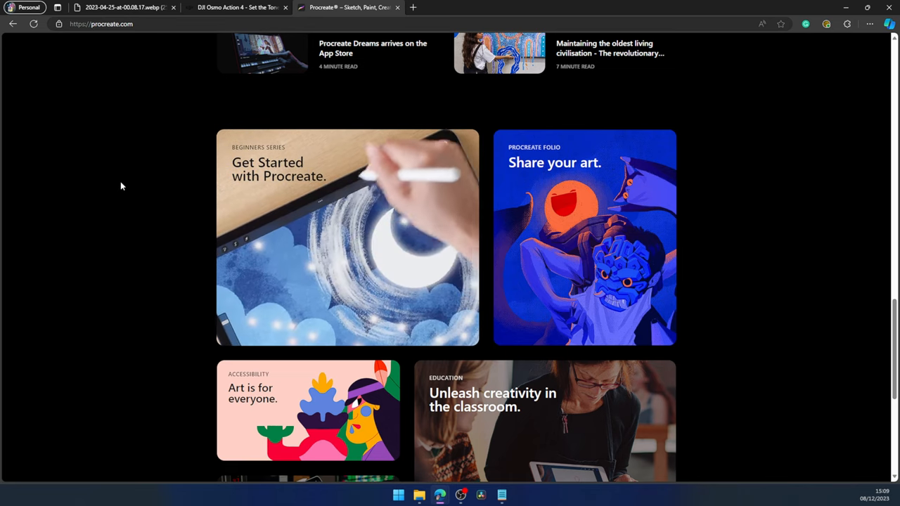
- Scroll within the blank WordPress post editor with its empty title and paragraph block
scroll("down", 3)
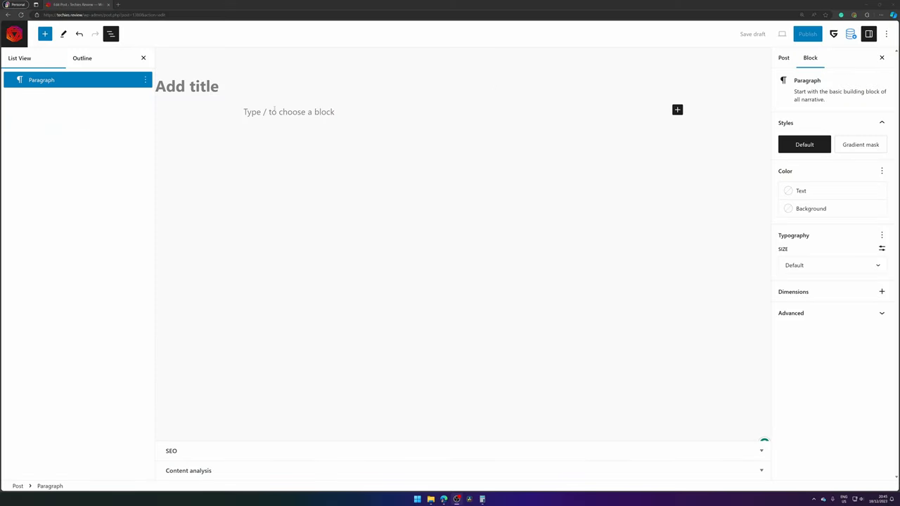
- Insert the GreenShift 'CSS grid of containers' block from the block library
left_click(44, 34)
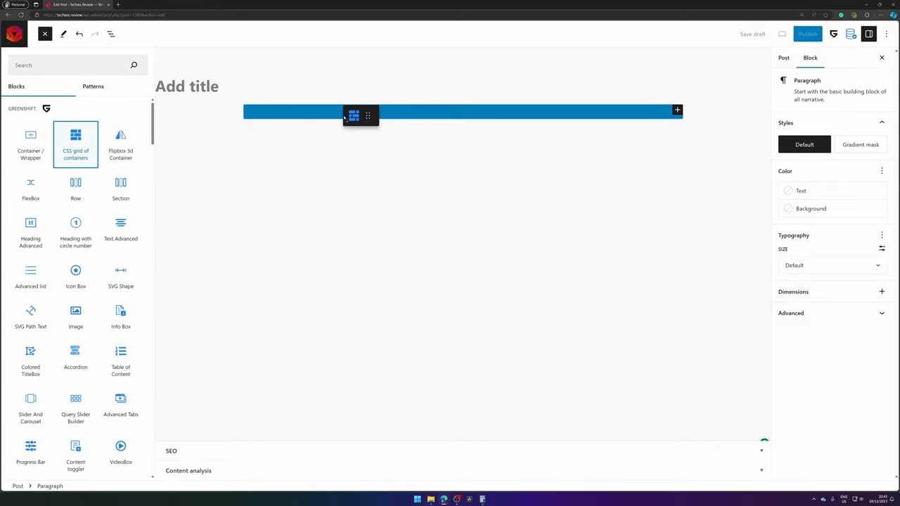
left_click(75, 144)
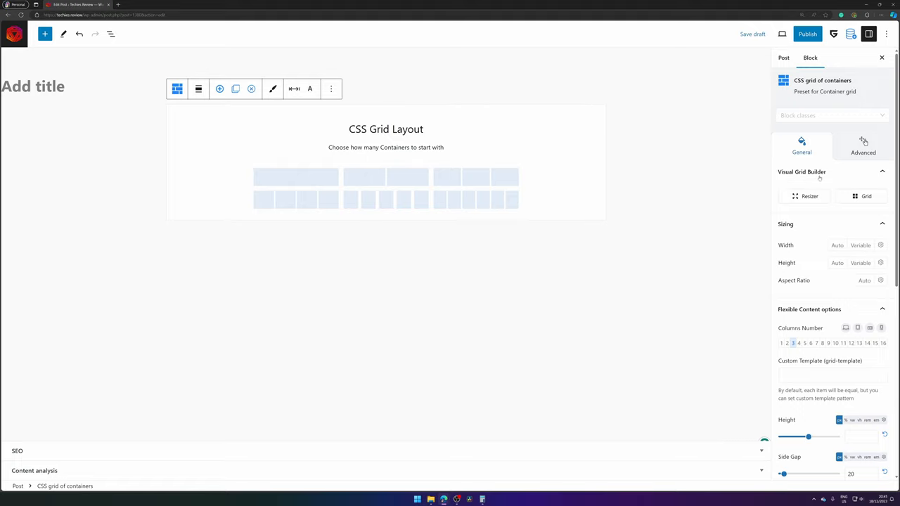
mouse_move(819, 178)
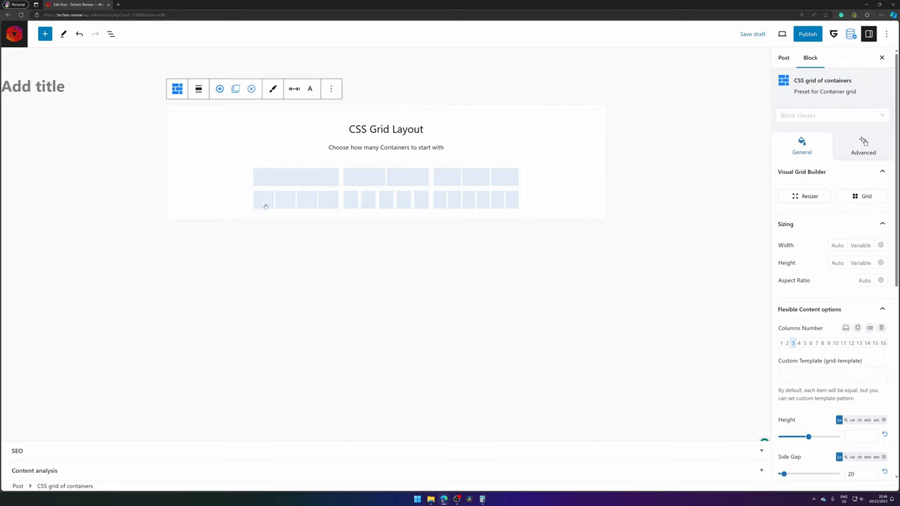
mouse_move(306, 205)
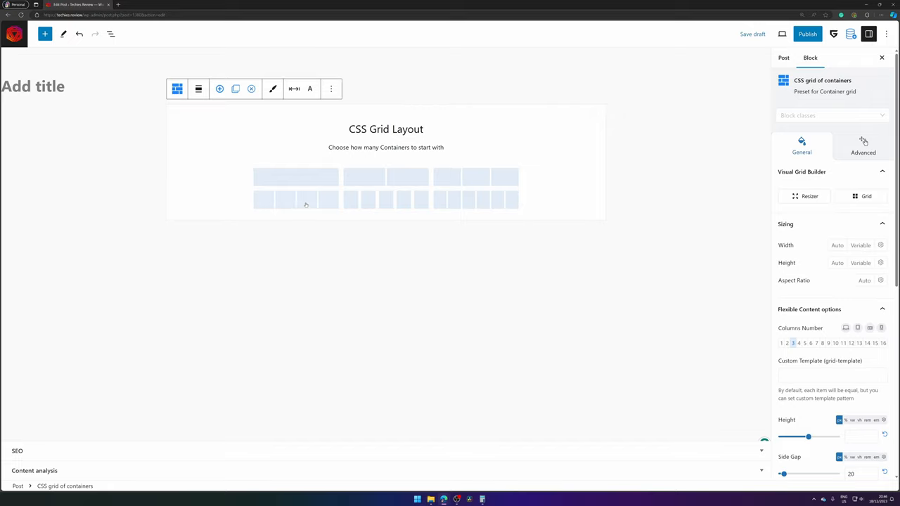
- Apply the four-container preset, close Grid Builder, add a fifth container and show List View
left_click(798, 343)
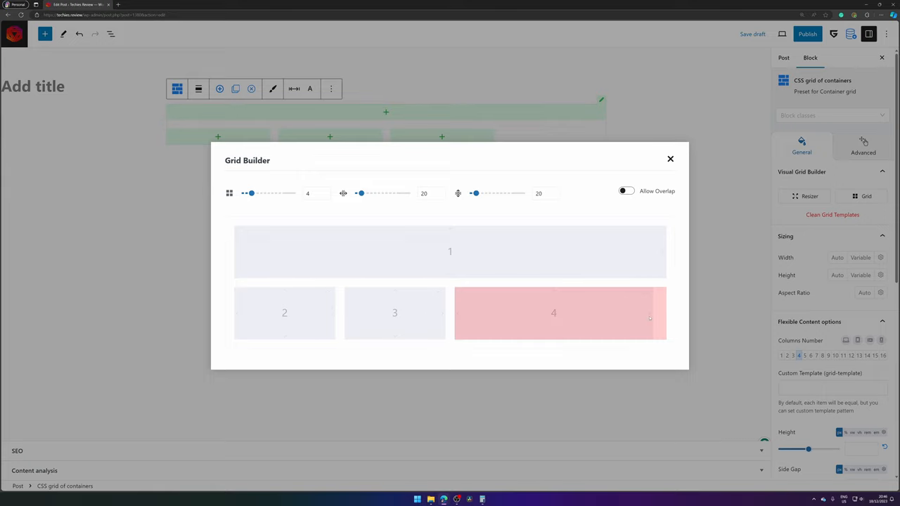
left_click(670, 158)
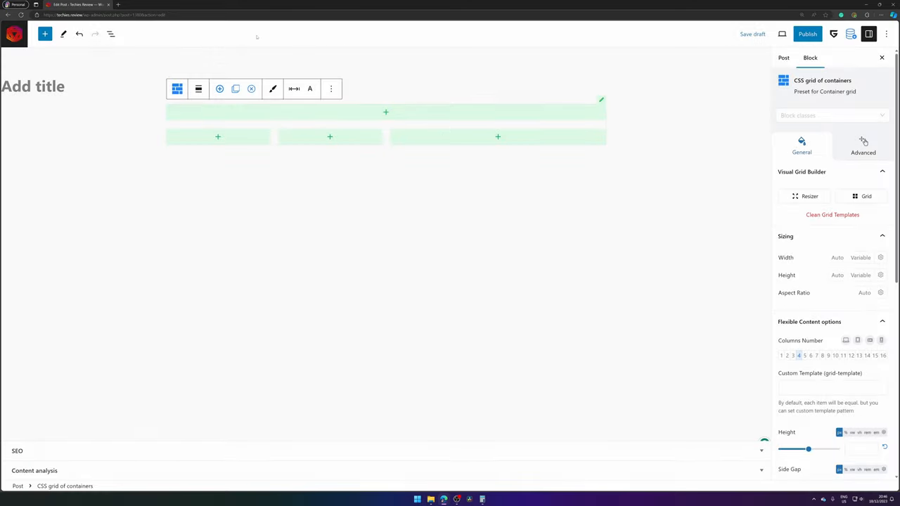
left_click(44, 34)
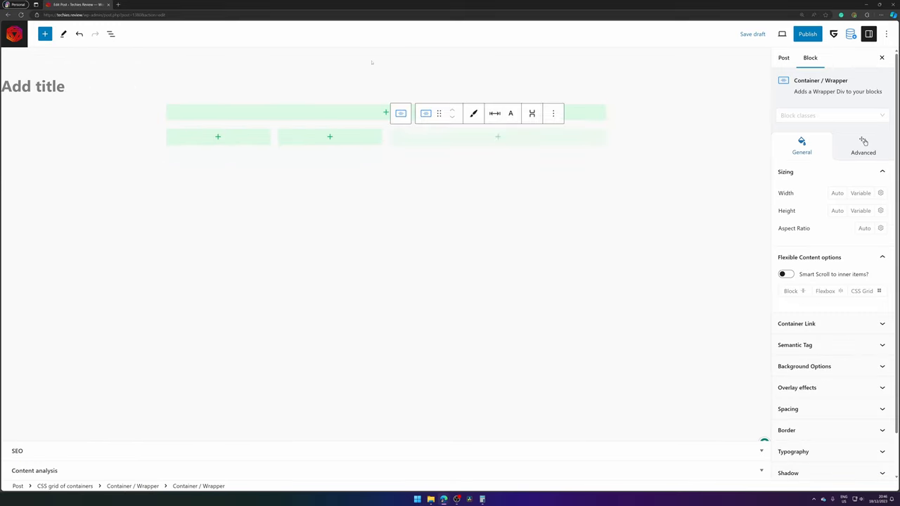
left_click(110, 34)
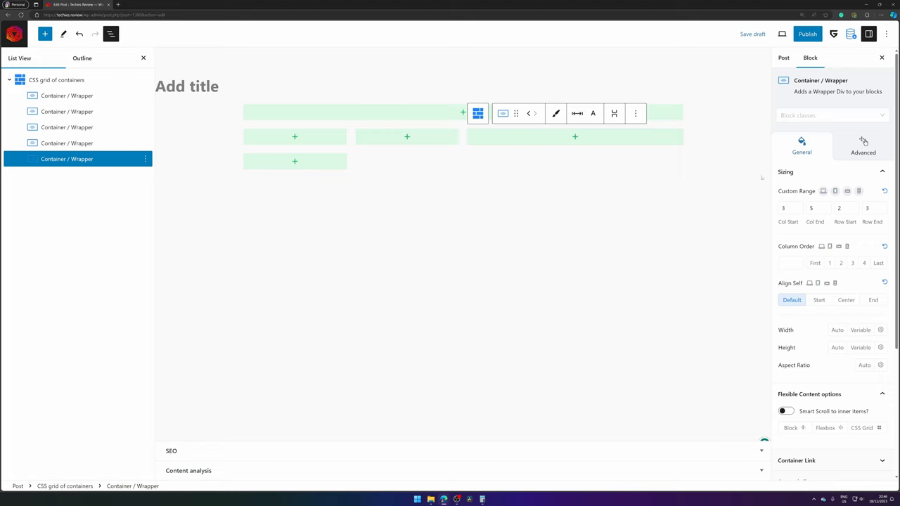
- In Grid Builder, make card 4 span two rows and card 5 span beneath cards 2 and 3
left_click(56, 80)
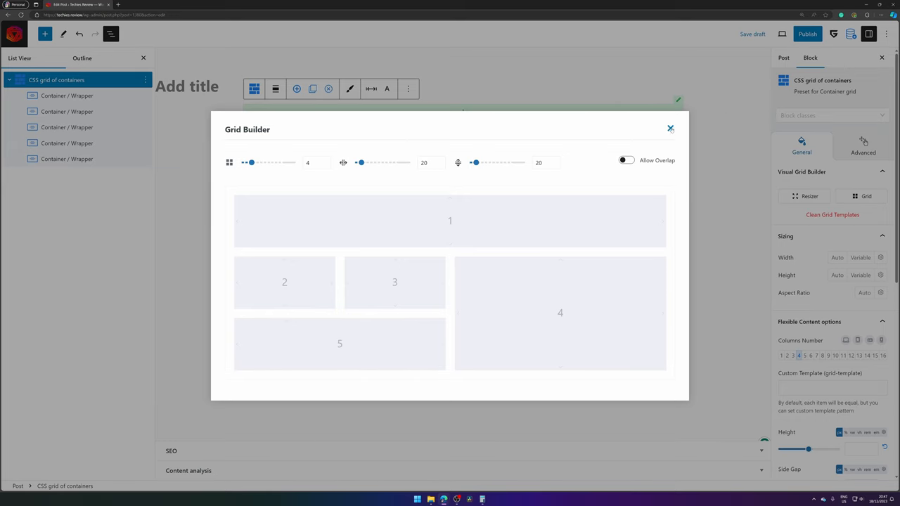
left_click(670, 128)
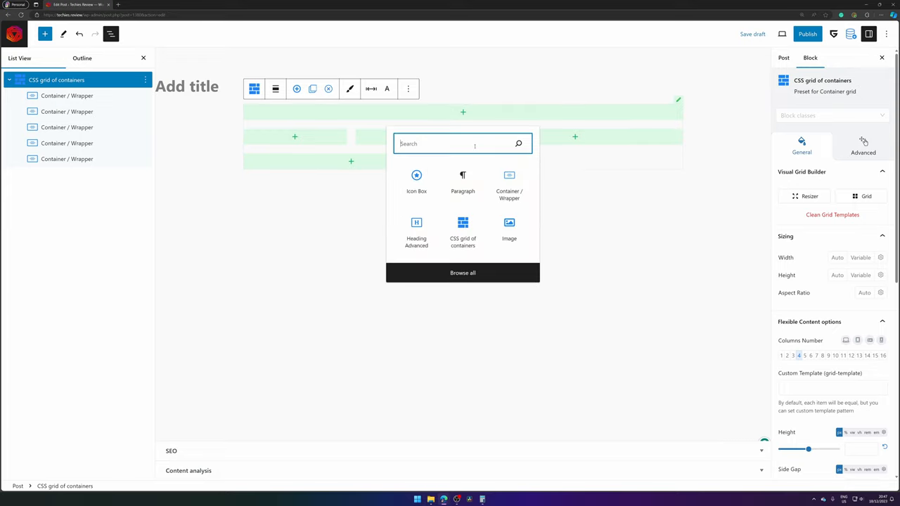
- Add a Heading Advanced block reading 'Bento grid is amazing' to the top card and select it
type("heading")
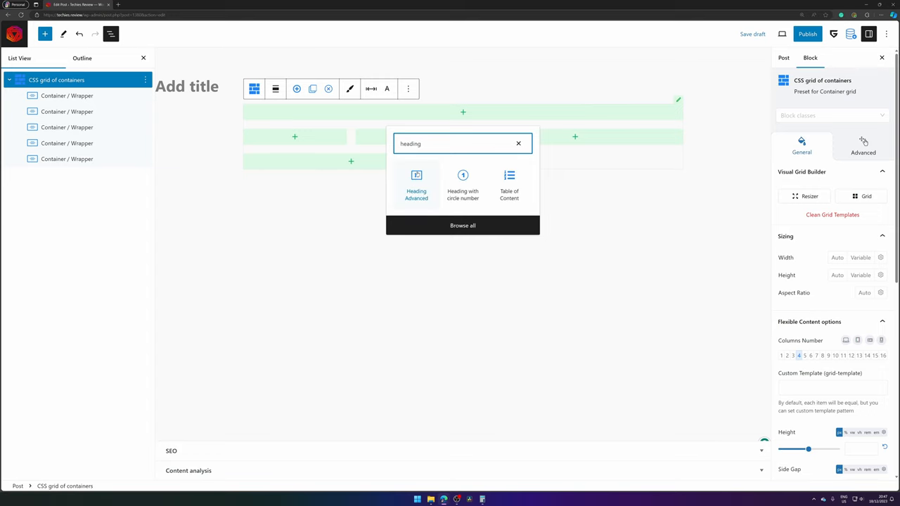
left_click(416, 182)
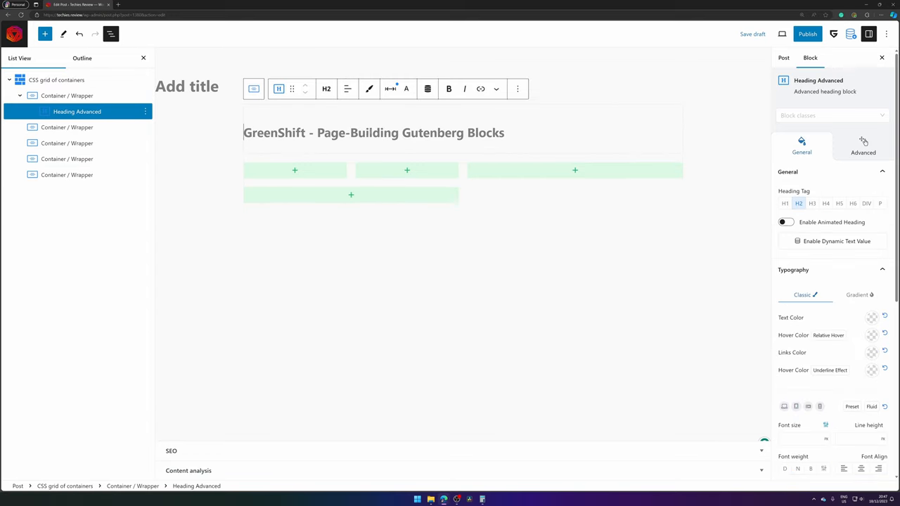
type("Bento grid is am")
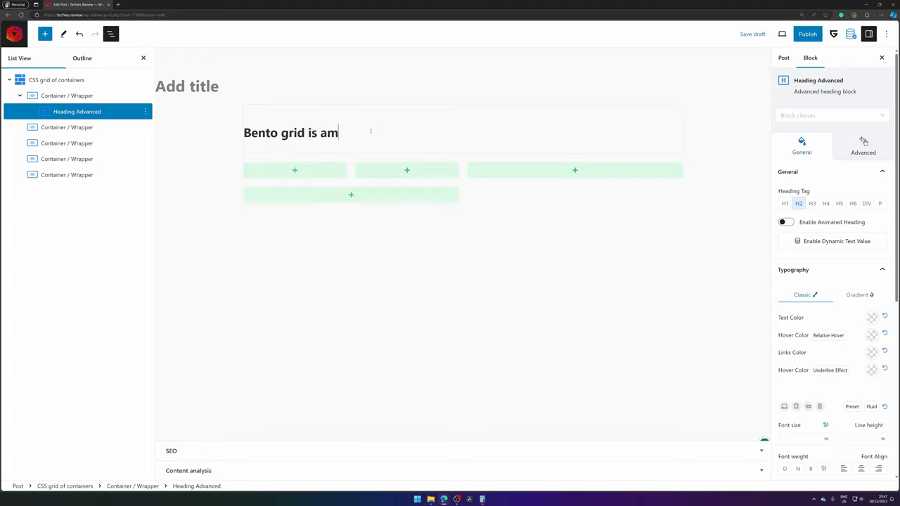
type("azing")
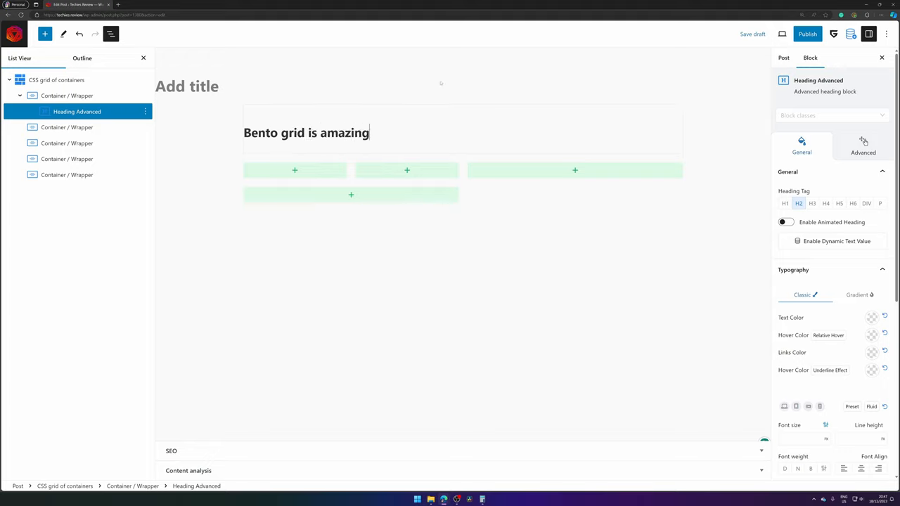
left_click(306, 132)
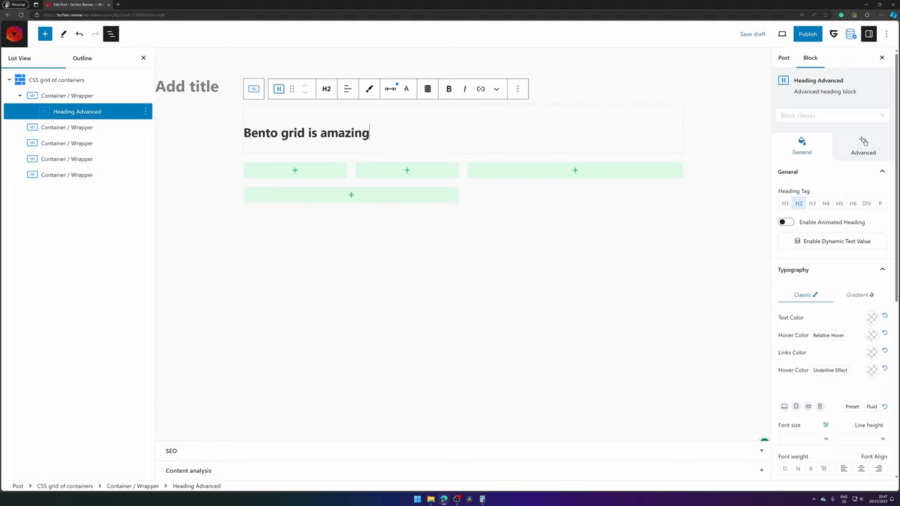
left_click(259, 133)
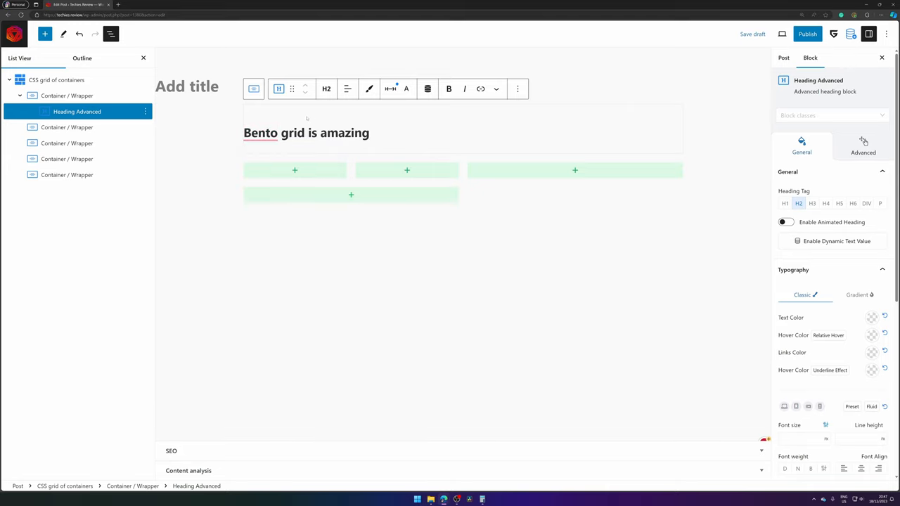
double_click(259, 132)
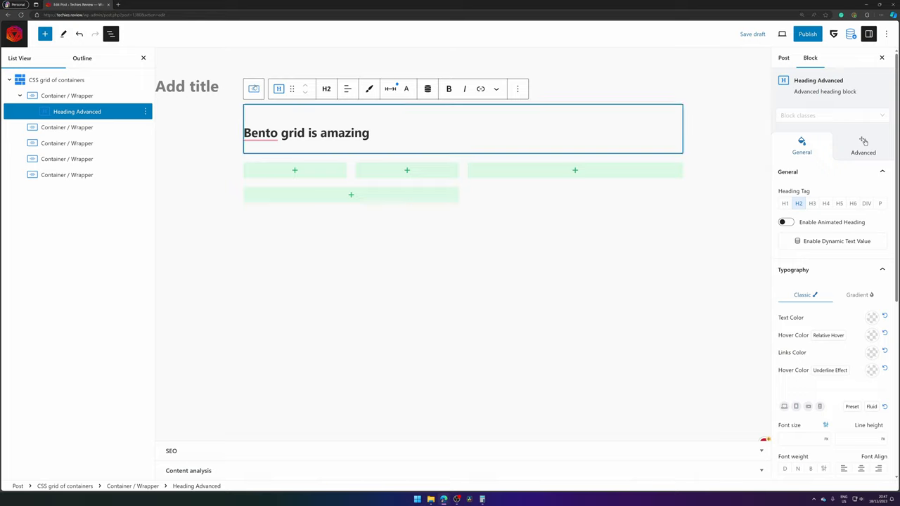
mouse_move(254, 89)
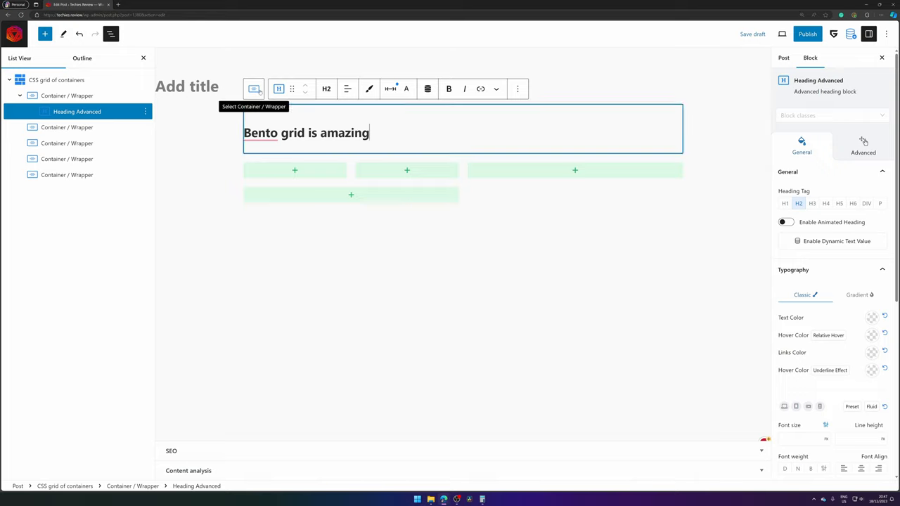
- Give the top container 2em padding on all sides and a #F0F0F0 background
left_click(253, 89)
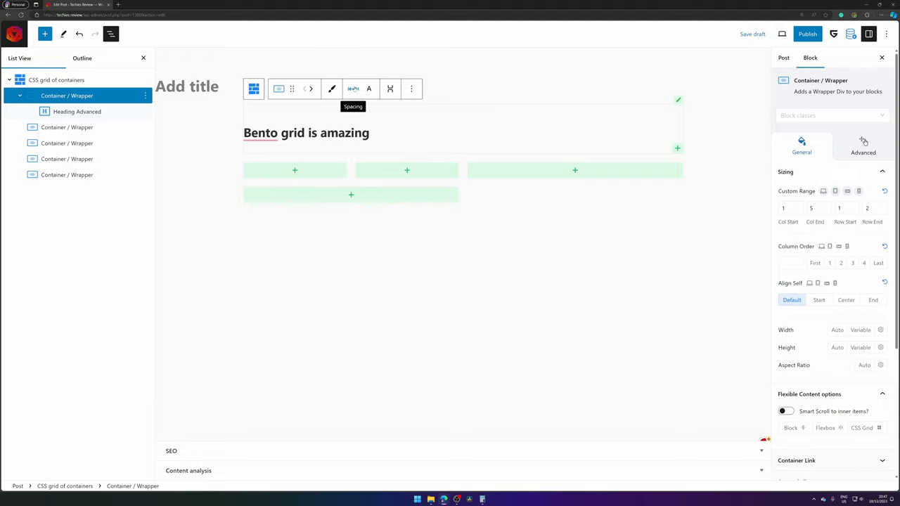
mouse_move(368, 89)
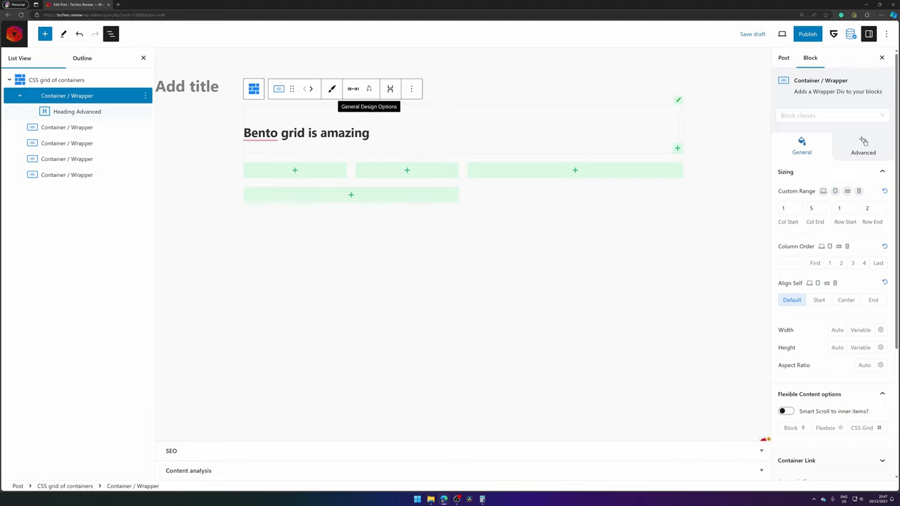
mouse_move(353, 89)
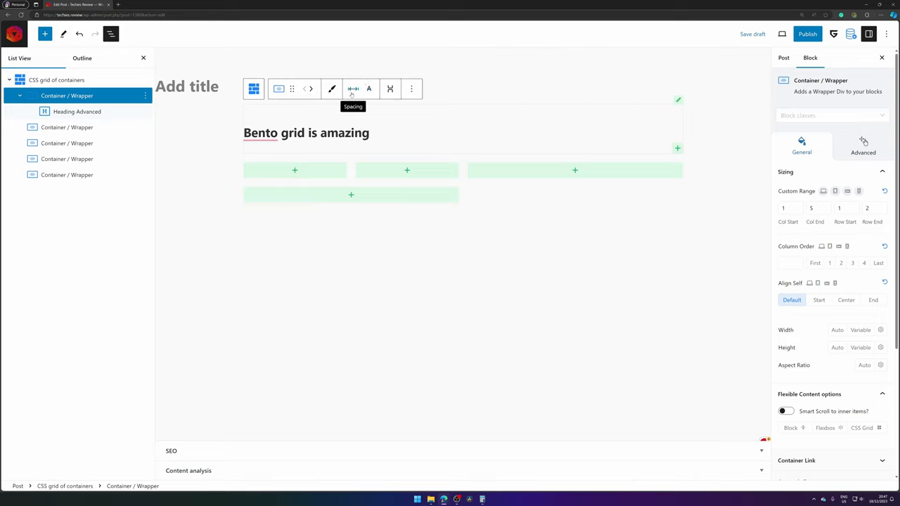
left_click(352, 89)
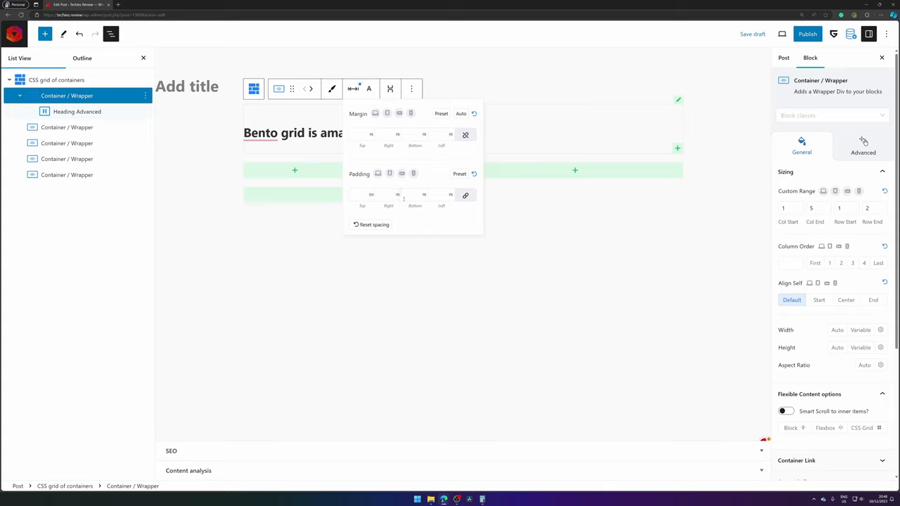
left_click(362, 196)
type("2")
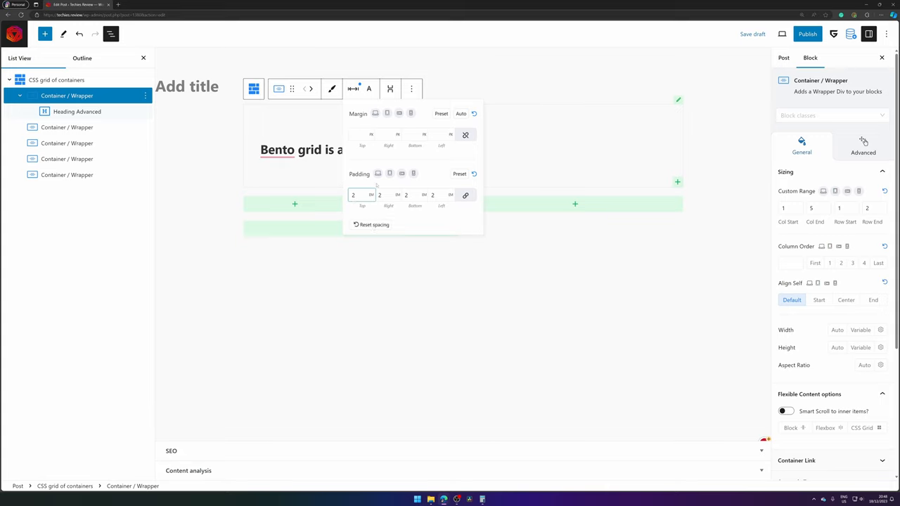
left_click(355, 195)
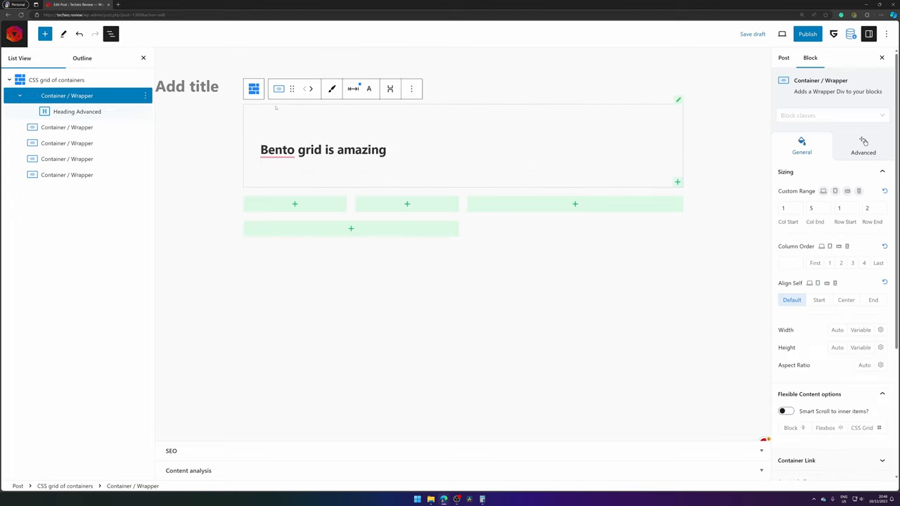
scroll("down", 3)
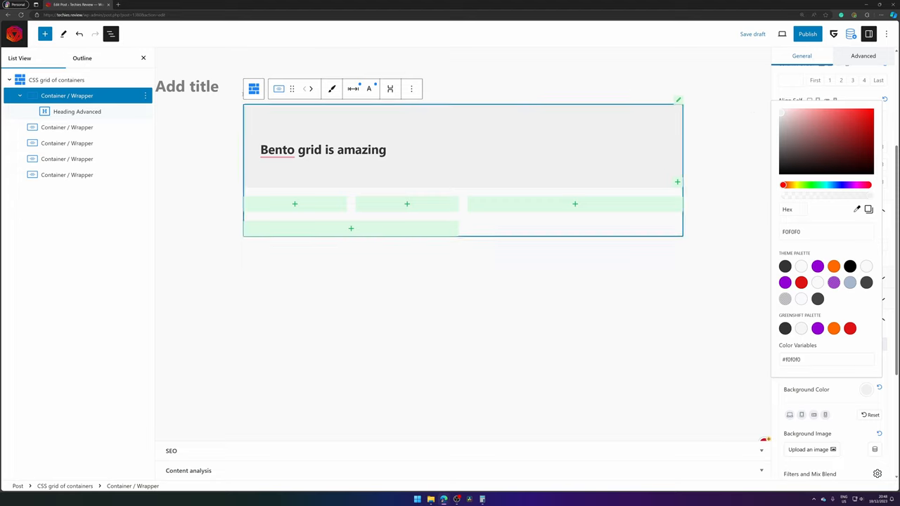
left_click(323, 150)
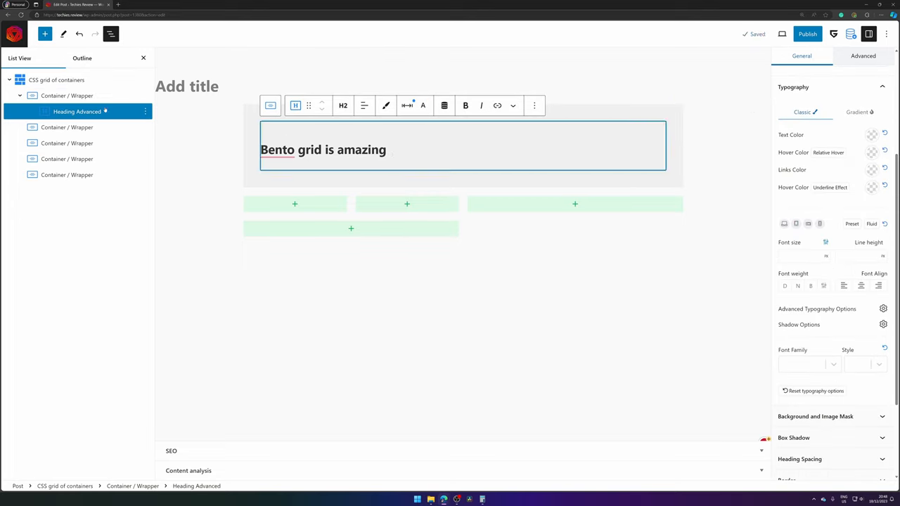
- Insert an Image block before the heading with the portrait, aligned right
left_click(145, 111)
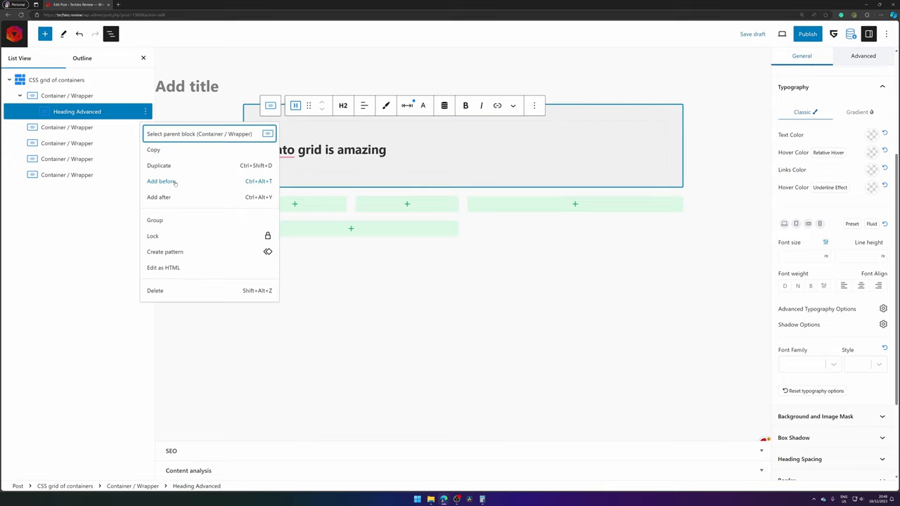
left_click(160, 181)
type("/im")
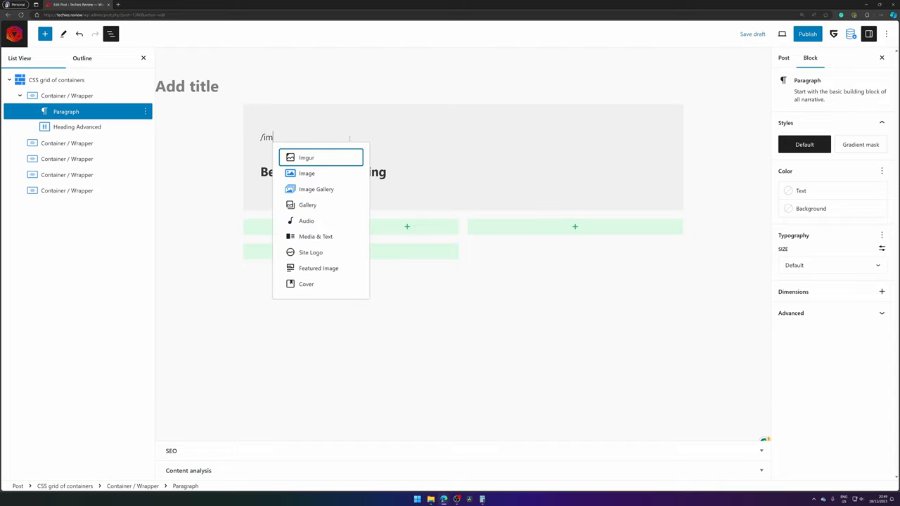
left_click(307, 173)
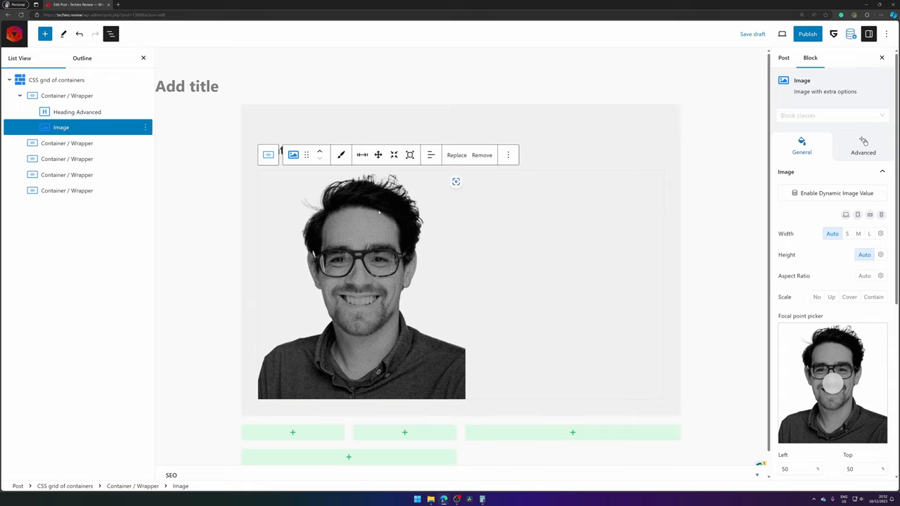
left_click(430, 155)
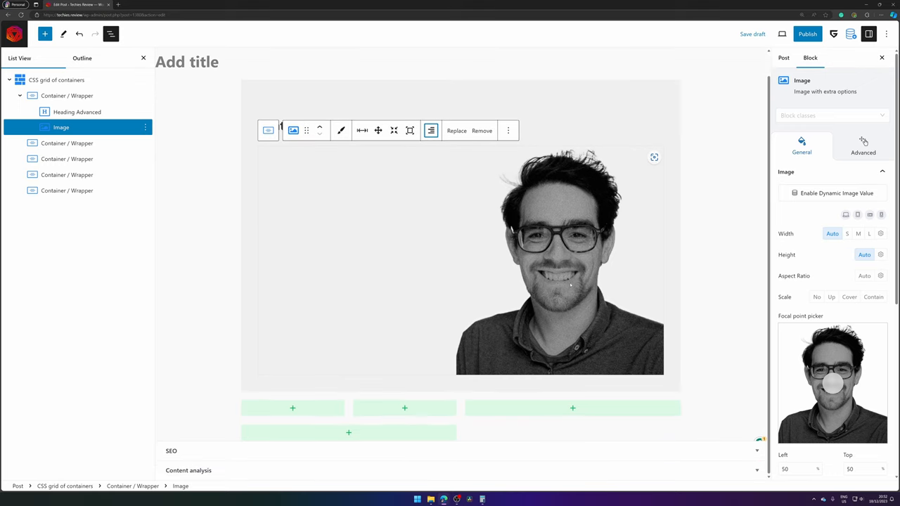
scroll("down", 3)
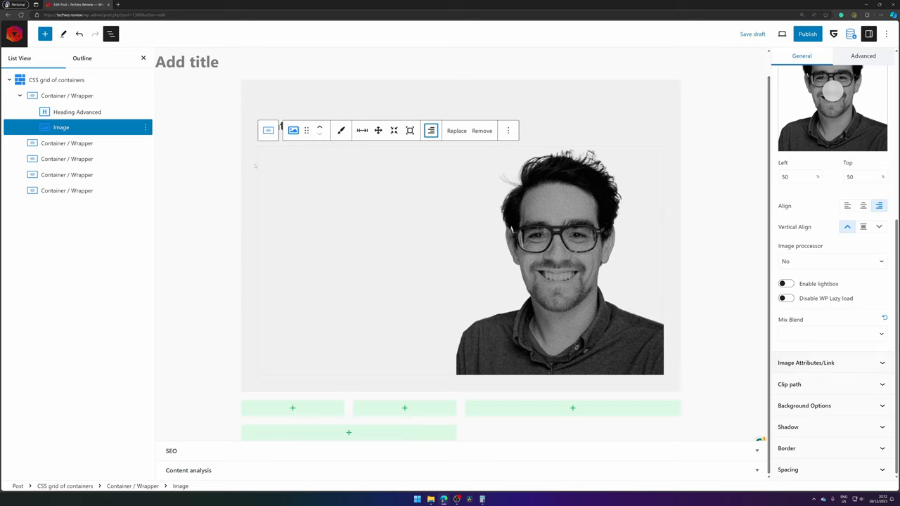
- Set the portrait's margins to -2 so it sits flush against the card edges
left_click(431, 130)
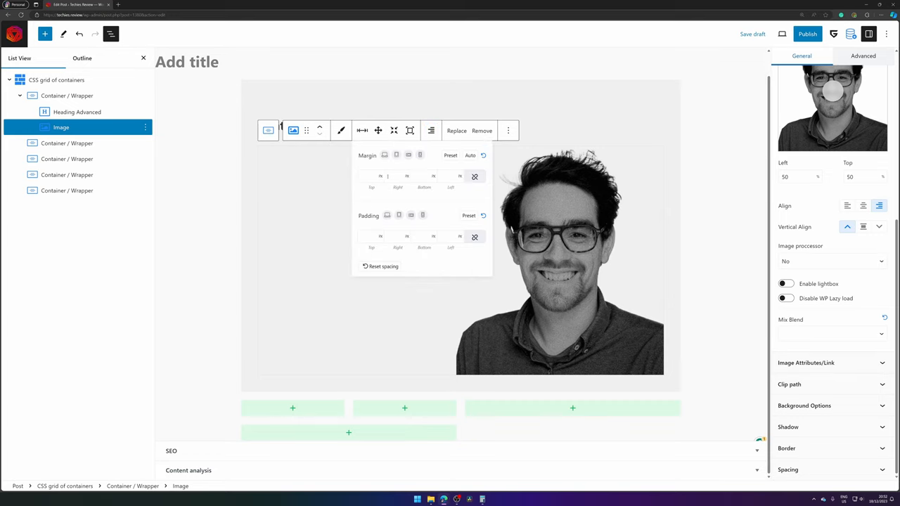
left_click(380, 175)
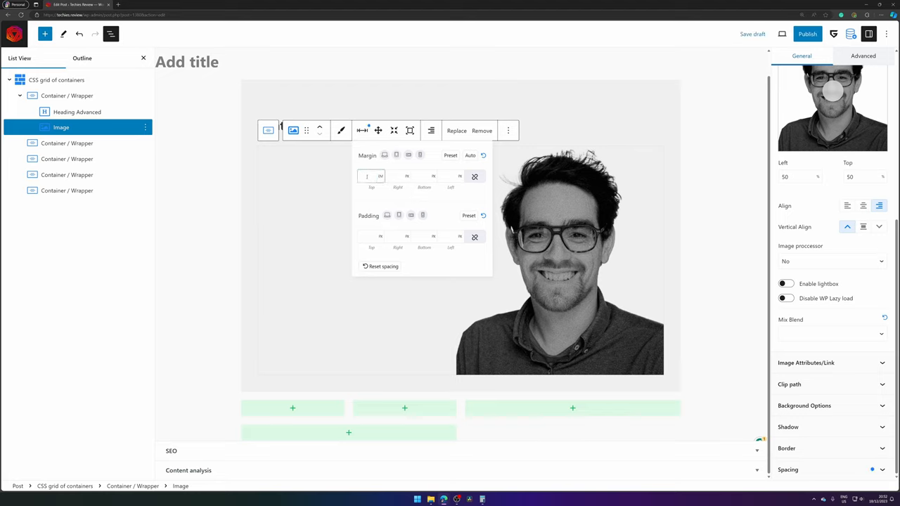
type("-2")
type("-7")
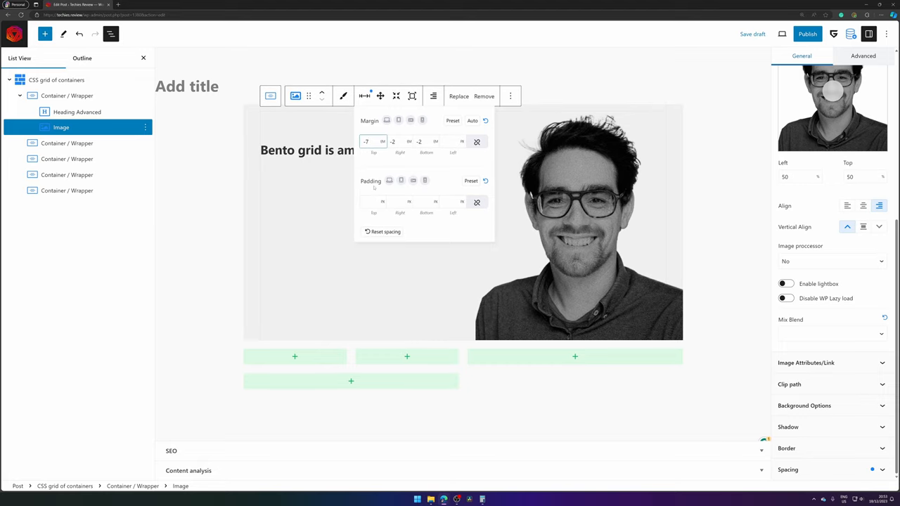
left_click(365, 96)
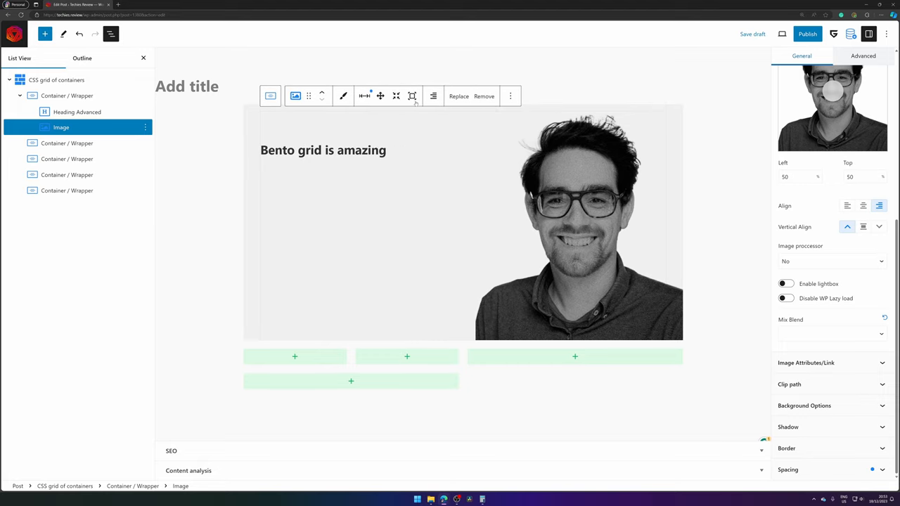
left_click(364, 97)
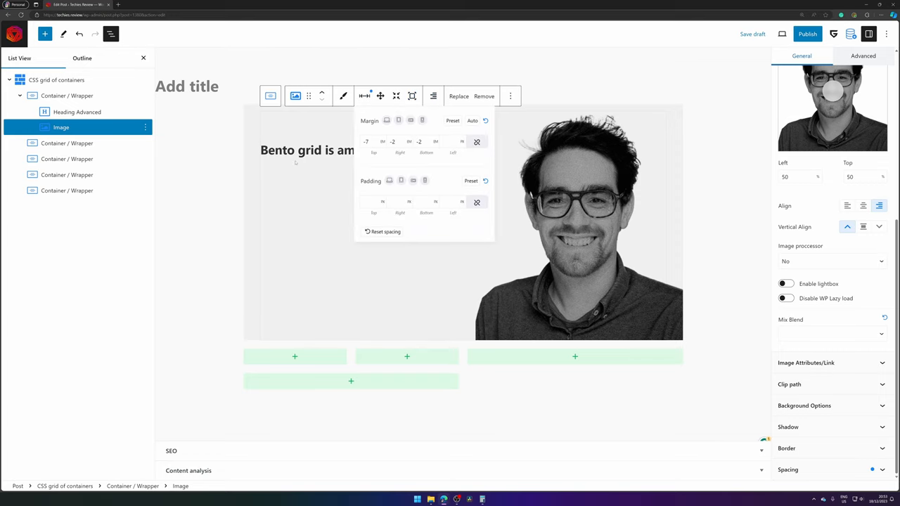
- Adjust the 'Bento grid is amazing' heading's margins and deselect to preview the hero card
left_click(76, 112)
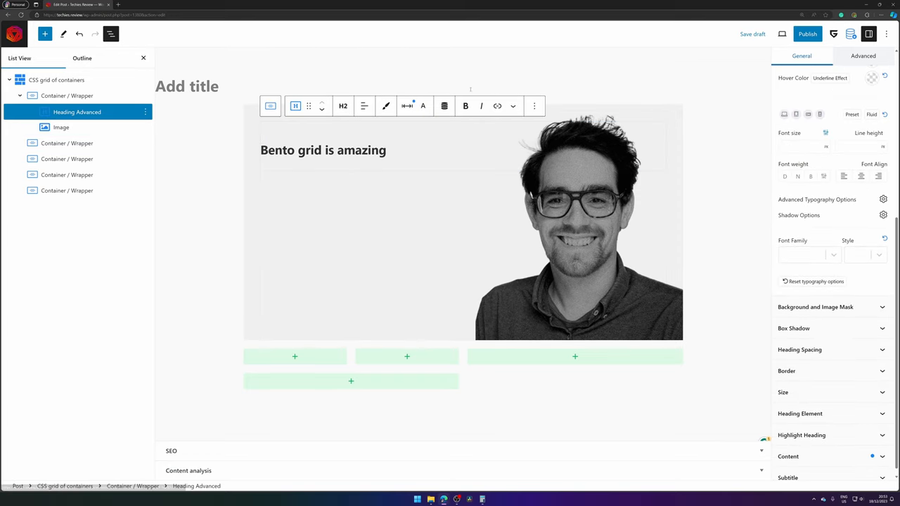
left_click(407, 106)
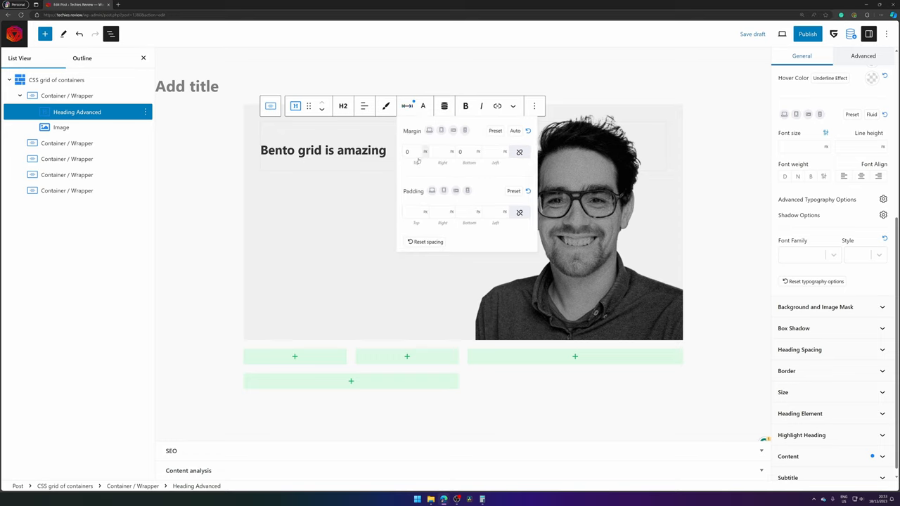
left_click(515, 130)
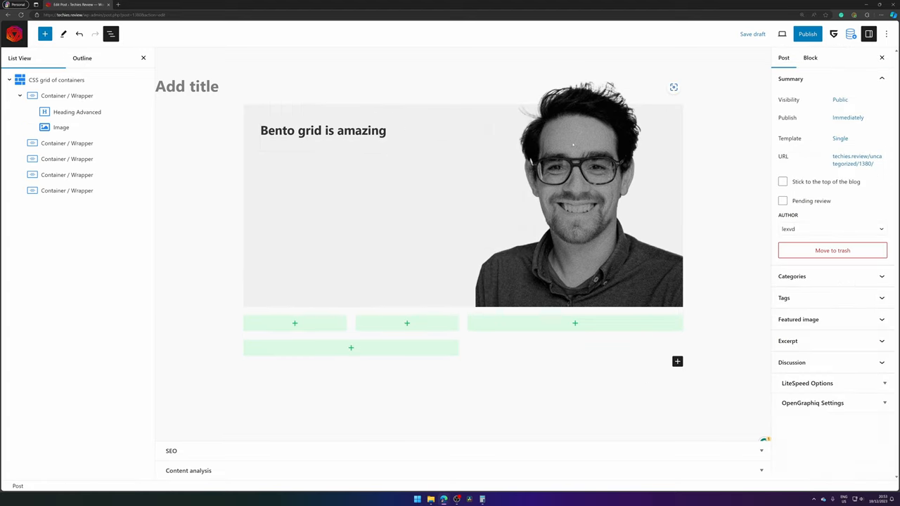
left_click(67, 95)
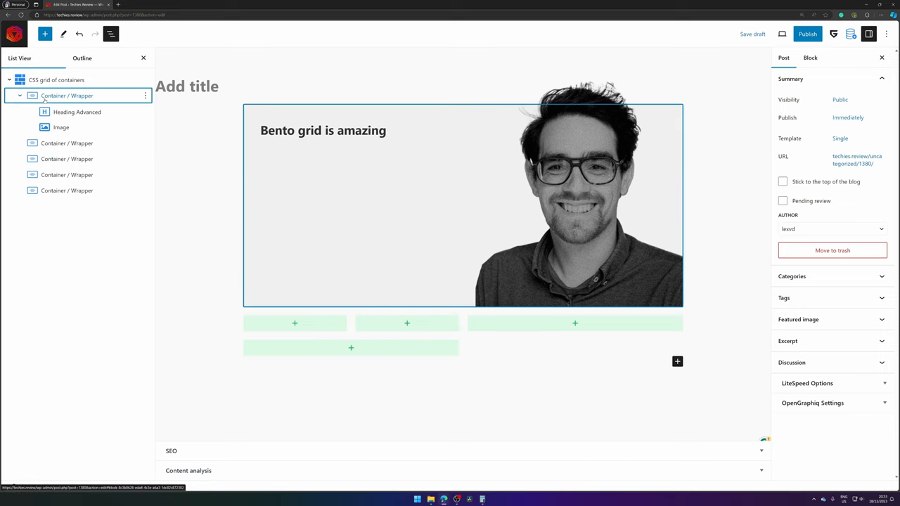
- Set the hero container's border radius to 1 and the portrait's bottom-right radius to 2
left_click(66, 94)
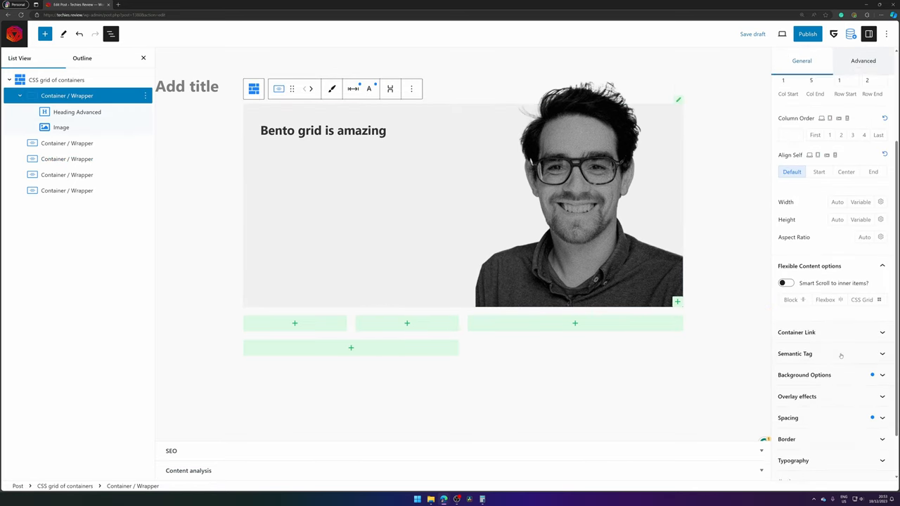
scroll("down", 3)
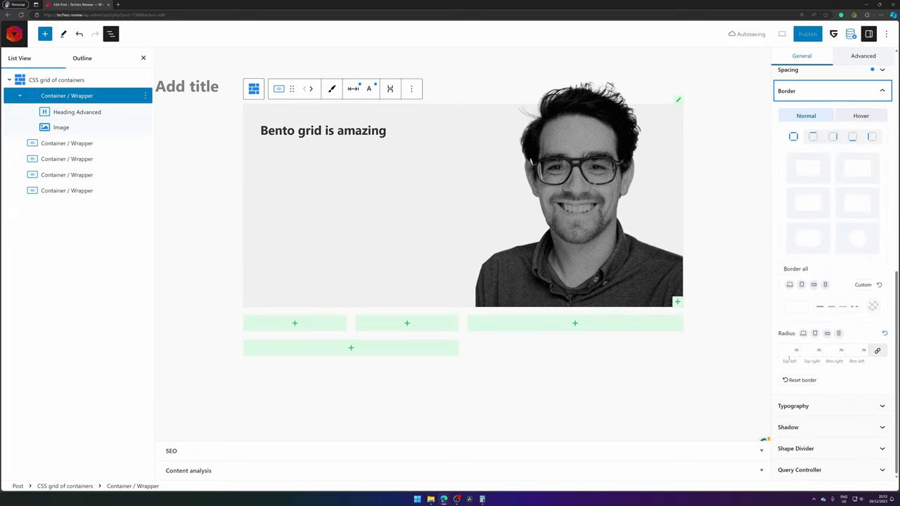
type("1")
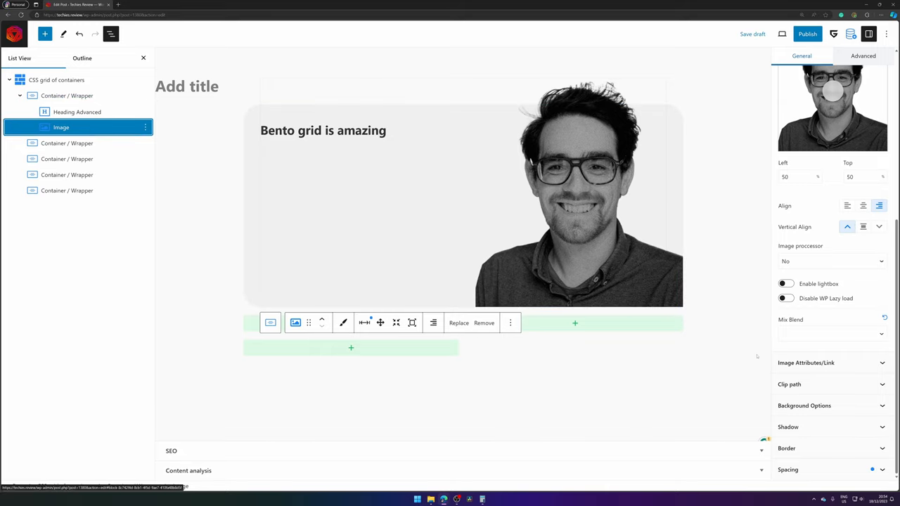
left_click(785, 447)
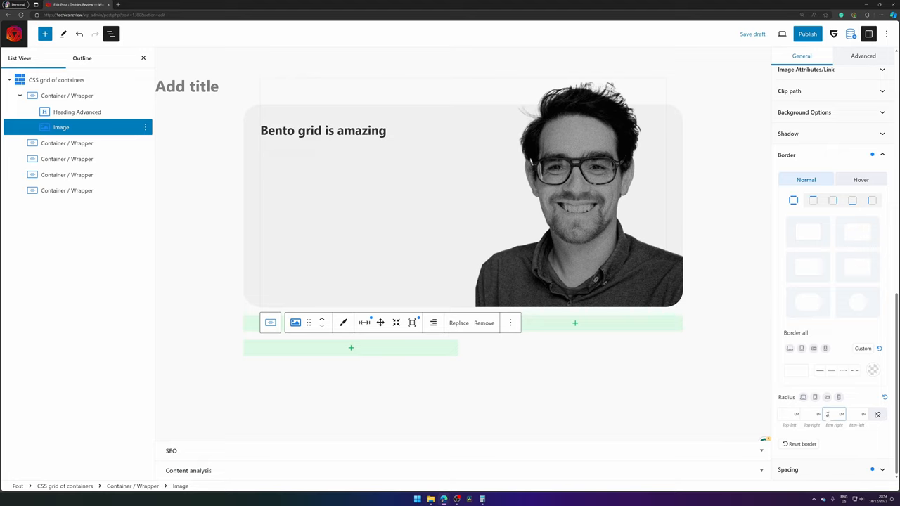
type("2")
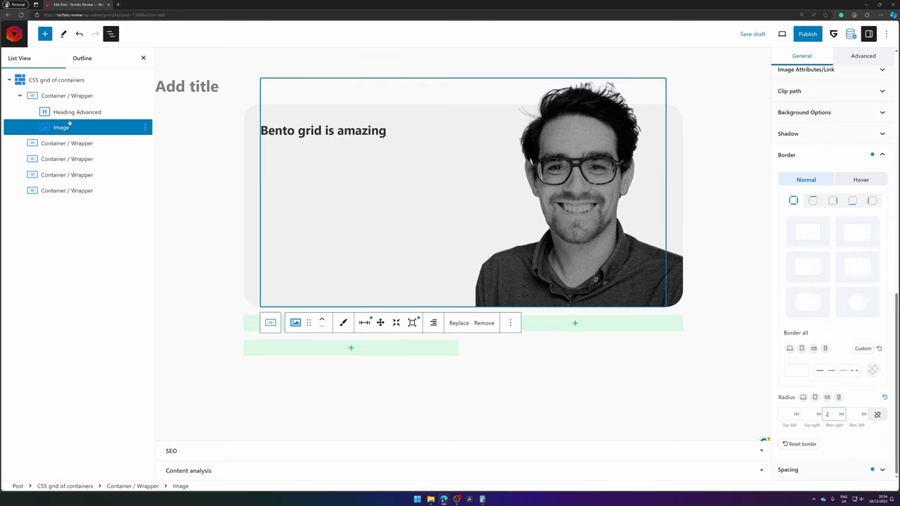
left_click(77, 111)
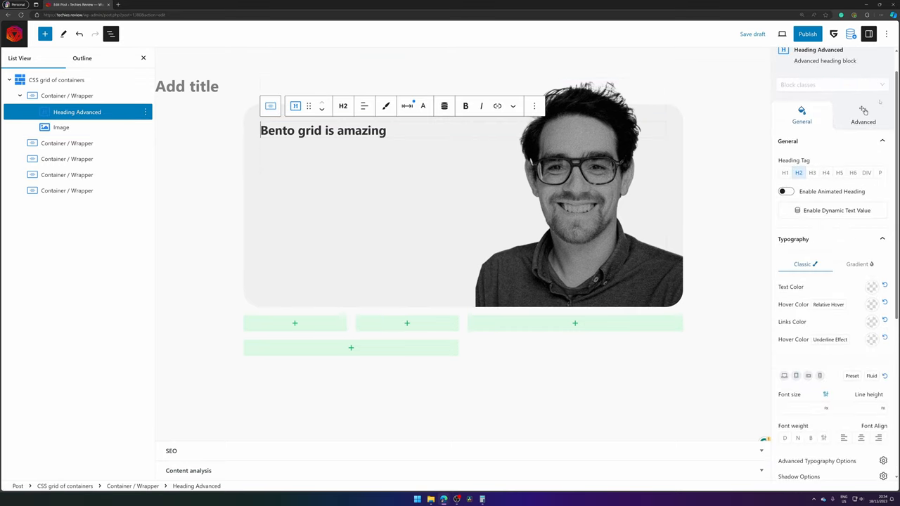
- Give the heading z-index 2 under Advanced > Position, then insert a block after it
left_click(863, 112)
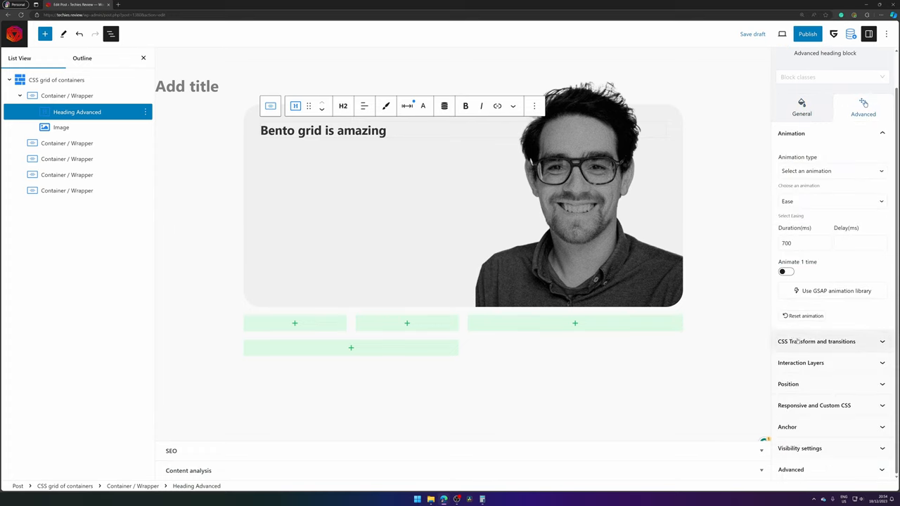
left_click(787, 384)
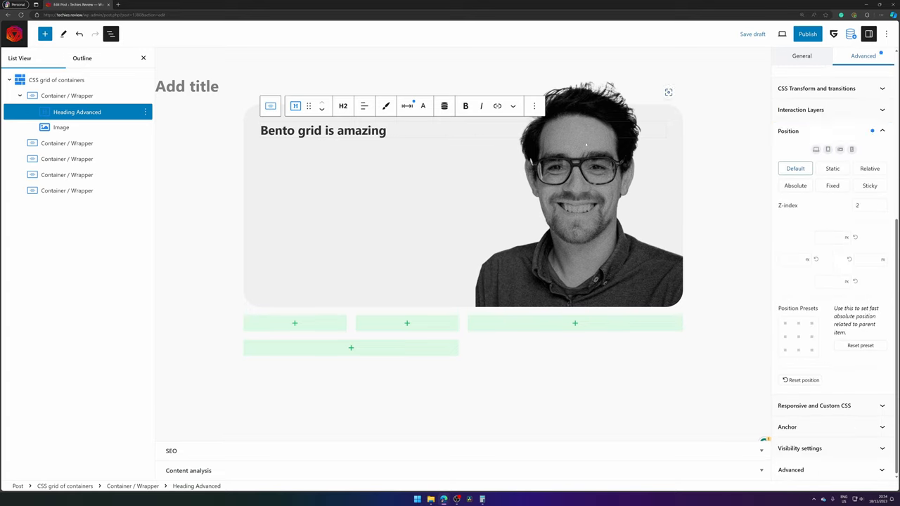
mouse_move(350, 145)
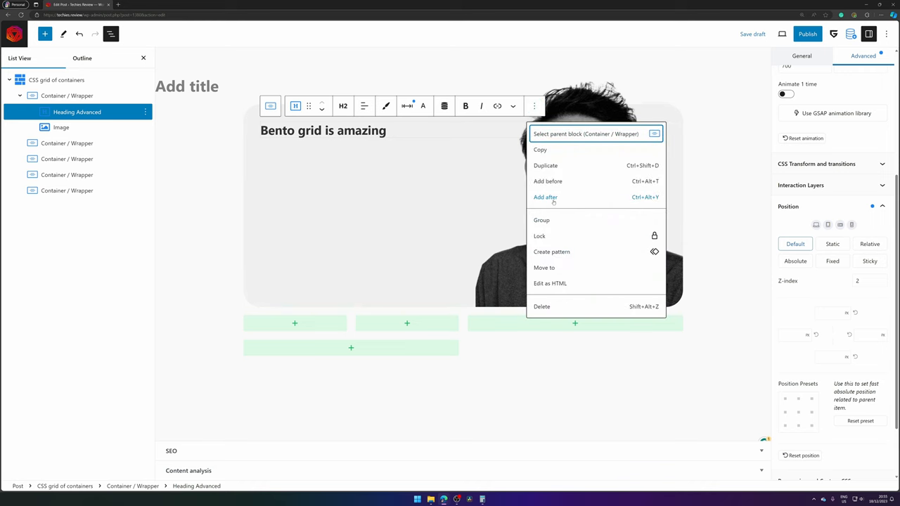
left_click(545, 197)
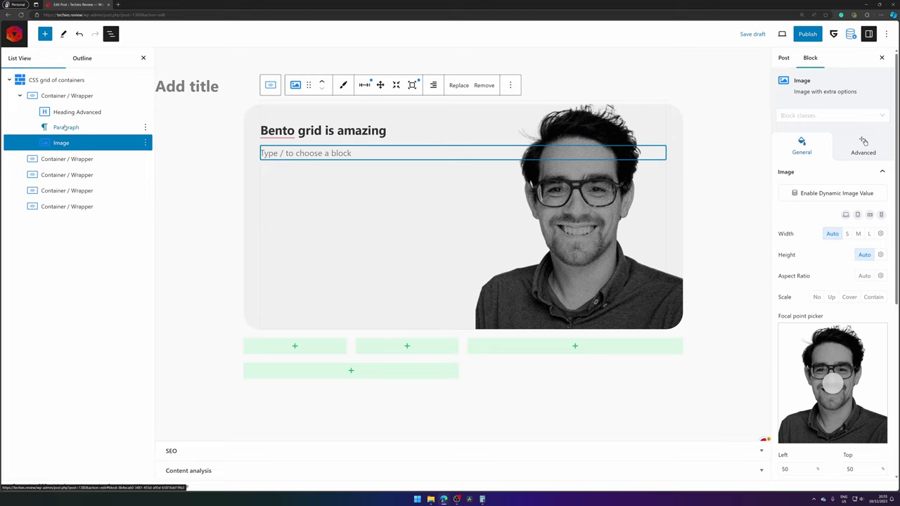
- Split the hero card into two grid columns and write the intro paragraph under the heading
left_click(77, 112)
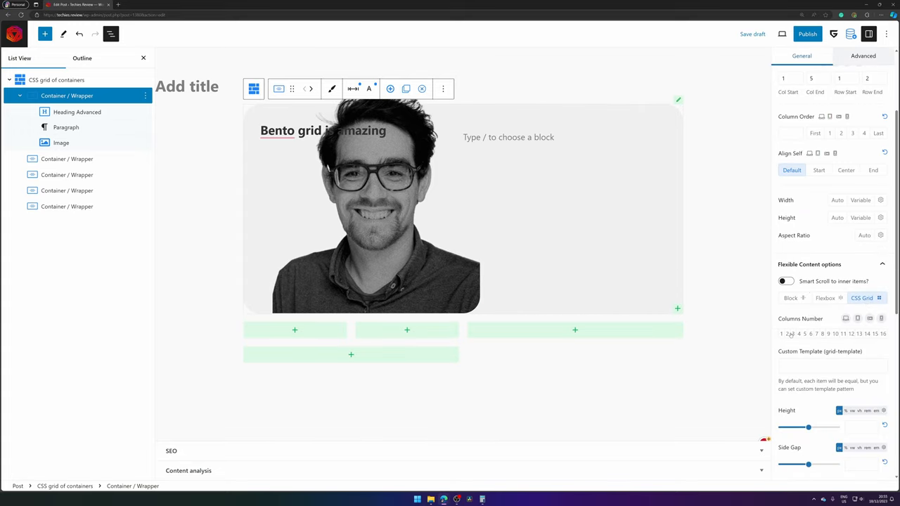
left_click(322, 130)
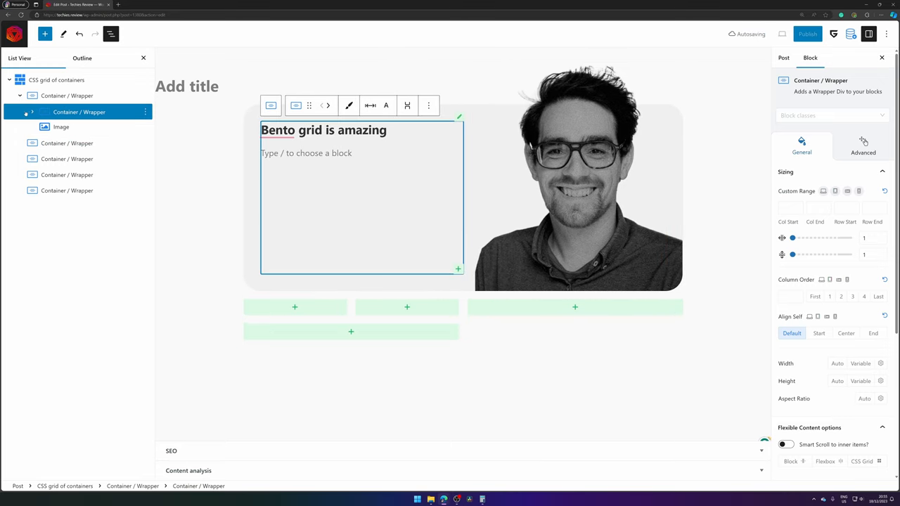
left_click(306, 153)
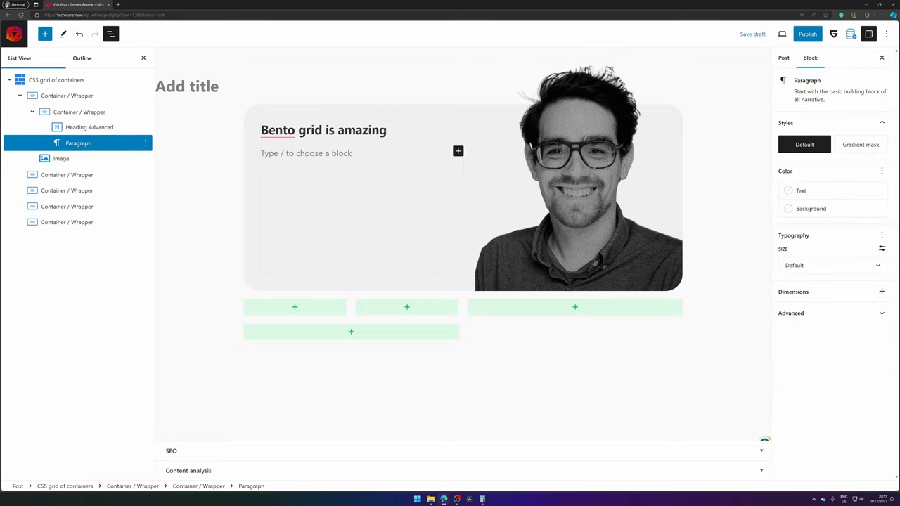
type("Learn how to create this amazing, bento grid design, not like Apple, but like me.")
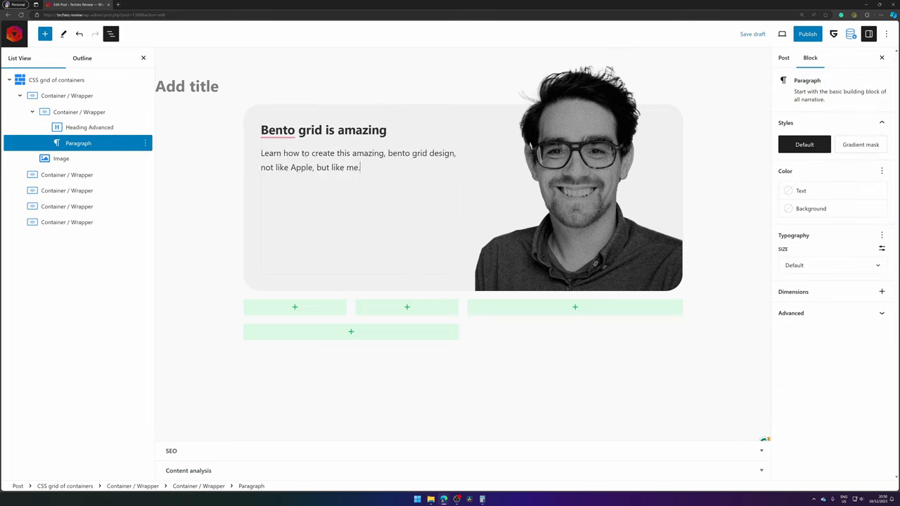
- Add a purple 'Watch Tutorial' button with 0.5 / 0.7 em padding
type("/but")
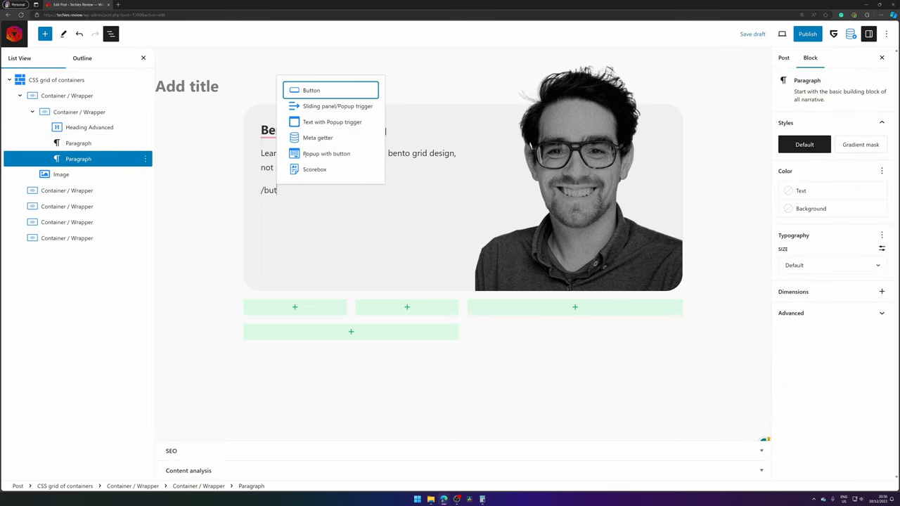
left_click(310, 90)
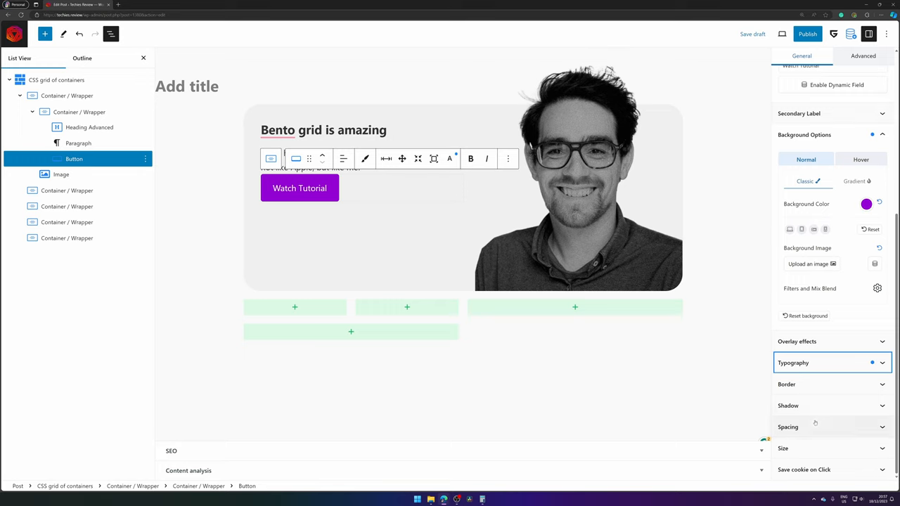
left_click(788, 427)
type("0.5")
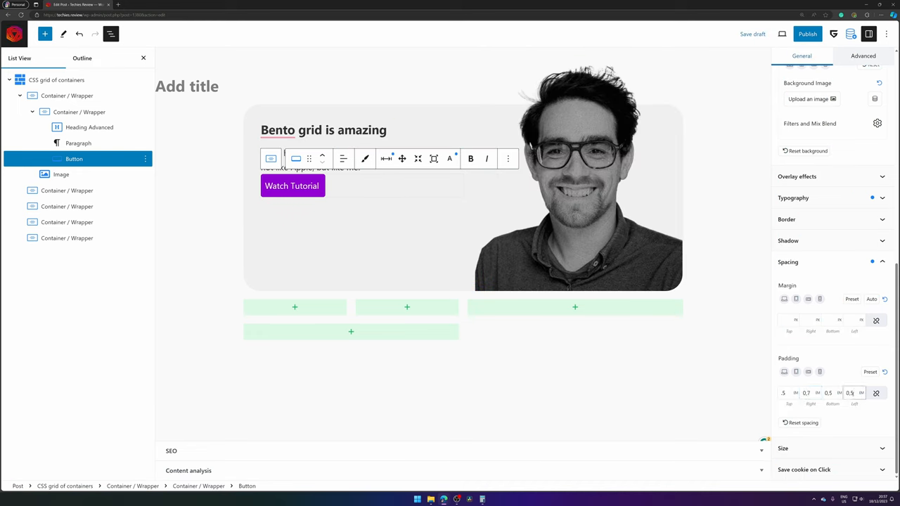
type("0.7")
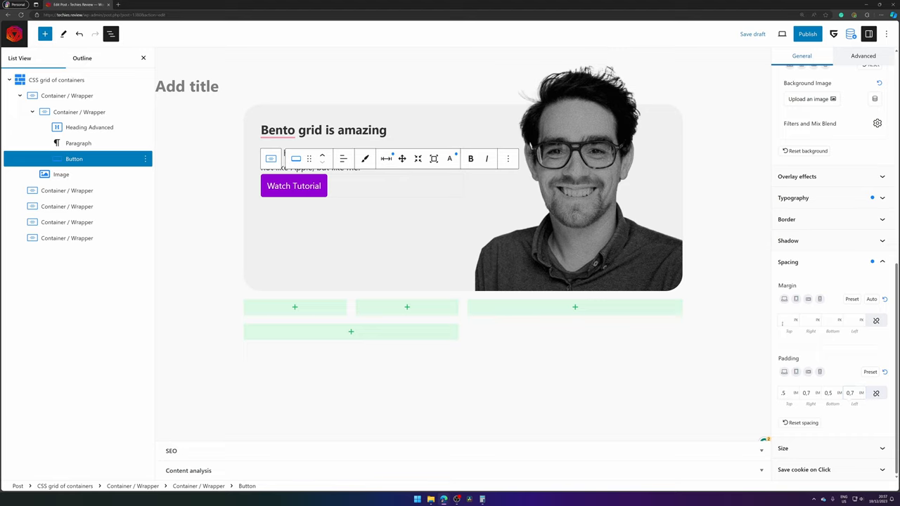
type("1")
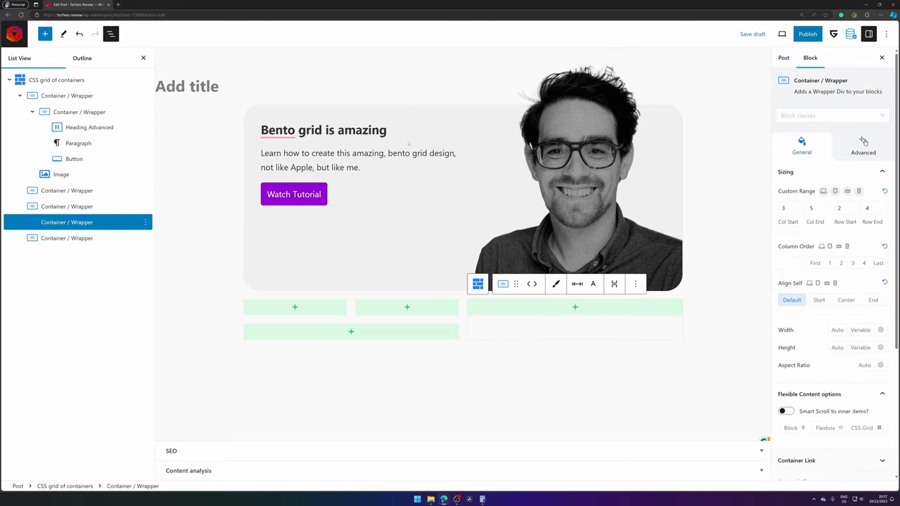
- Insert a red YouTube icon box into the first small card, then give its card padding and grey background
left_click(277, 130)
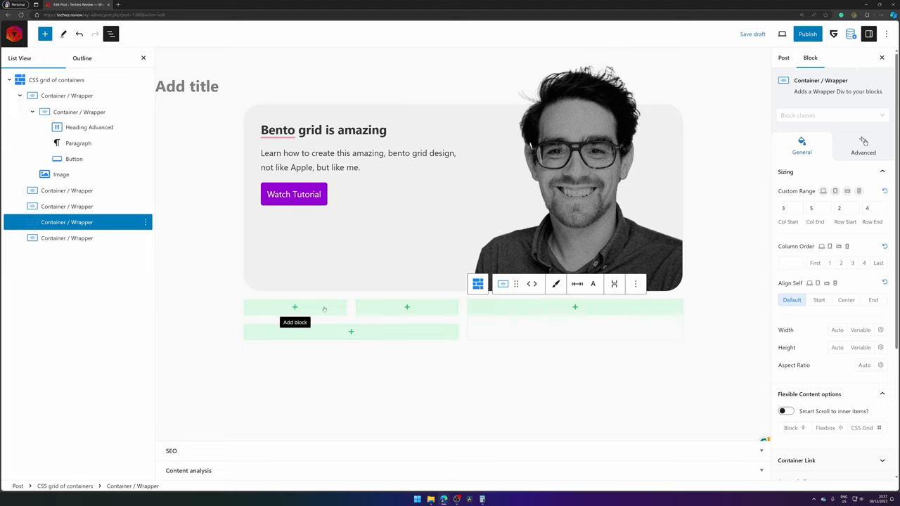
left_click(294, 307)
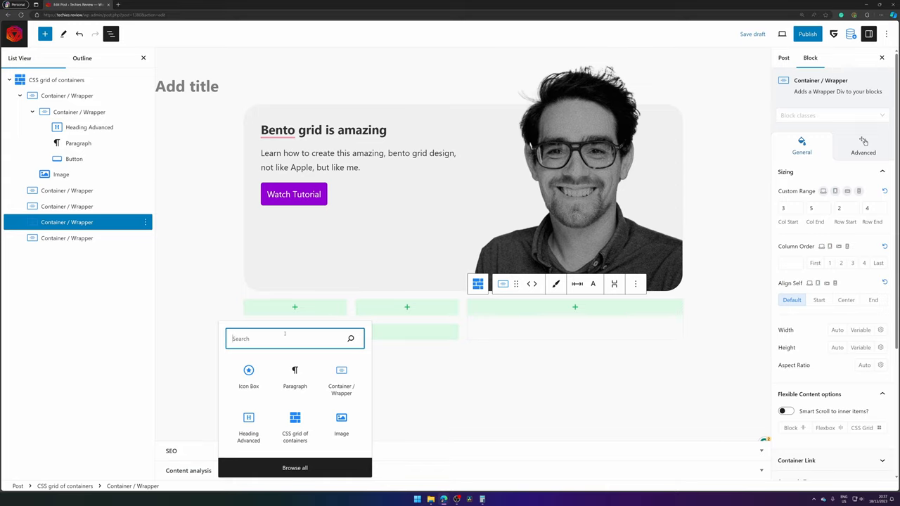
left_click(248, 376)
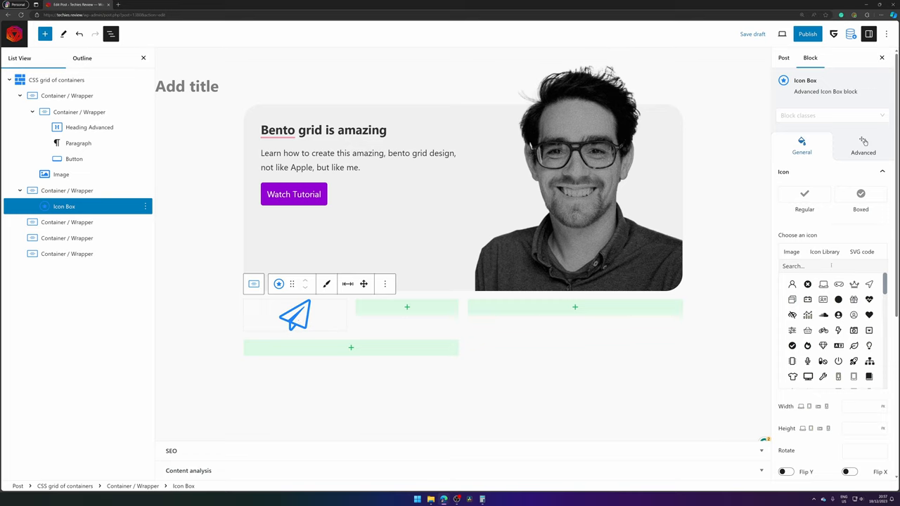
type("youtube")
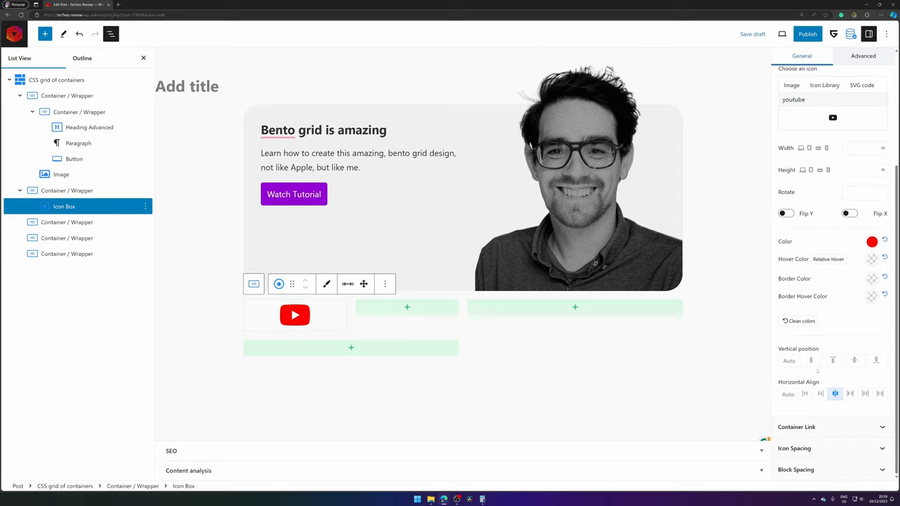
left_click(804, 393)
type("3")
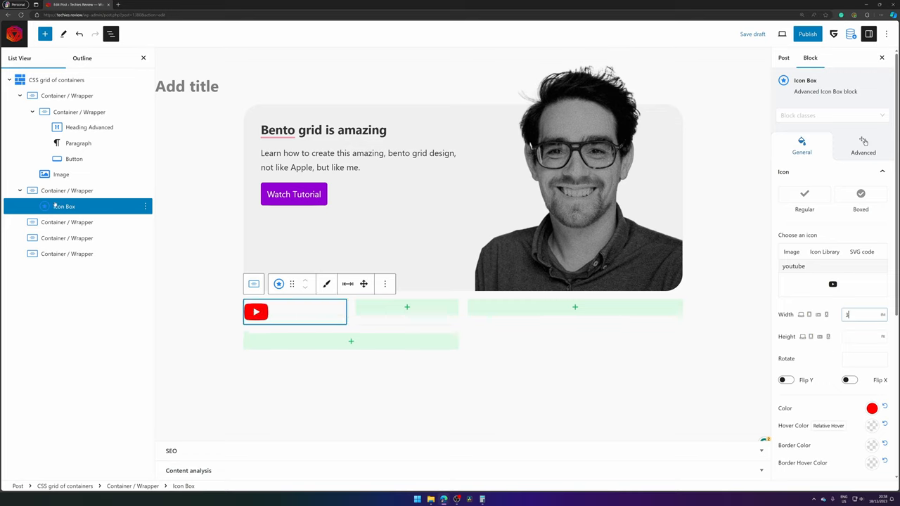
left_click(67, 190)
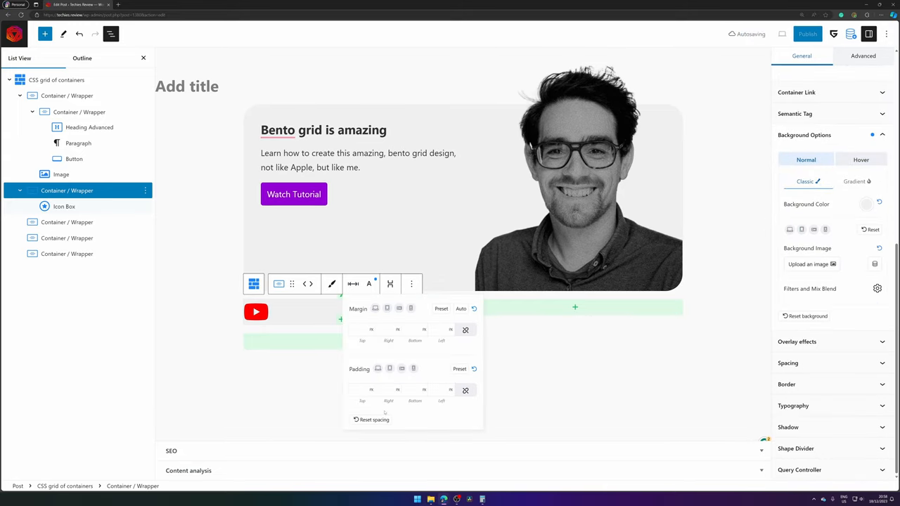
left_click(362, 389)
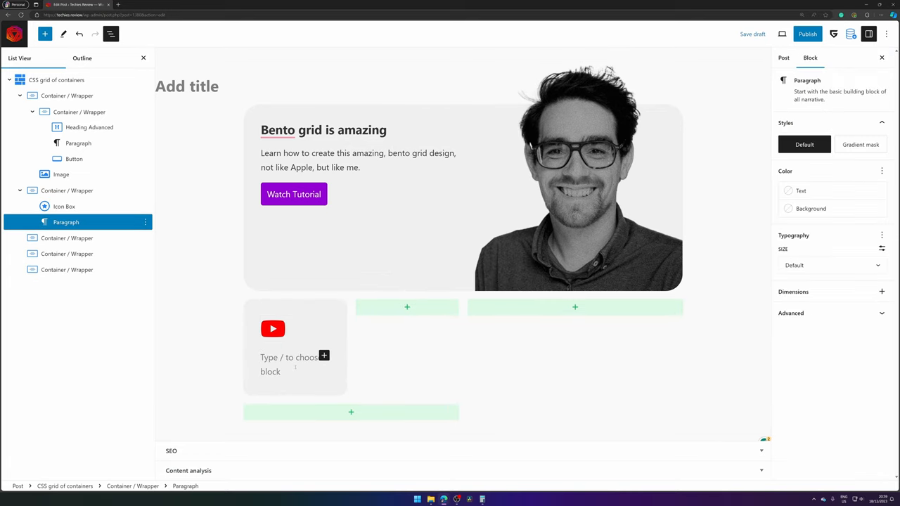
- Add a Text Advanced block reading 'Subscribe to get updates' in the YouTube card
type("/ad")
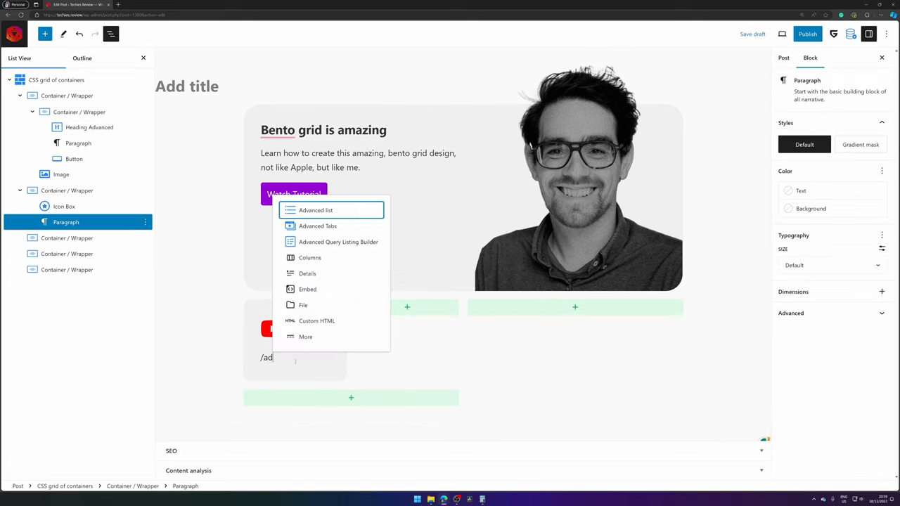
type("te")
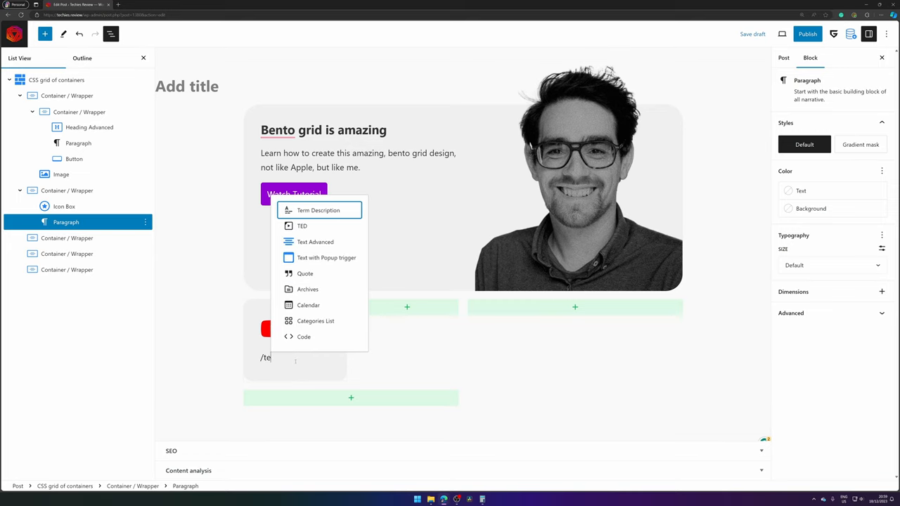
left_click(315, 241)
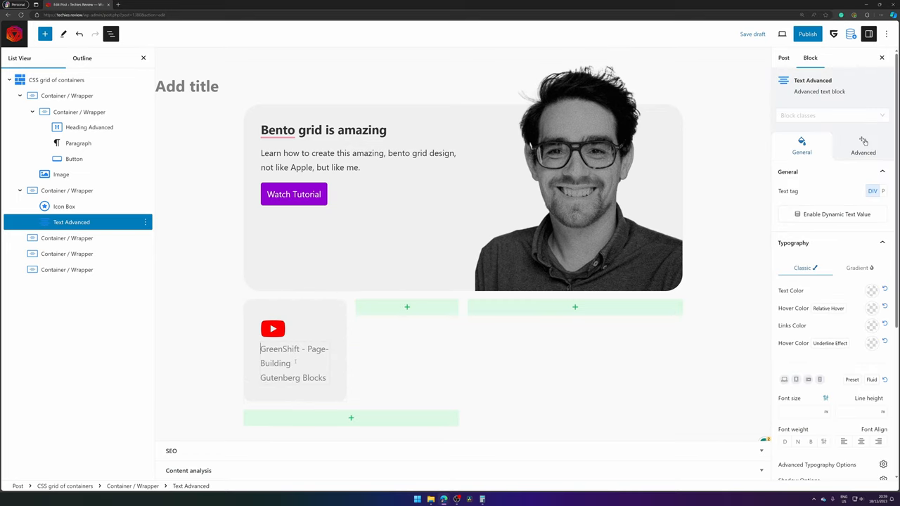
- Duplicate the Watch Tutorial button, make the copy red and relabel it Subscribe
left_click(74, 158)
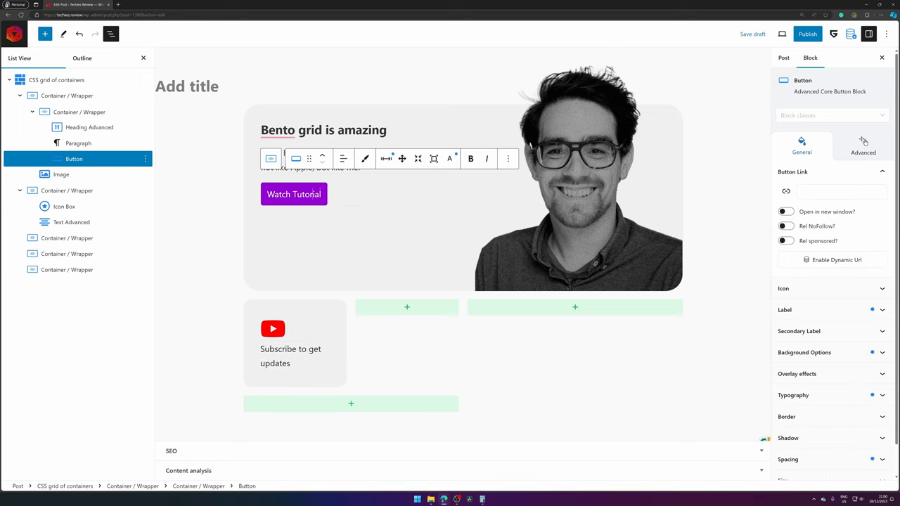
left_click(507, 158)
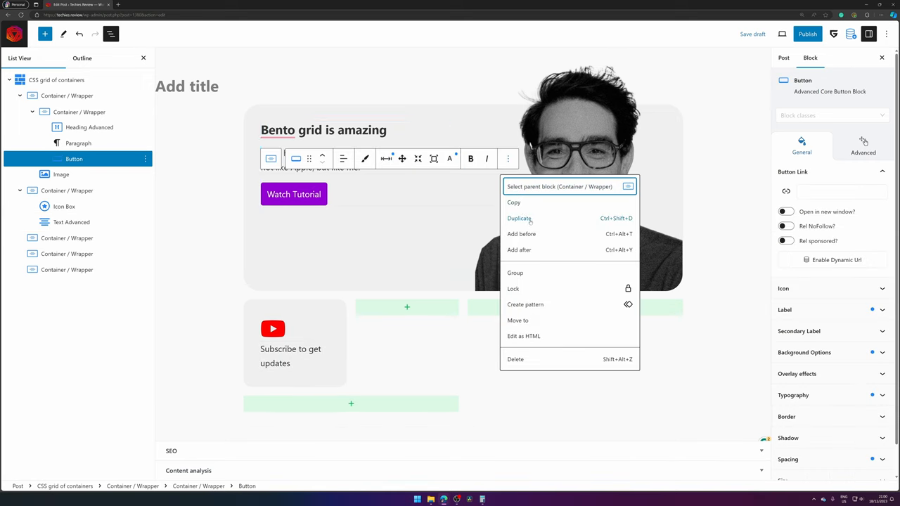
left_click(519, 218)
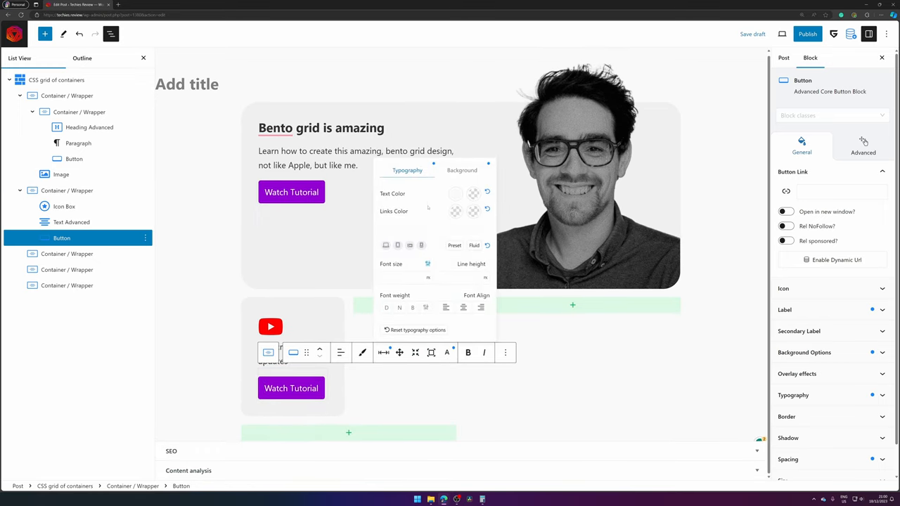
left_click(454, 193)
type("S")
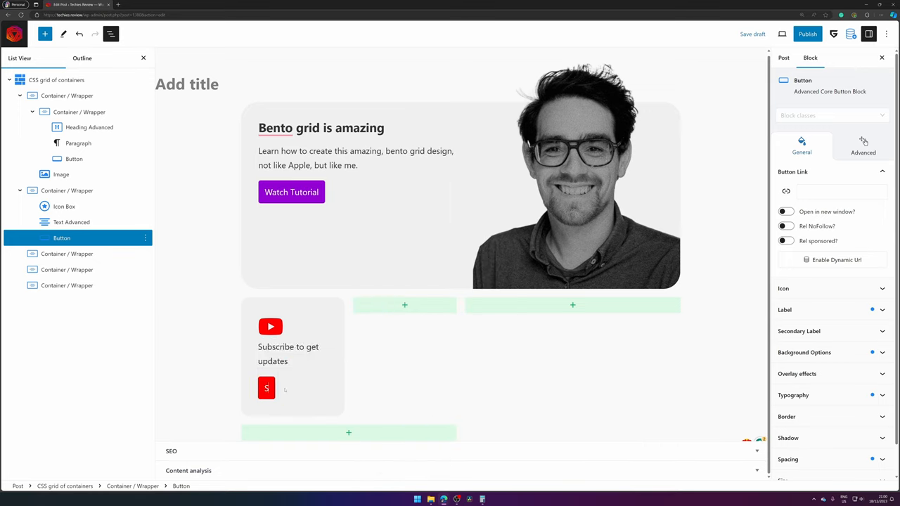
type("ubscriv")
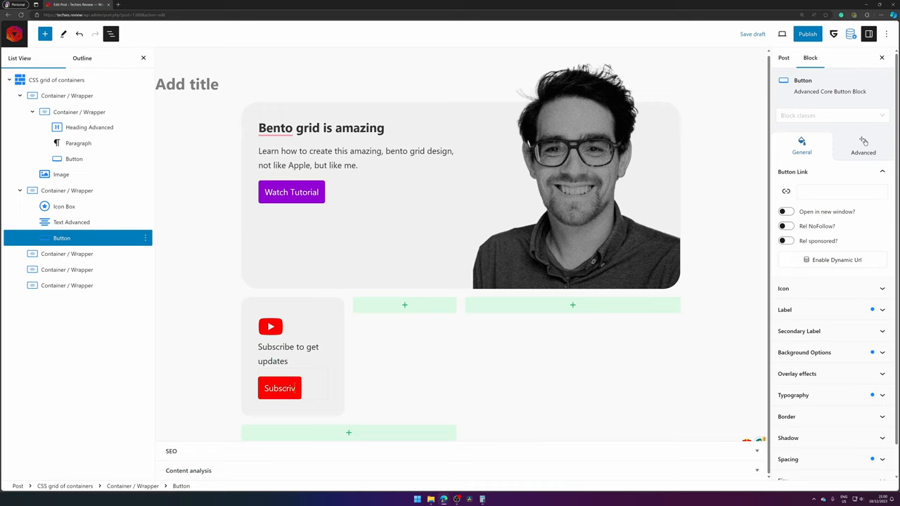
- Adjust the Subscribe button's alignment and padding
left_click(279, 388)
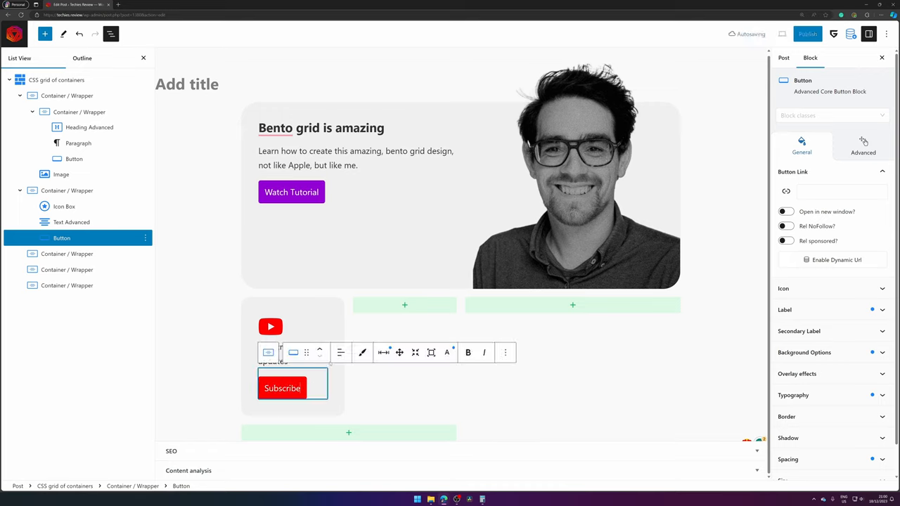
left_click(341, 352)
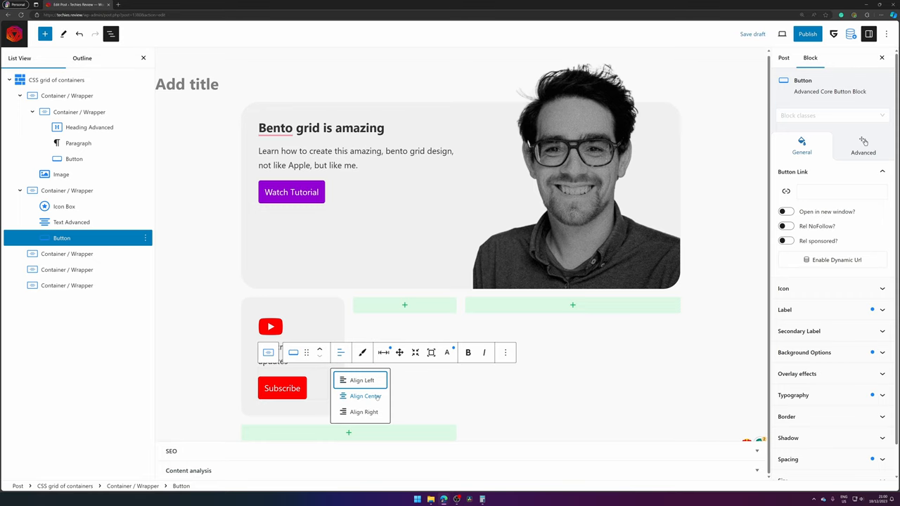
left_click(362, 352)
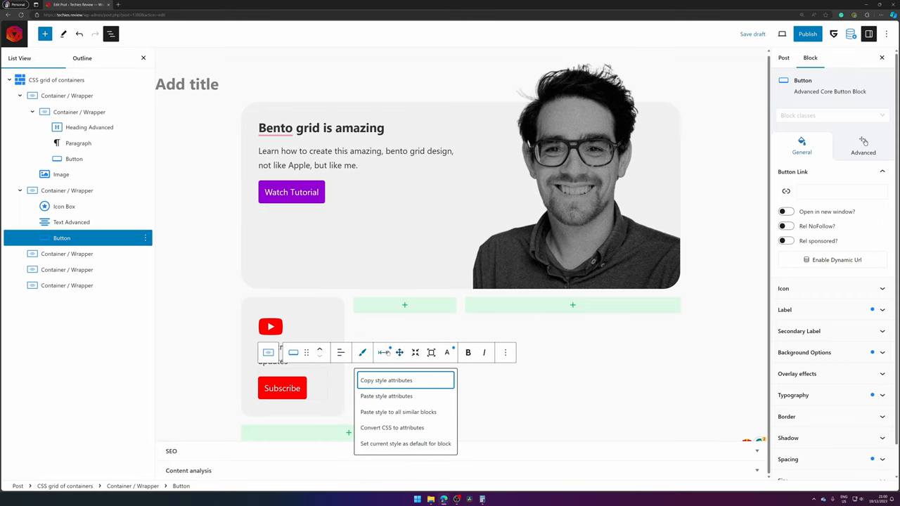
left_click(383, 352)
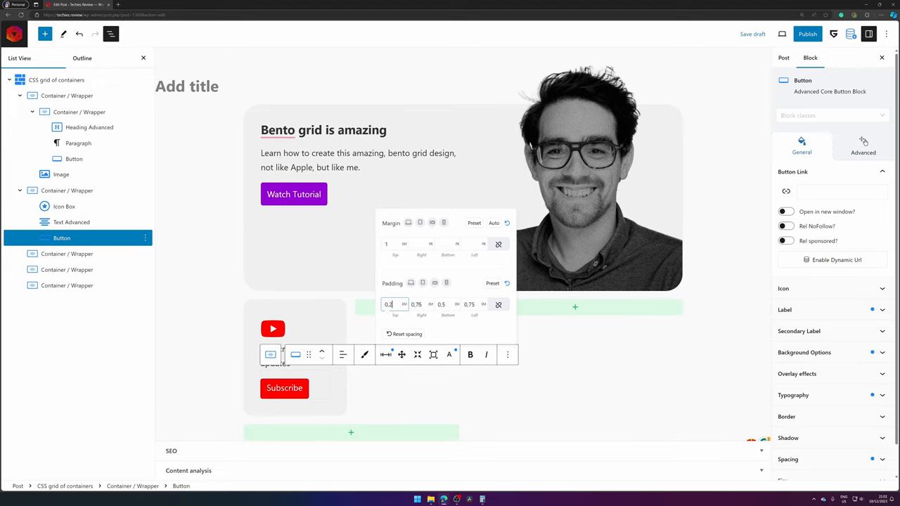
left_click(442, 304)
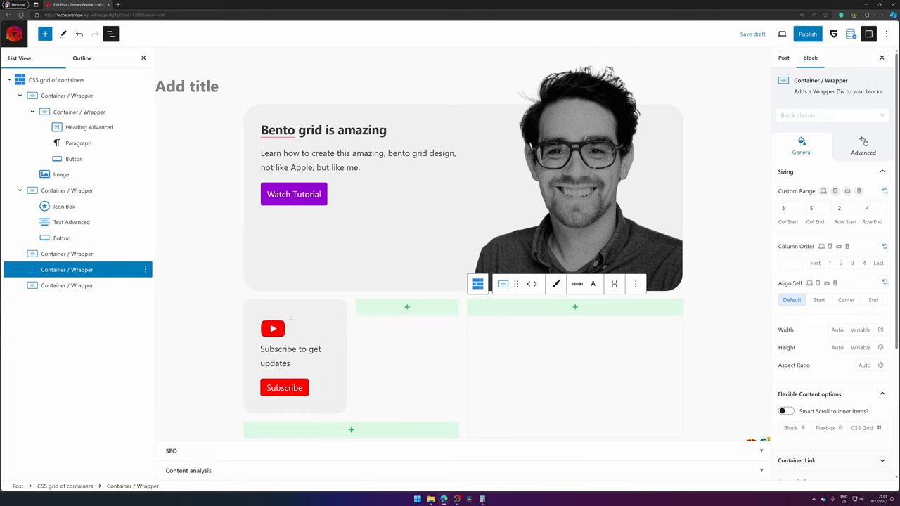
- Insert an Image block and choose greenshift.webp from the Media Library
left_click(290, 355)
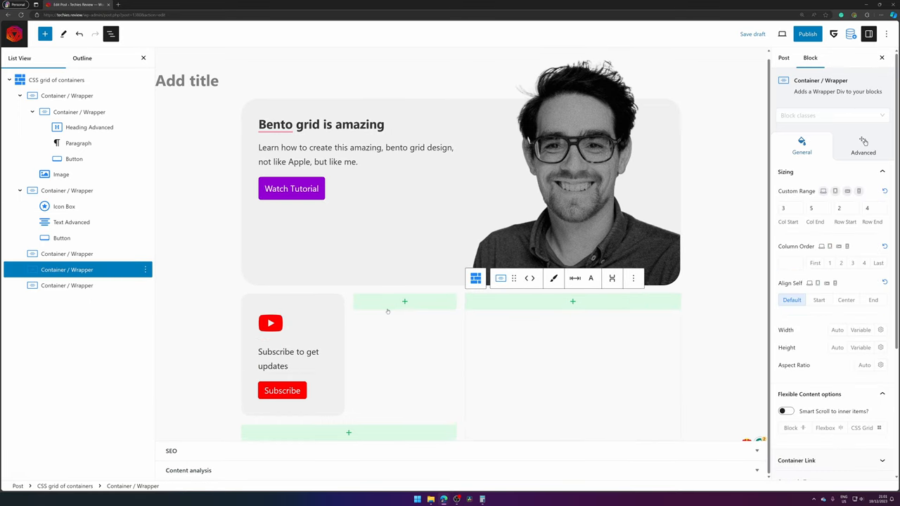
left_click(404, 302)
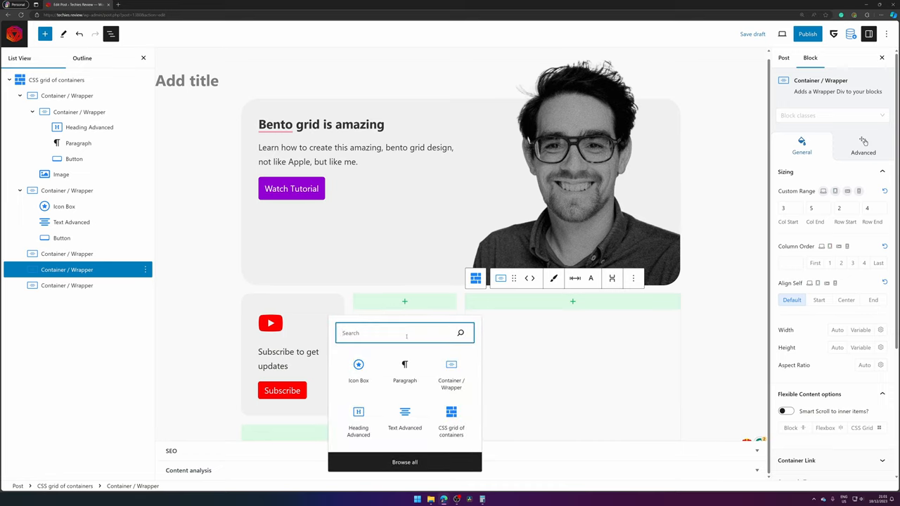
type("image")
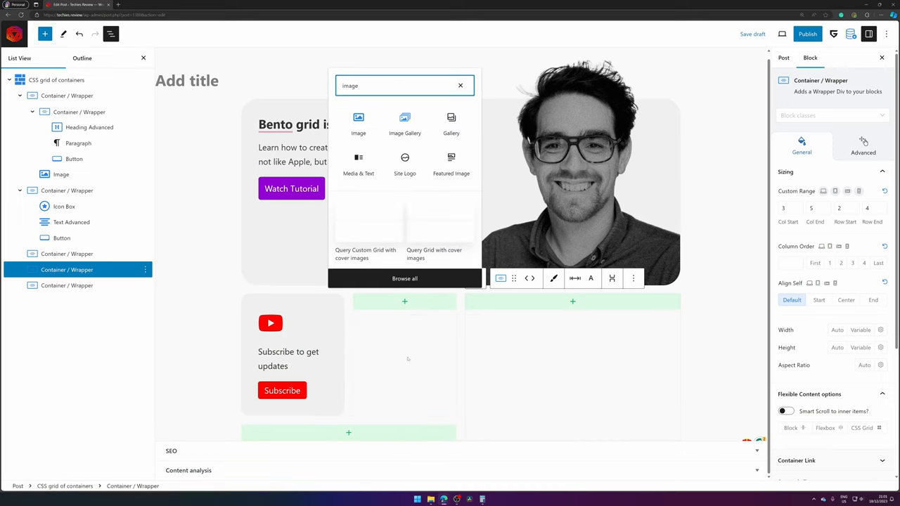
left_click(358, 123)
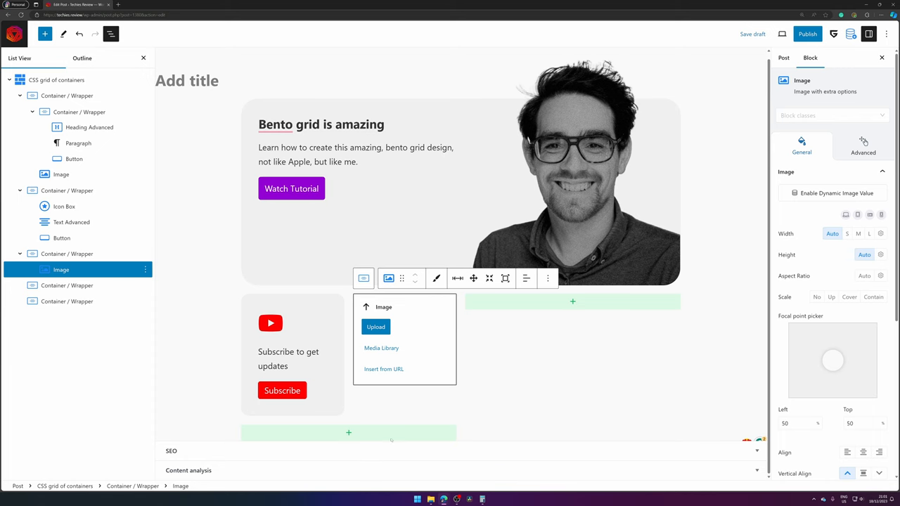
left_click(381, 348)
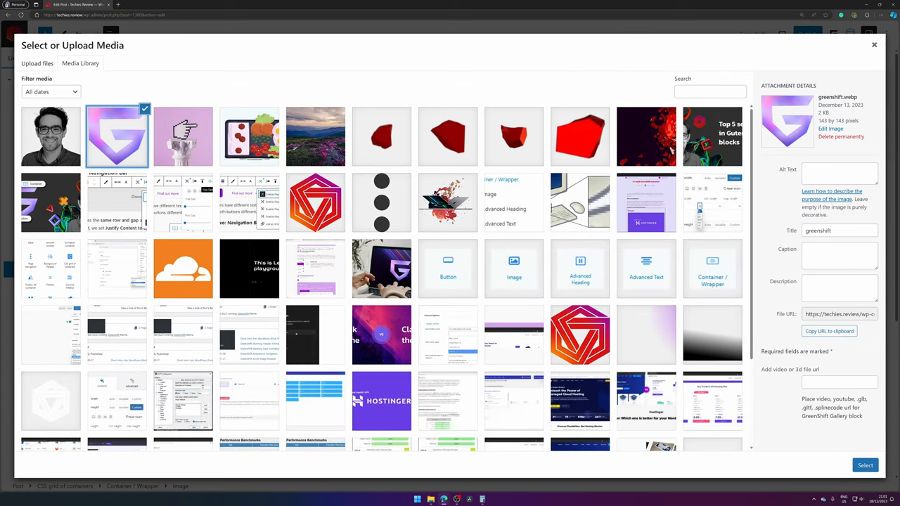
left_click(864, 465)
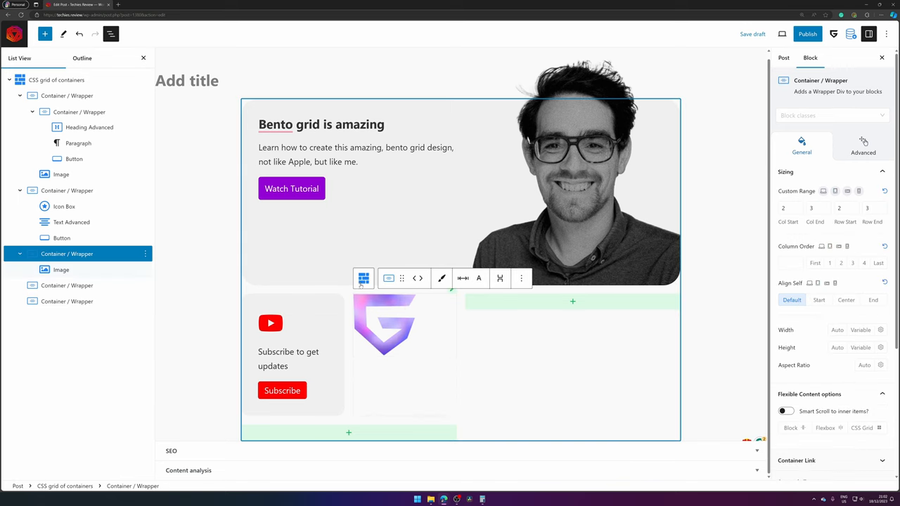
- Give the logo card padding, #F0F0F0 background and rounded corners
left_click(478, 278)
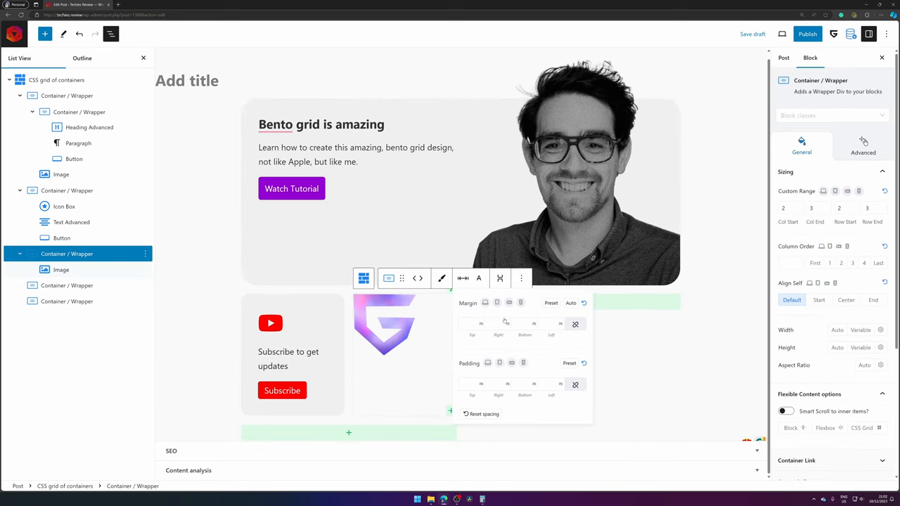
left_click(481, 384)
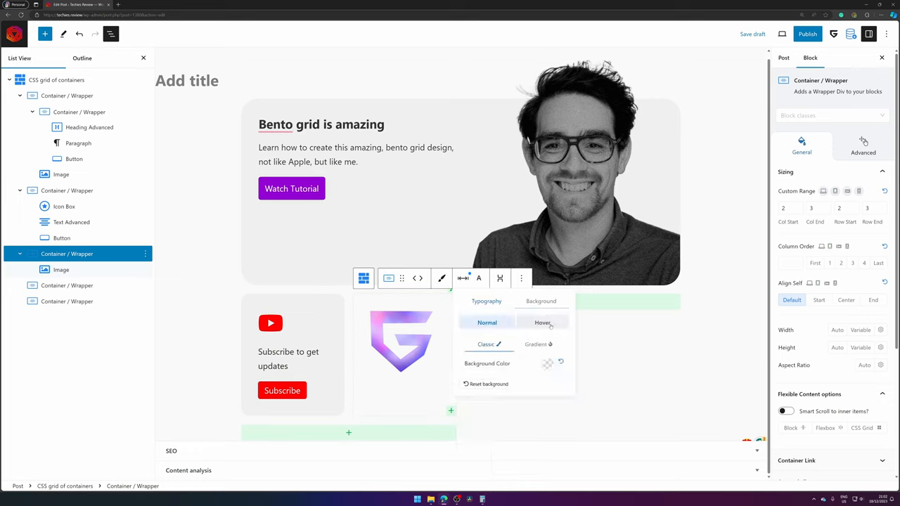
left_click(548, 363)
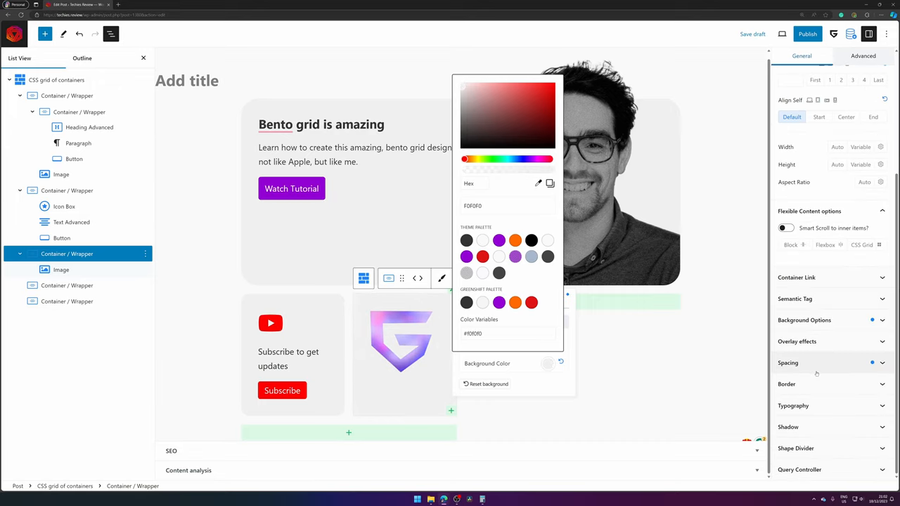
left_click(796, 384)
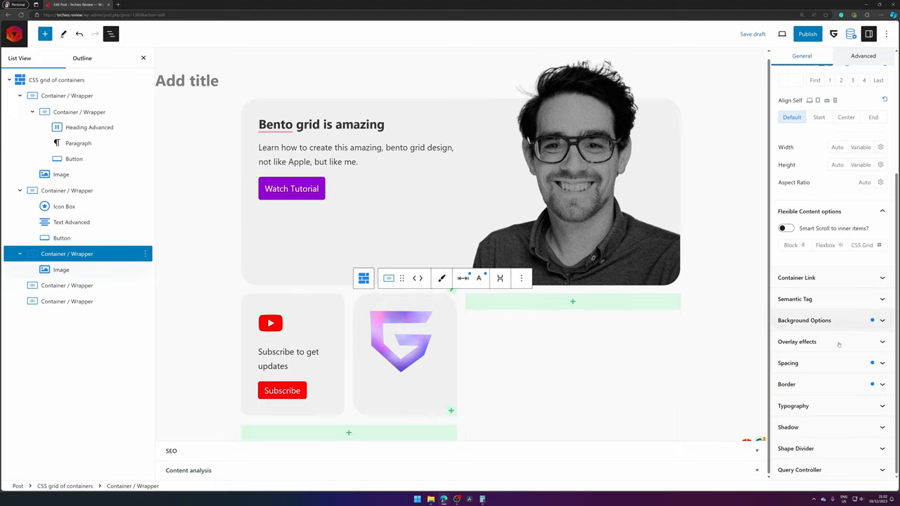
left_click(787, 363)
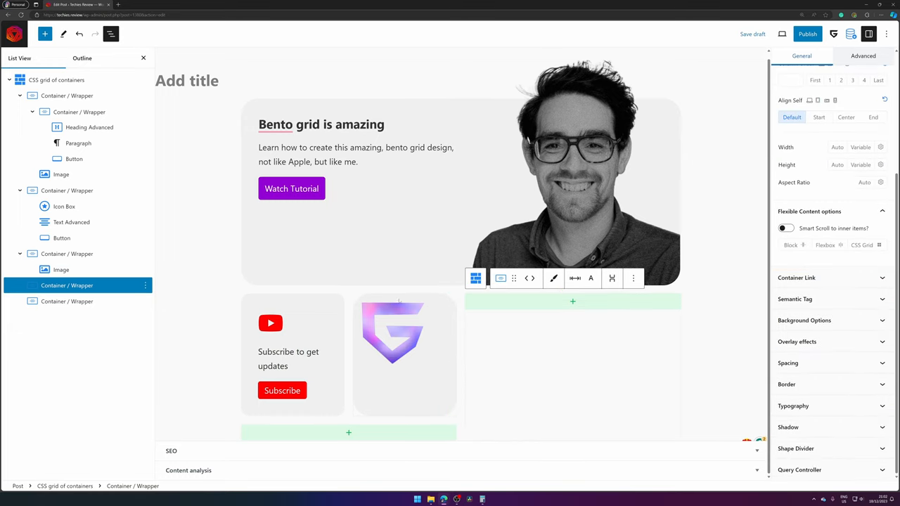
- Set the GreenShift logo image width to a custom 3em
left_click(394, 330)
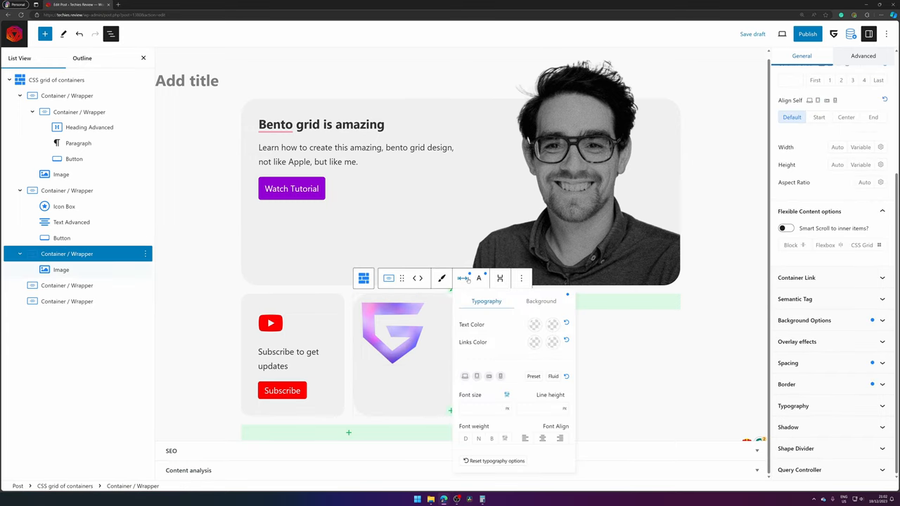
mouse_move(478, 278)
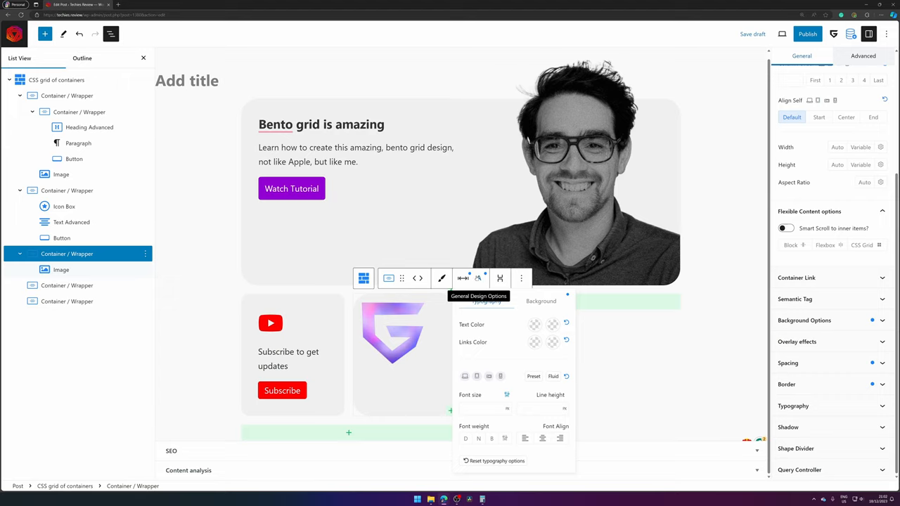
left_click(463, 277)
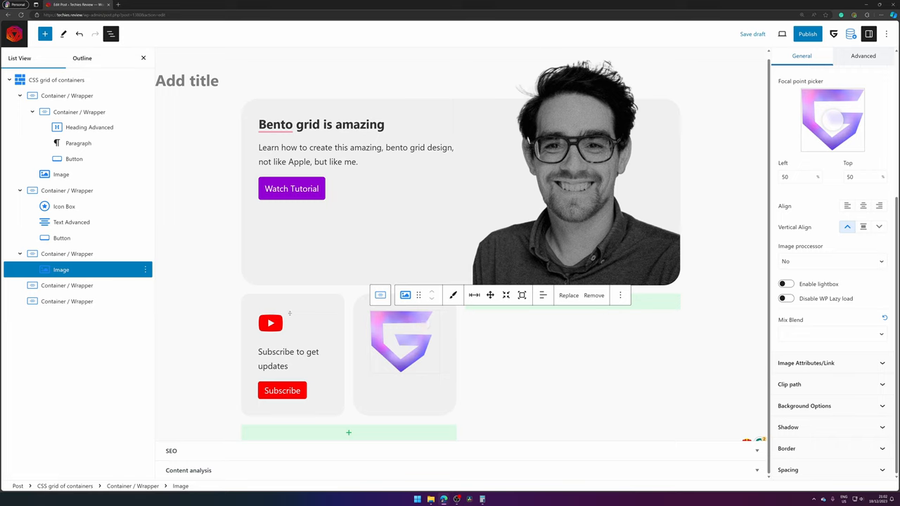
left_click(64, 206)
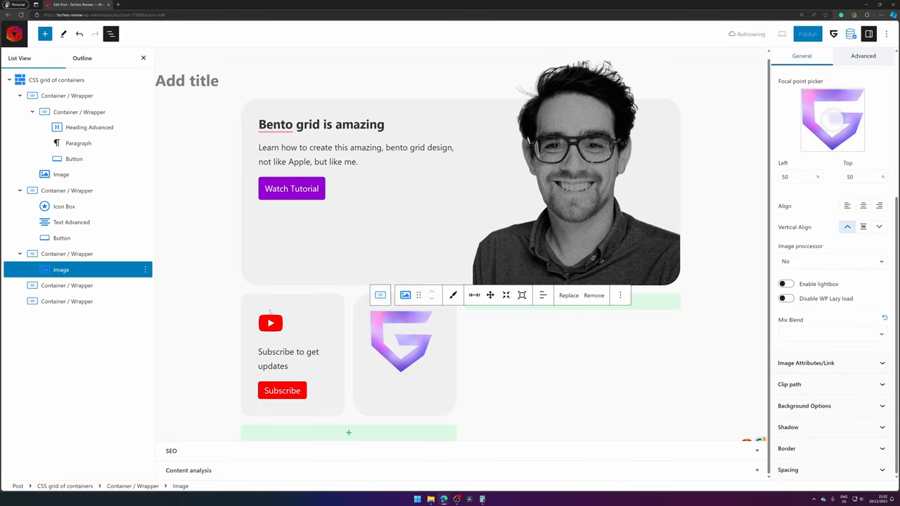
left_click(810, 58)
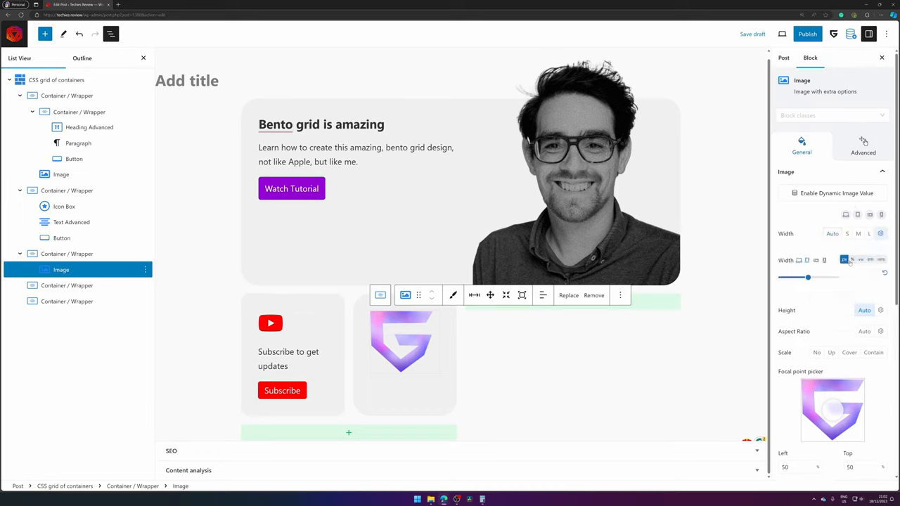
left_click(870, 260)
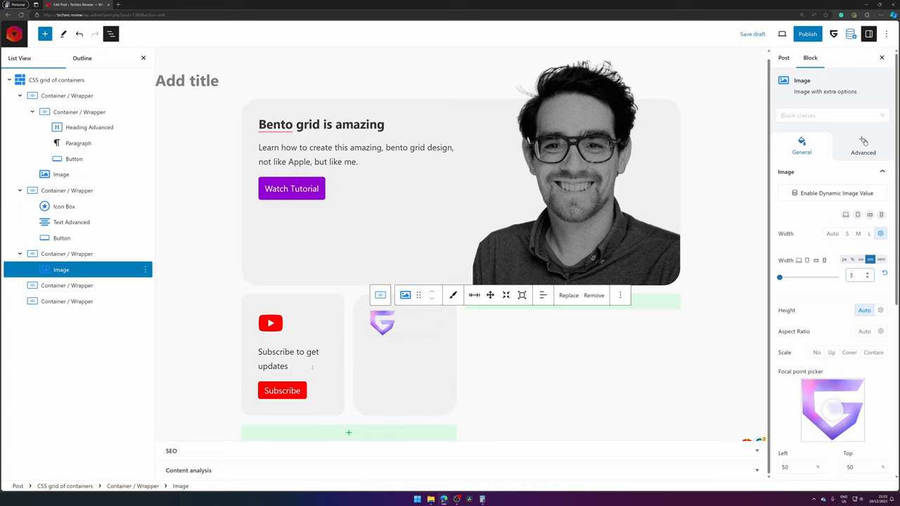
- Add 'Greenshift is amazing!' text and a purple 'Get now!' button below the logo
left_click(71, 238)
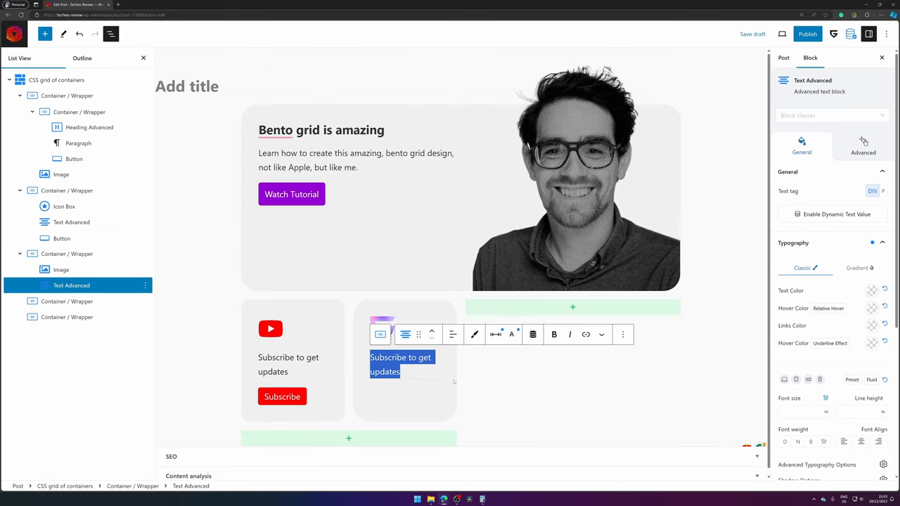
type("Greenshift is")
type("Get now!")
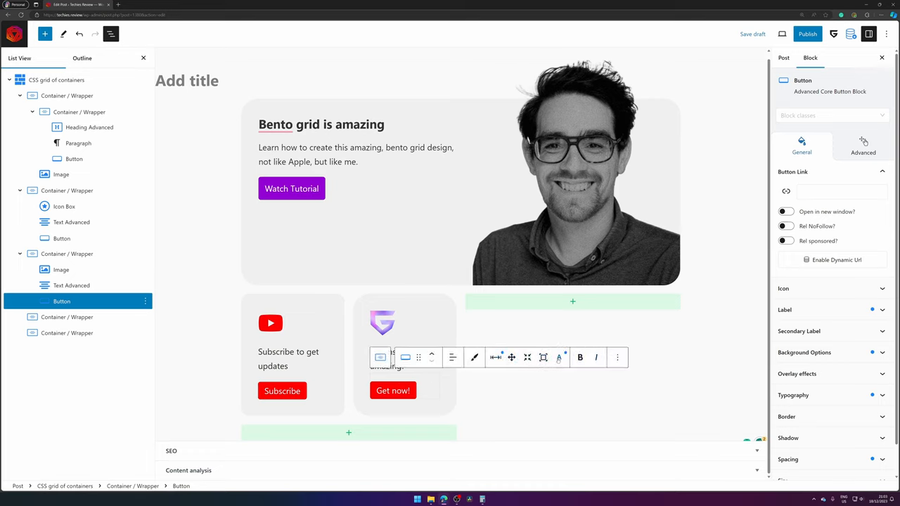
left_click(559, 357)
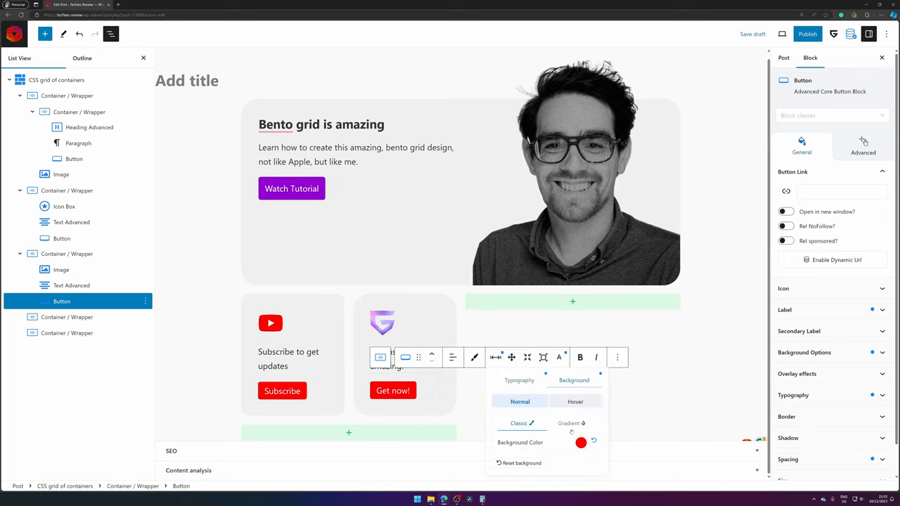
left_click(580, 442)
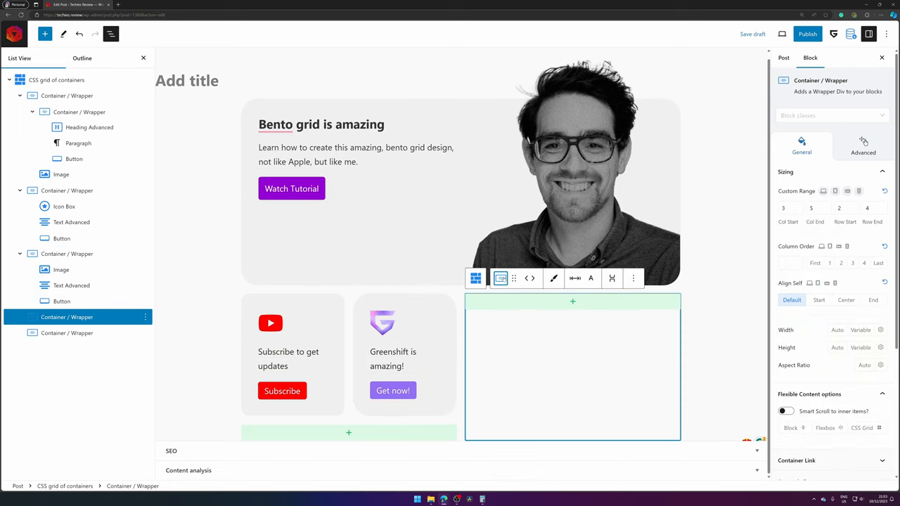
- Pad the large black card and insert a white Heading Advanced block 'Let's have fun!'
left_click(575, 279)
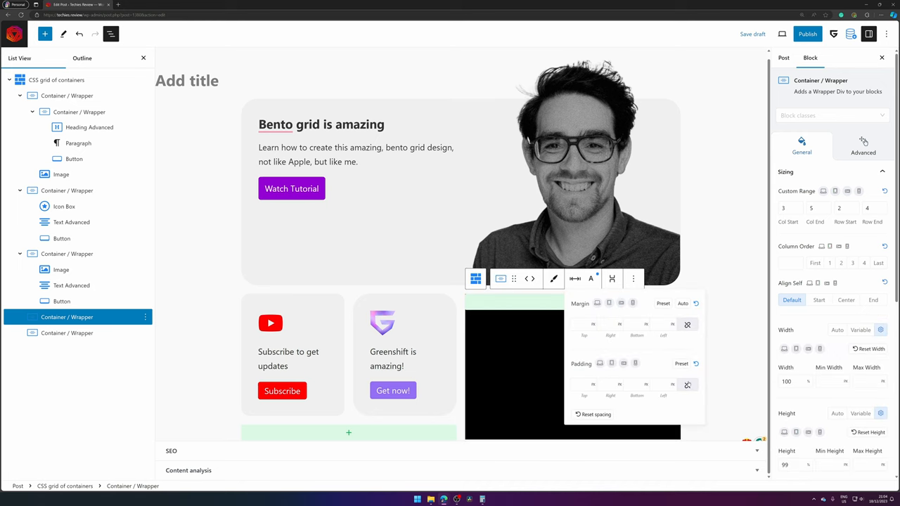
left_click(592, 385)
type("ad")
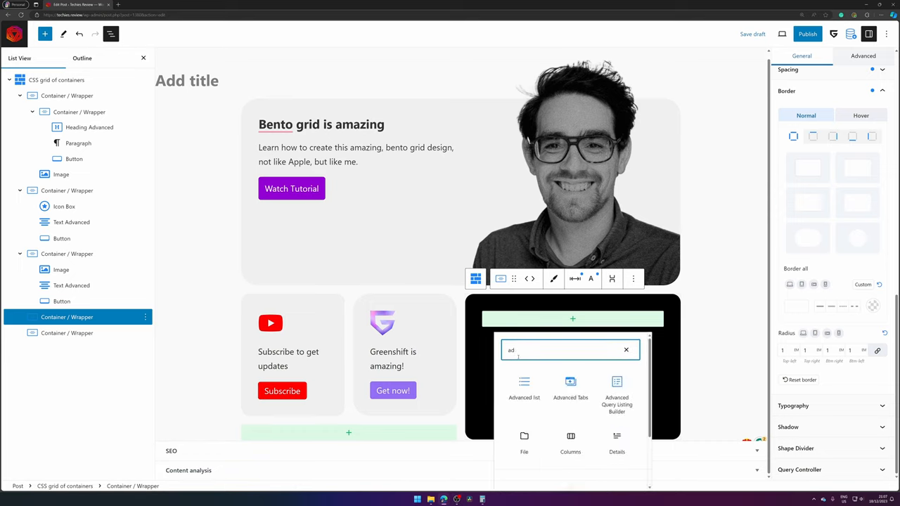
type("head")
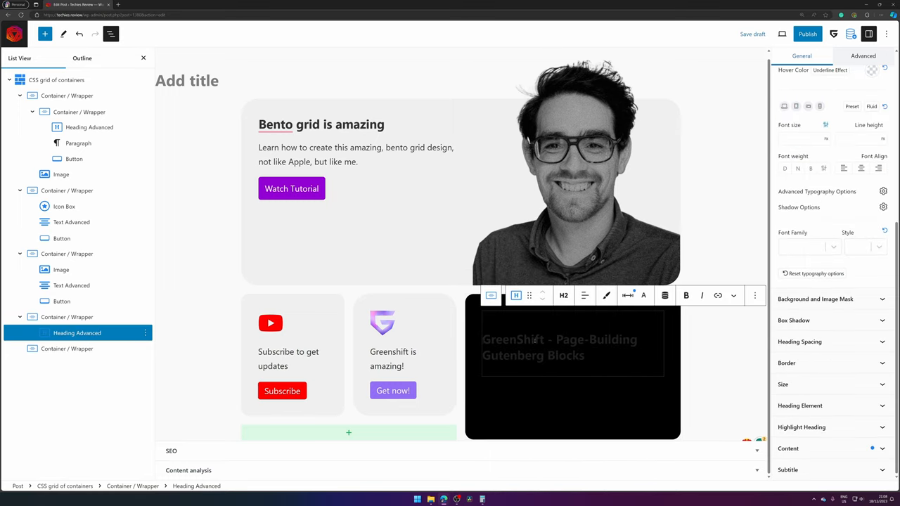
type("Let's have fun")
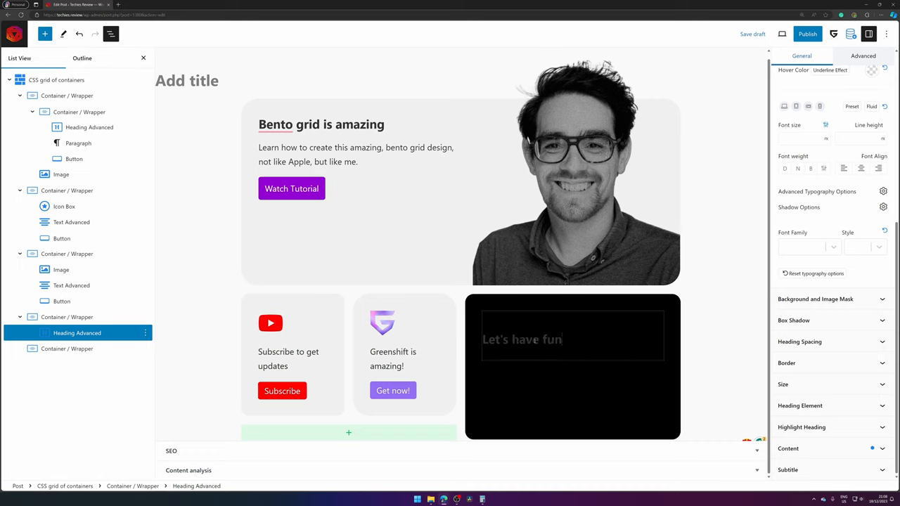
double_click(522, 339)
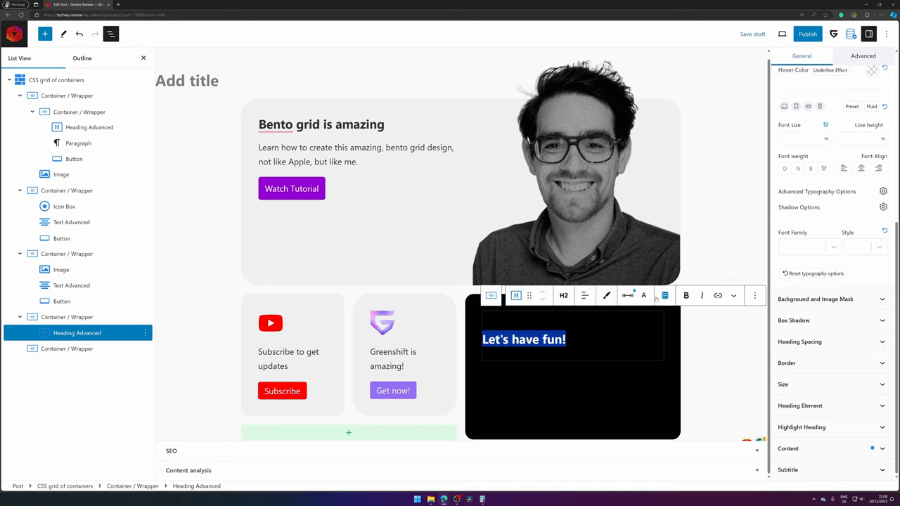
left_click(664, 295)
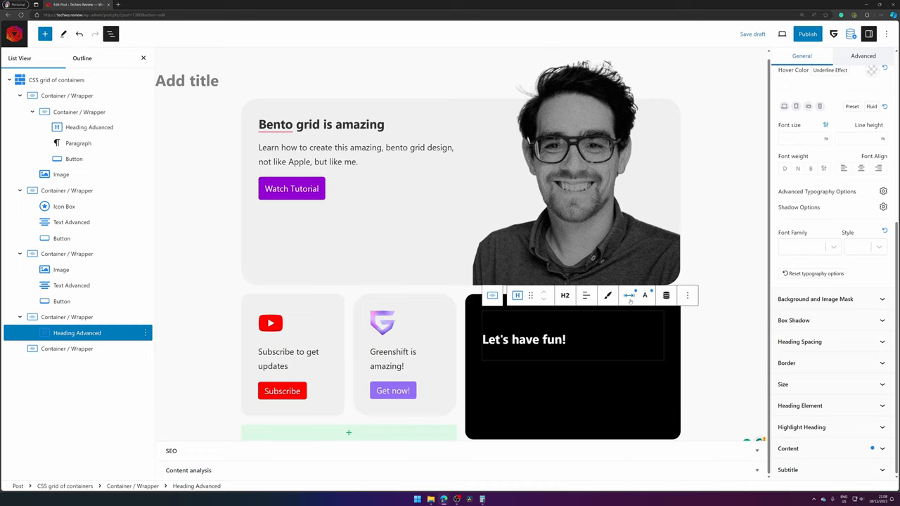
left_click(628, 295)
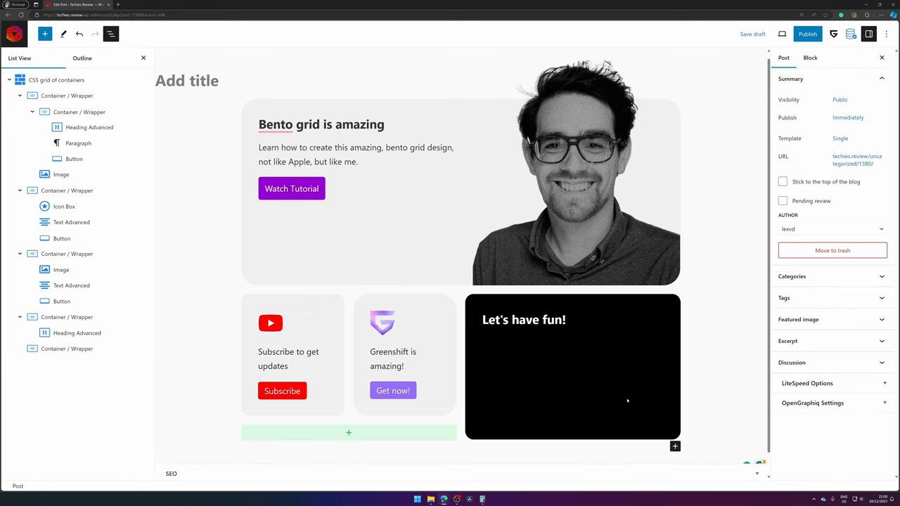
- Choose a shopping cart icon for the icon box in the card below the YouTube card
scroll("down", 3)
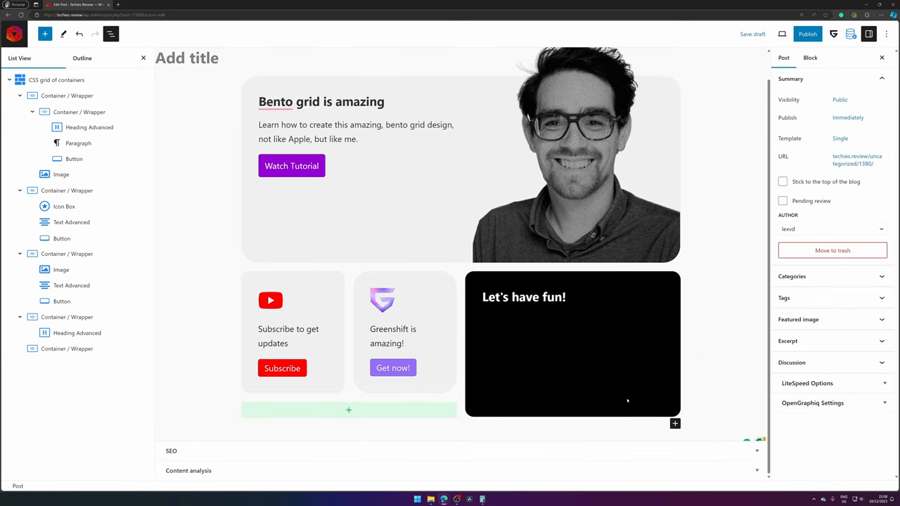
mouse_move(630, 402)
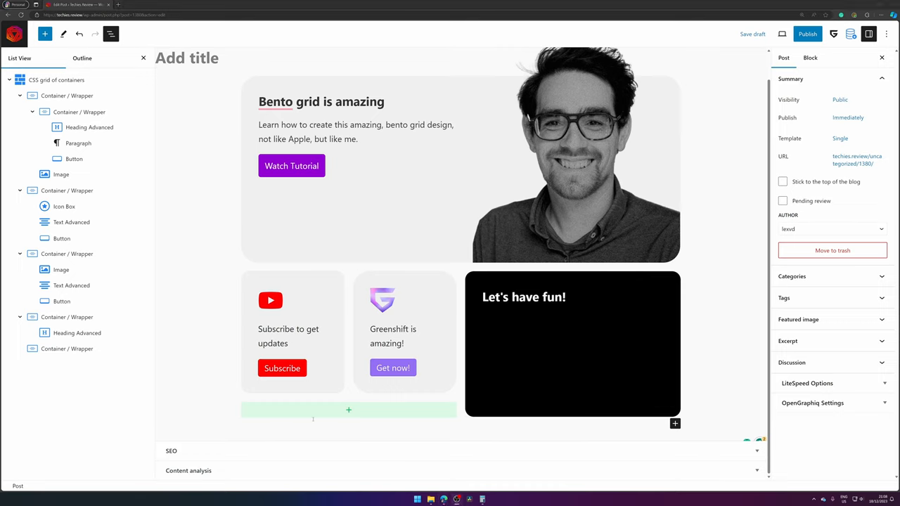
left_click(348, 410)
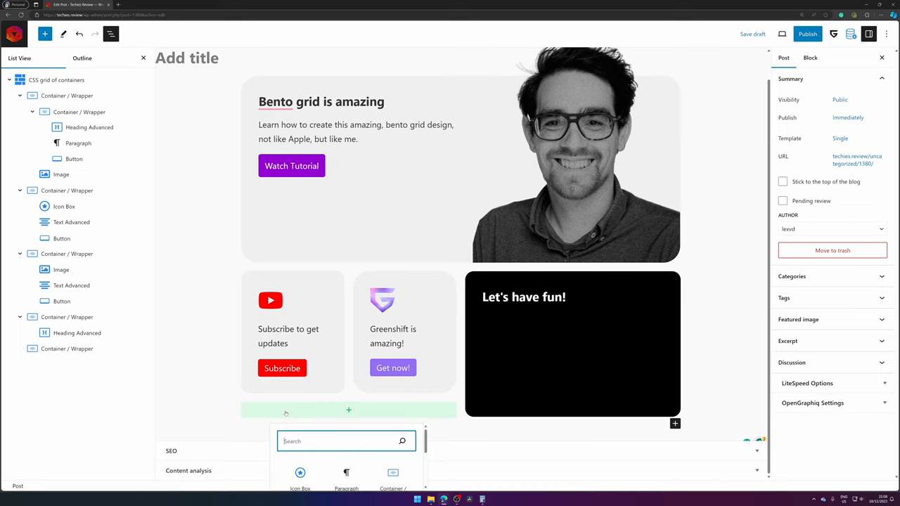
left_click(299, 476)
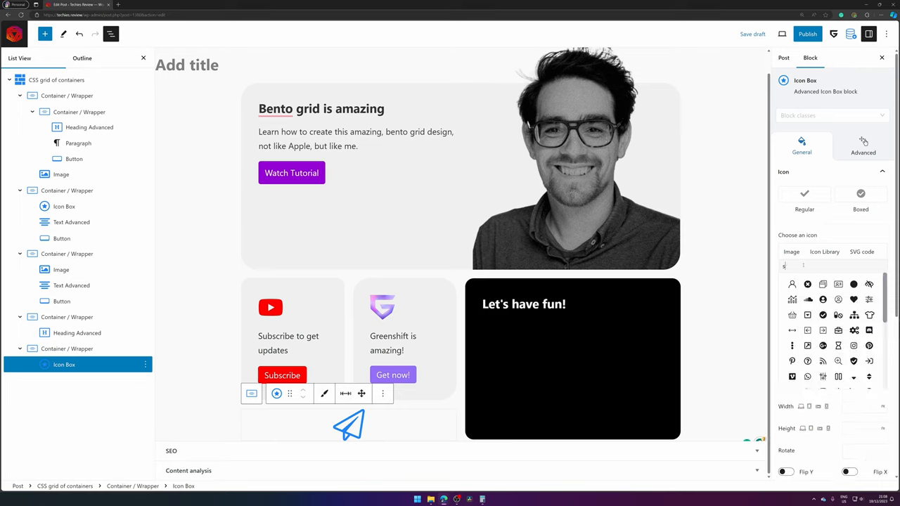
type("t")
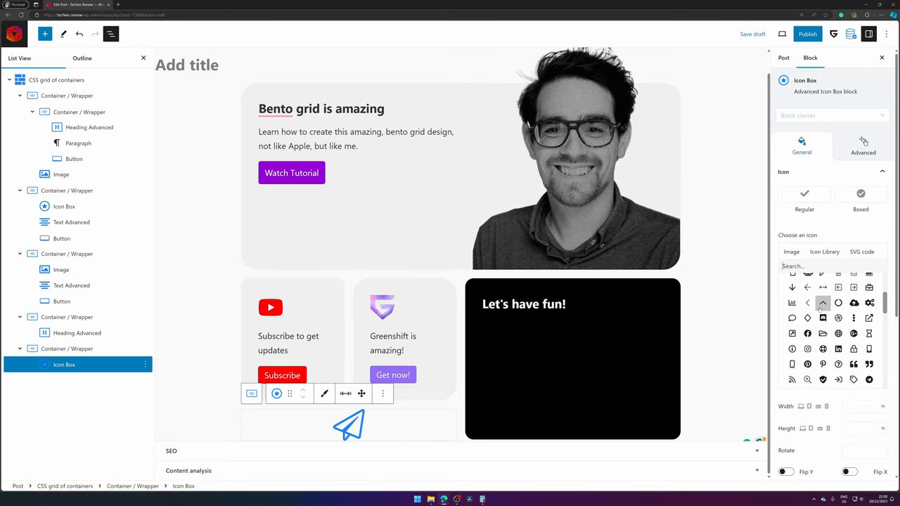
scroll("down", 3)
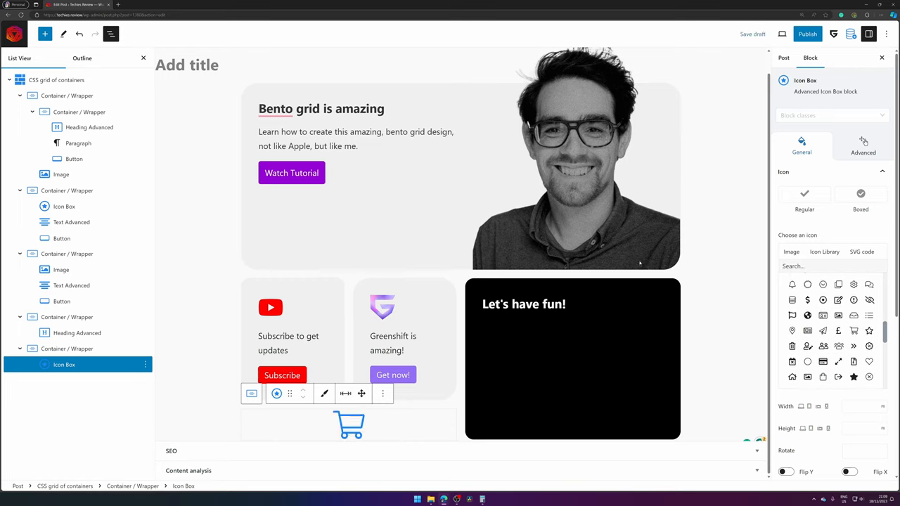
scroll("down", 3)
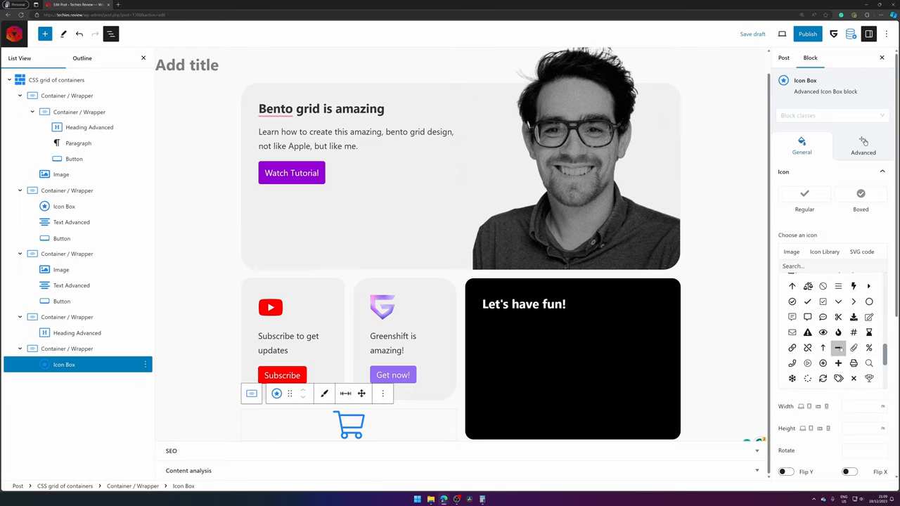
scroll("down", 3)
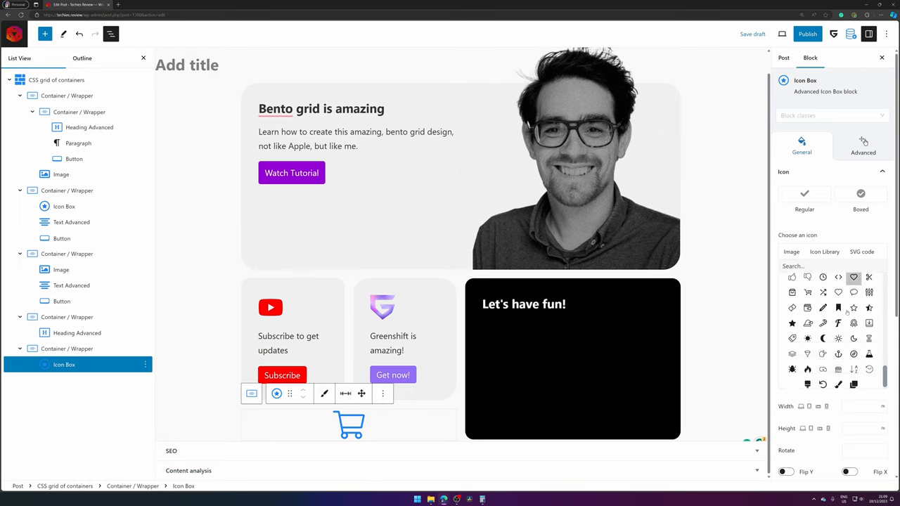
scroll("down", 3)
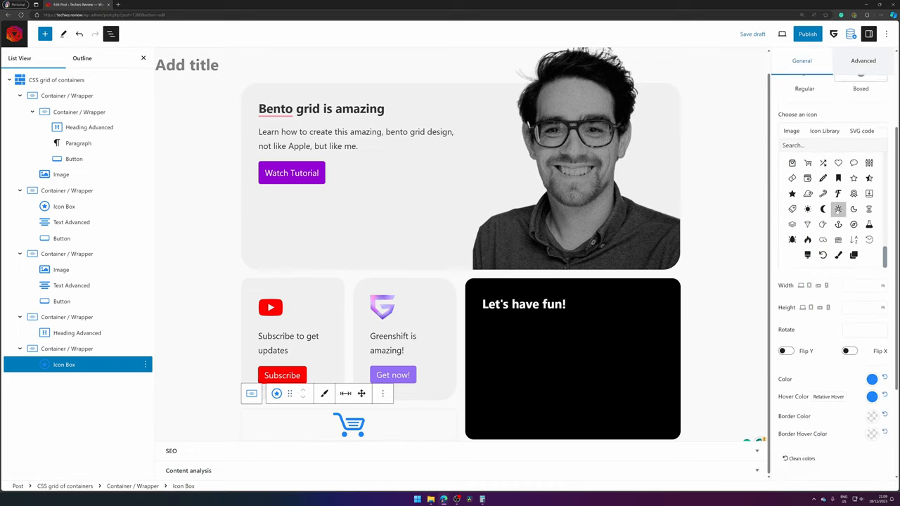
- Set the cart icon colour to the orange theme palette swatch
left_click(871, 379)
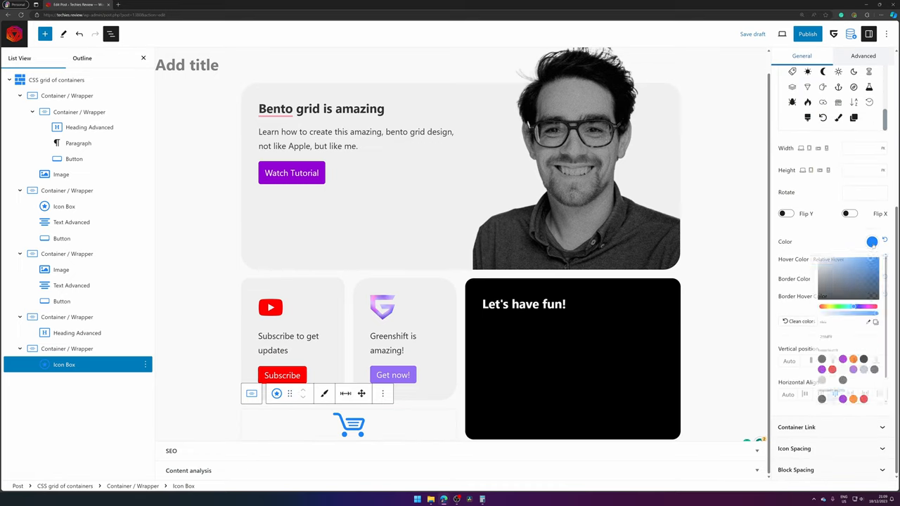
left_click(872, 241)
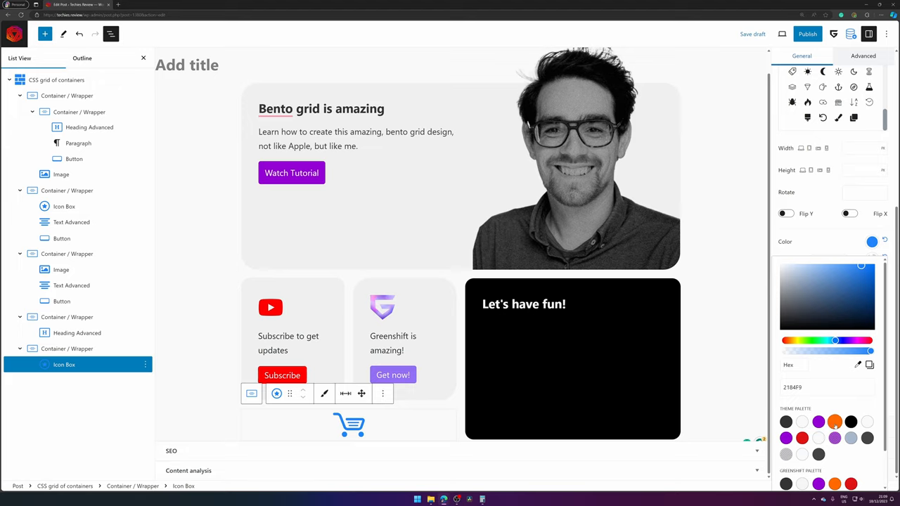
left_click(834, 421)
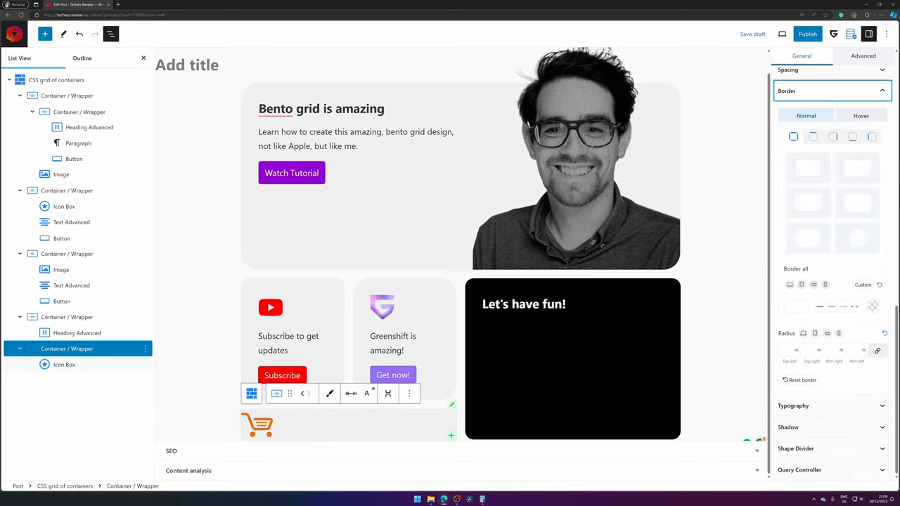
- Link all four padding sides of the shop card and set them to 2
left_click(797, 351)
type("1")
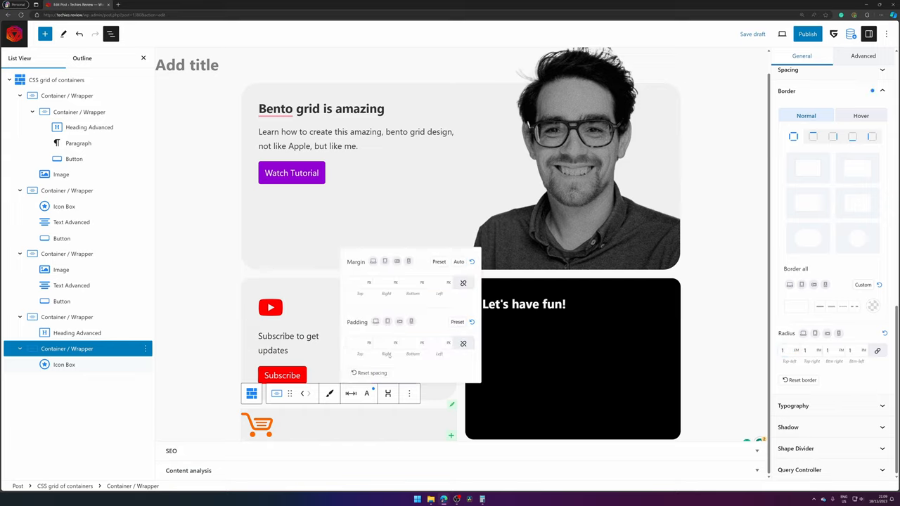
left_click(369, 344)
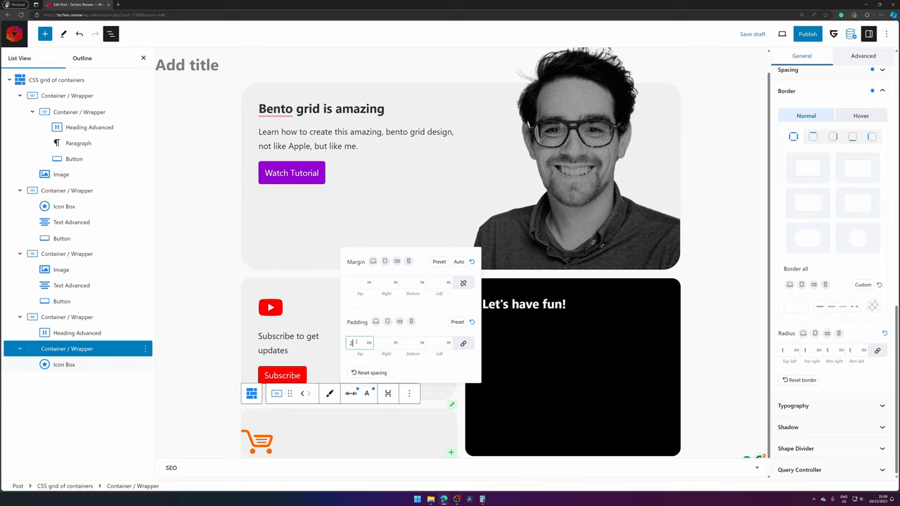
type("2")
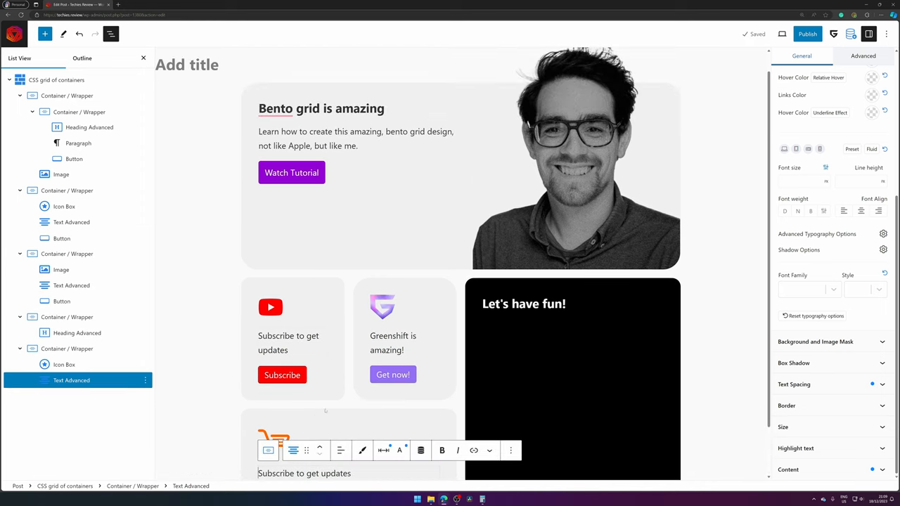
- Rewrite the shop card's text to 'Get this template for just 1 euro!'
scroll("down", 3)
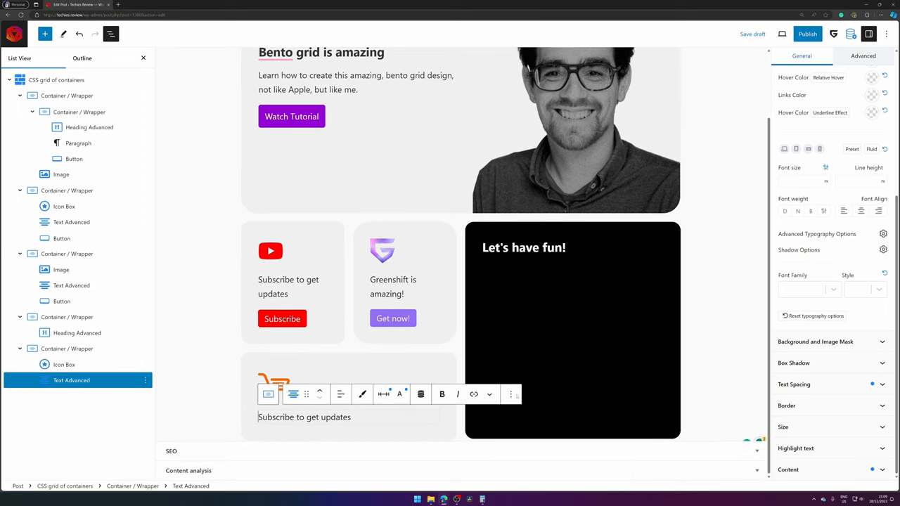
left_click(511, 393)
type("Get this t")
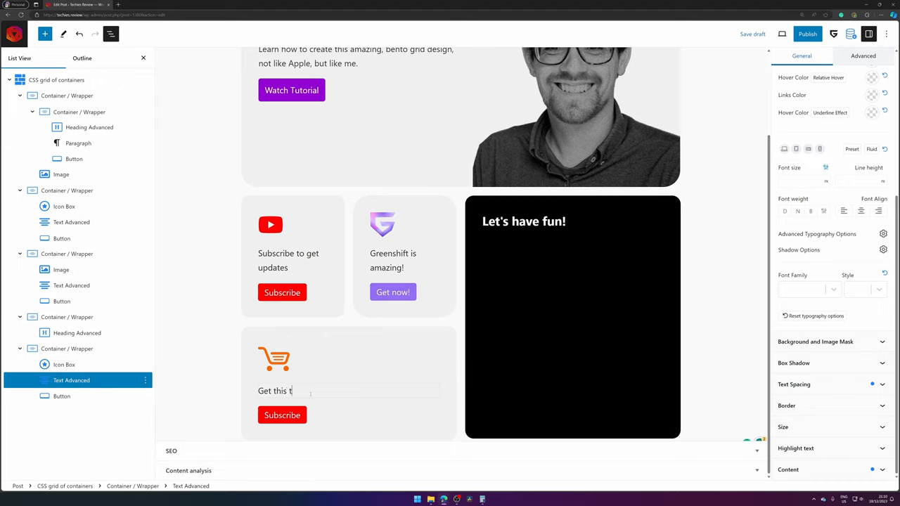
type("emplate f")
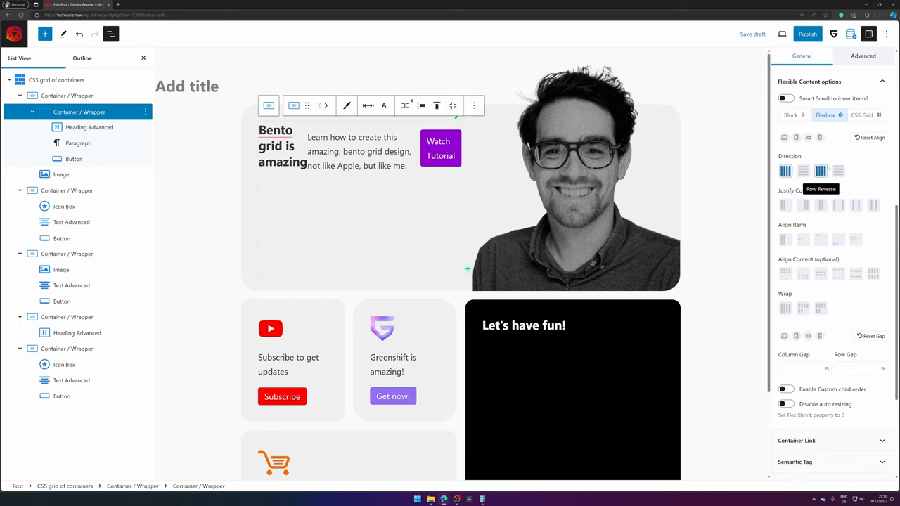
- Deselect everything, scroll down and select the shop card's button
left_click(802, 170)
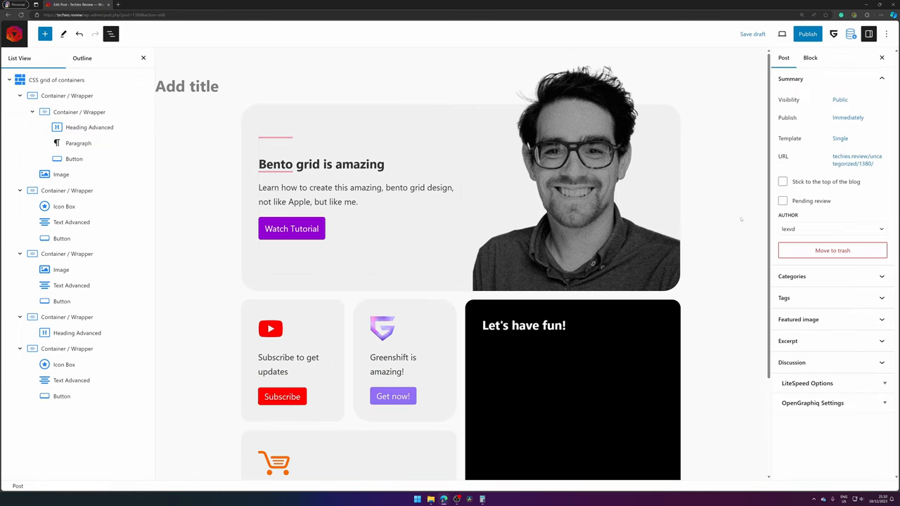
scroll("down", 3)
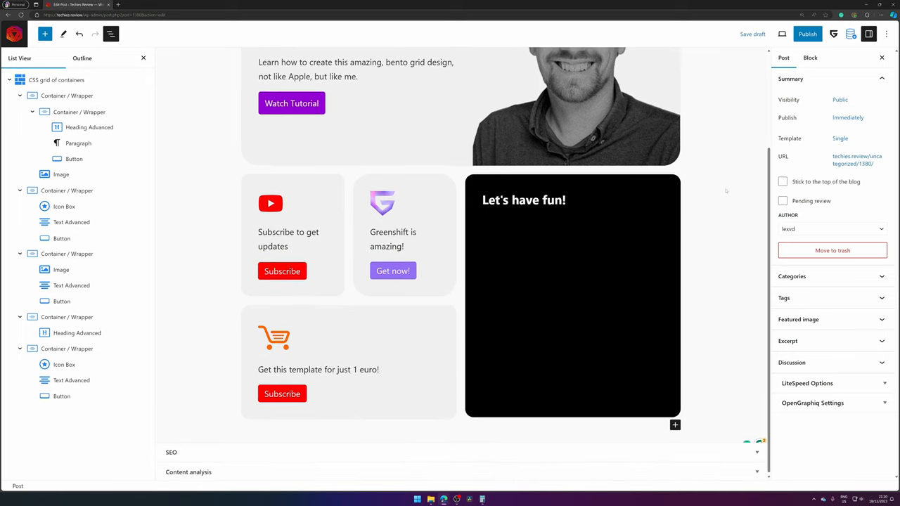
left_click(282, 393)
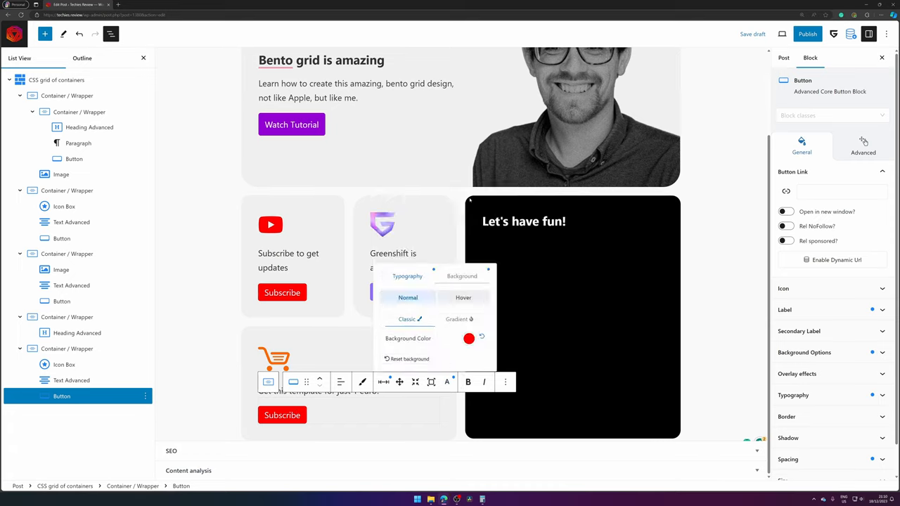
- Make the shop button's background orange, then select the black 'Let's have fun!' card
left_click(468, 339)
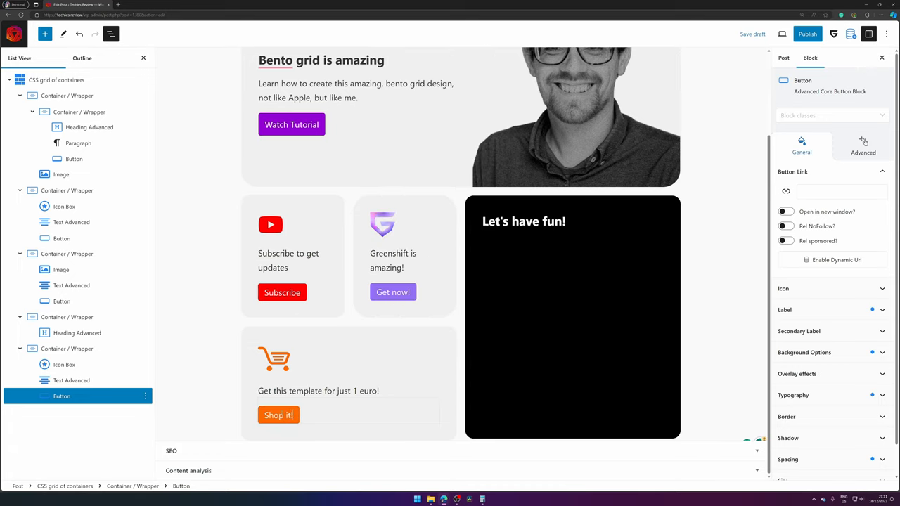
left_click(277, 415)
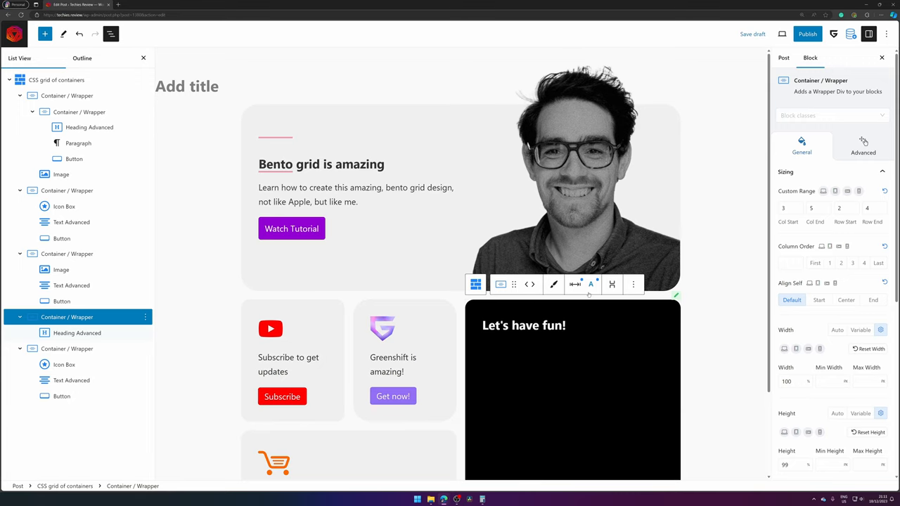
scroll("down", 3)
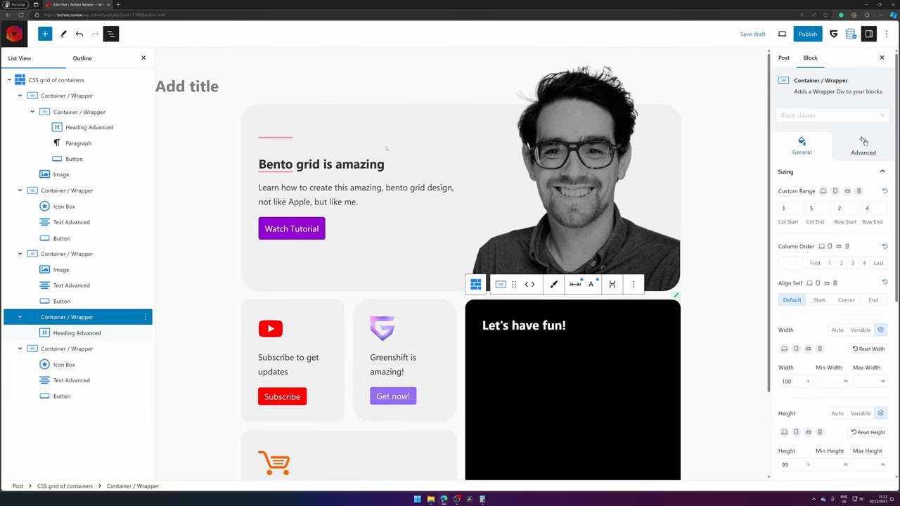
- Review the hero card, the YouTube card's icon and the shop button by selecting each
left_click(67, 95)
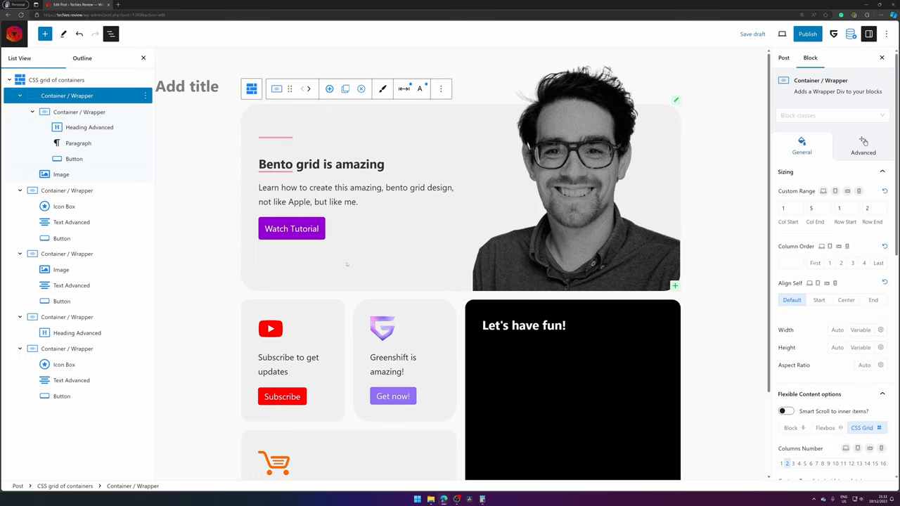
scroll("down", 3)
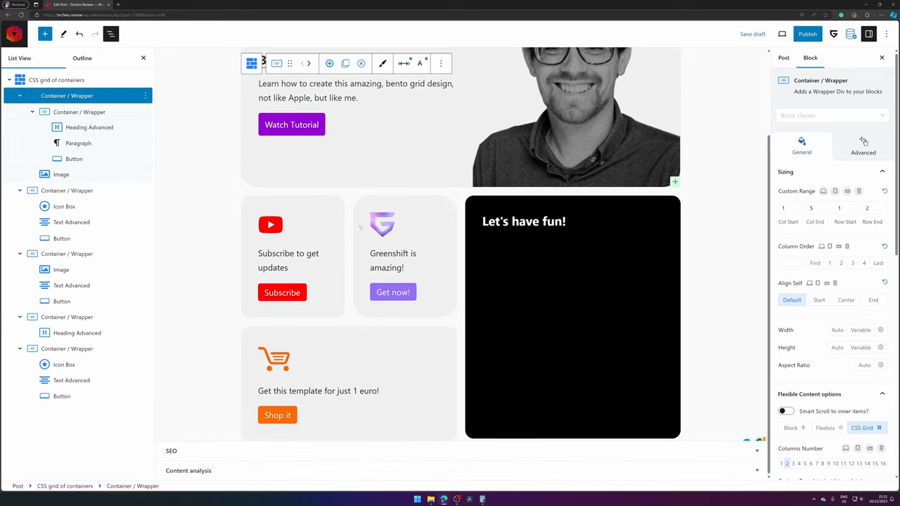
left_click(271, 225)
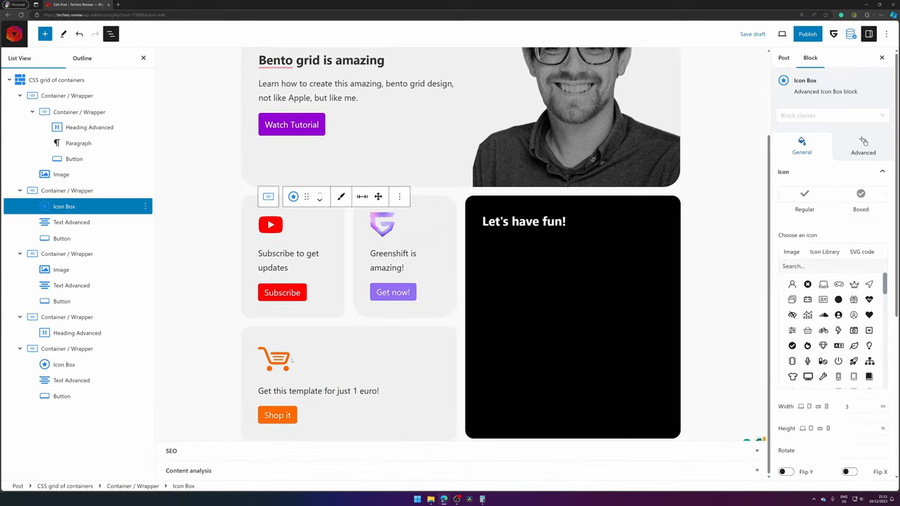
left_click(61, 396)
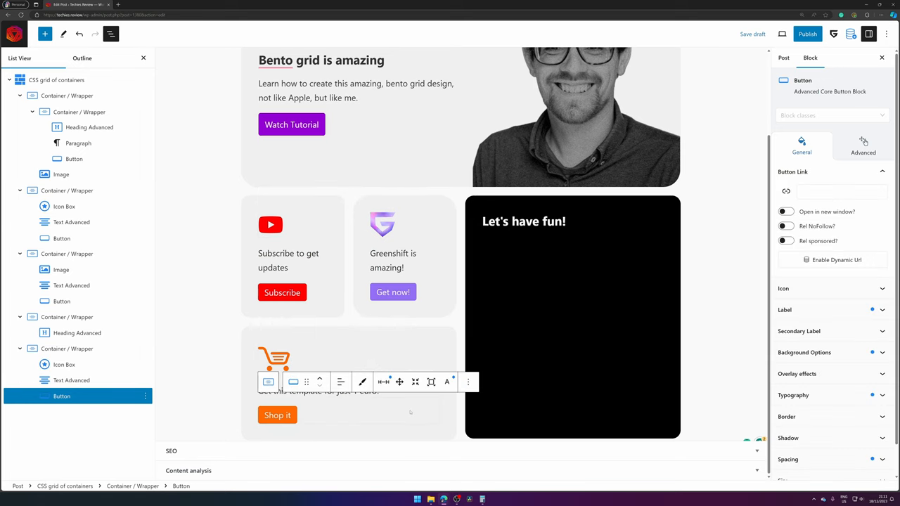